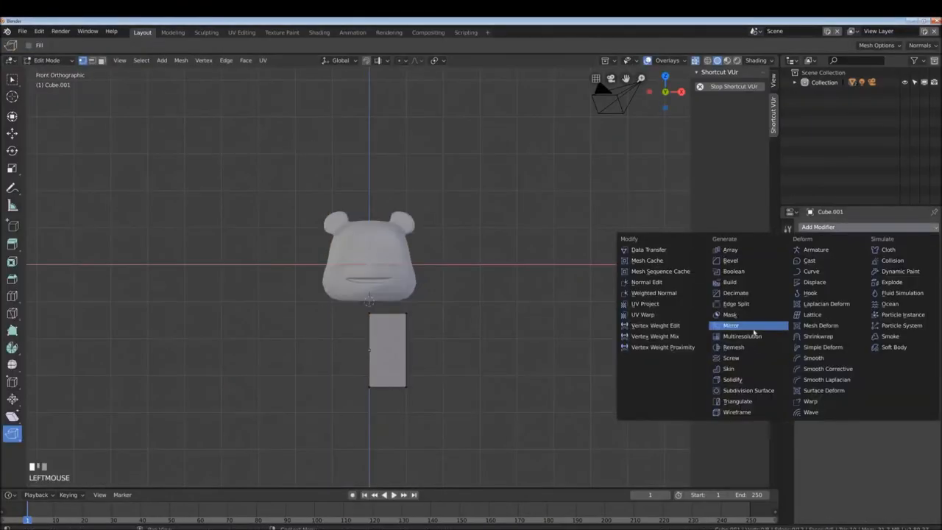
Step: Mirror the body mesh, then loop-cut the arm in Edit Mode and add its Subdivision Surface modifier
{"action": "left_click", "coordinate": [731, 325]}
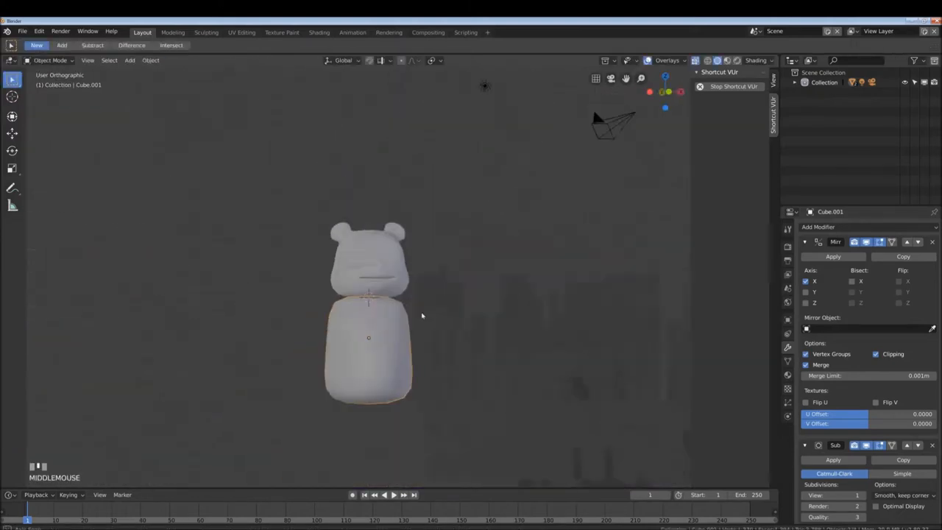
{"action": "key", "text": "Tab"}
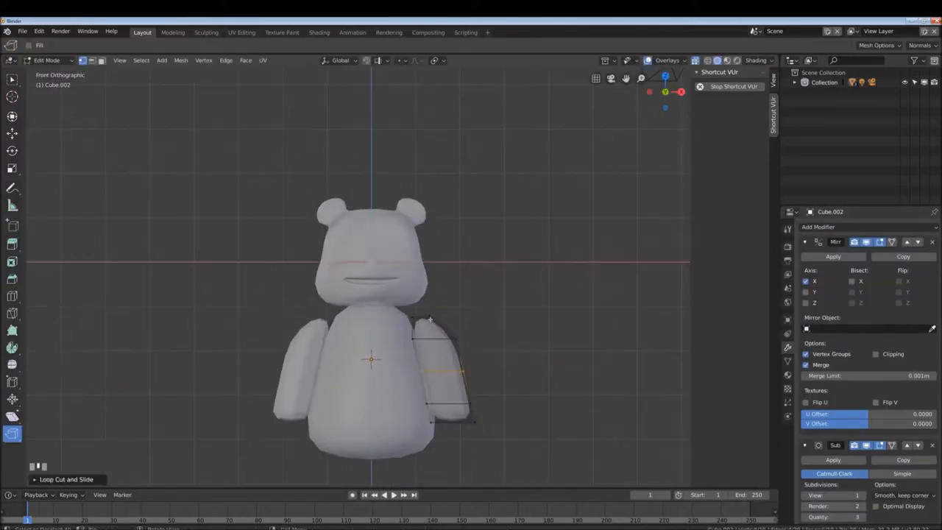
{"action": "left_click_drag", "start_coordinate": [368, 295], "coordinate": [360, 184]}
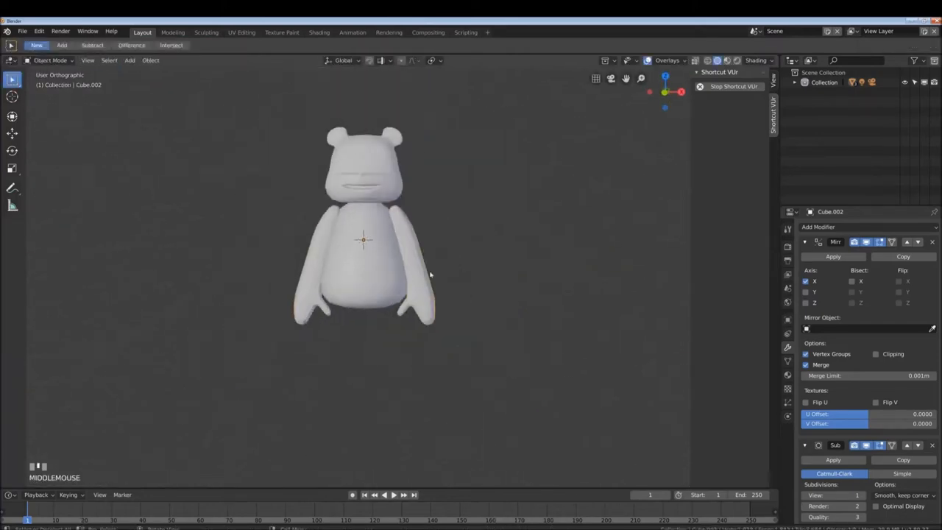
{"action": "left_click", "coordinate": [818, 227]}
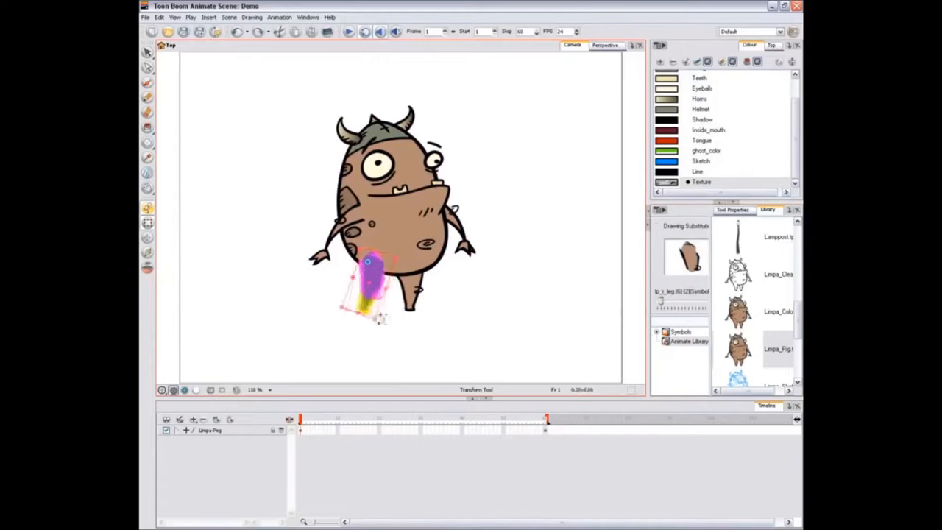
Step: Swing the monster's leg drawing into a new pose with the Transform Tool
{"action": "left_click_drag", "start_coordinate": [372, 294], "coordinate": [346, 220]}
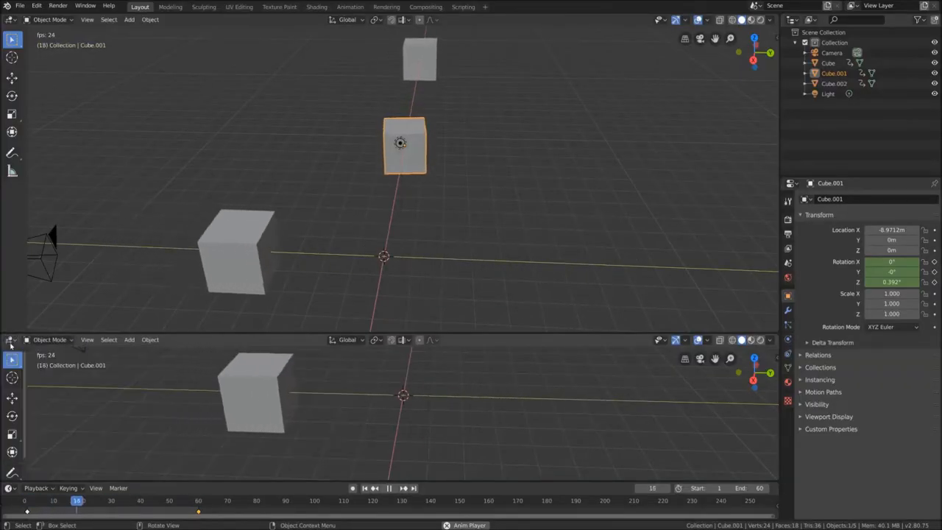
Step: Switch the lower area to the Graph Editor and reveal Cube.001's keyframe curves
{"action": "left_click", "coordinate": [12, 339]}
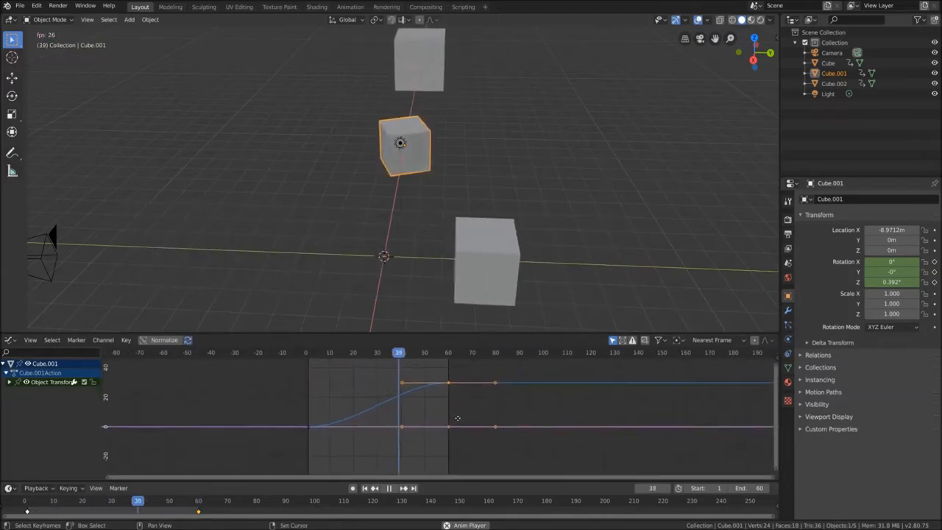
{"action": "left_click", "coordinate": [332, 352]}
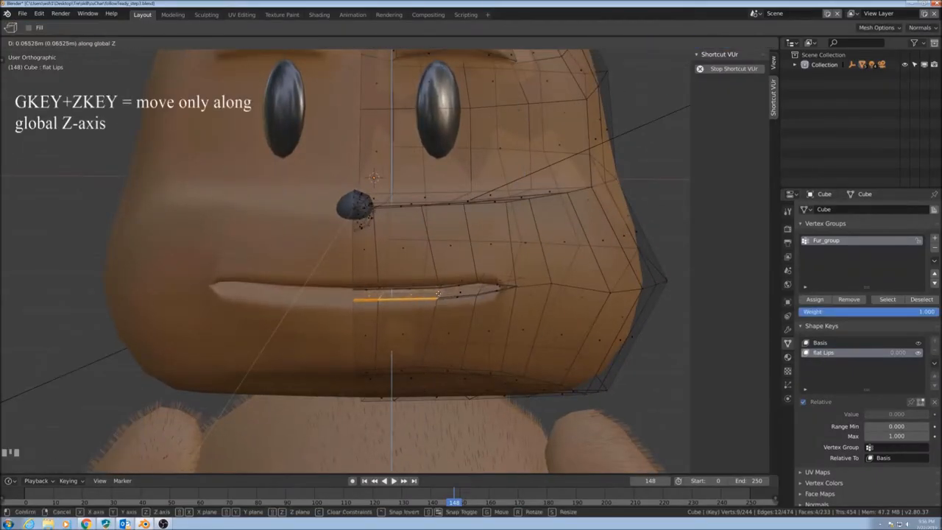
Step: Move the lip edge vertically along Z, then translate the tail bone to bend the chain
{"action": "key", "text": "Tab"}
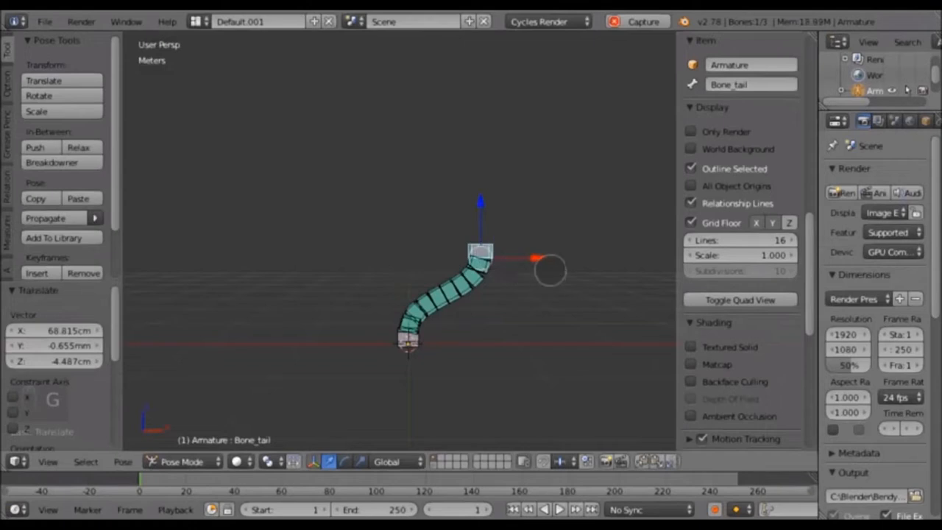
{"action": "key", "text": "r"}
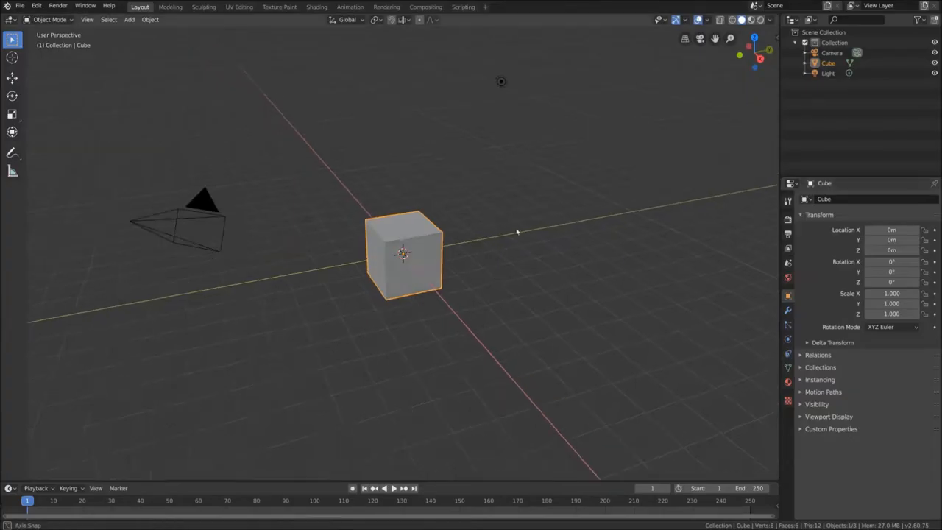
Step: Slide the cube along Y, keyframe its location at frames 1 and 56, and play the animation
{"action": "key", "text": "g"}
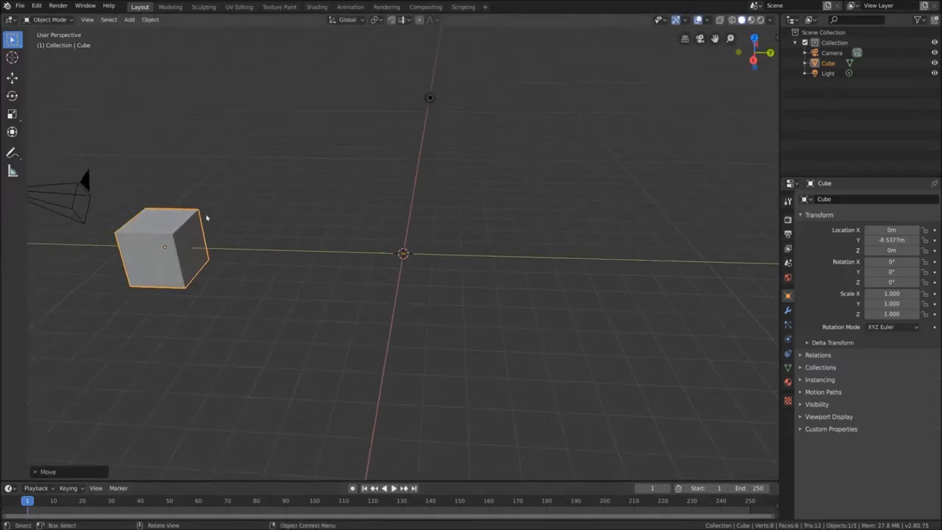
{"action": "key", "text": "g"}
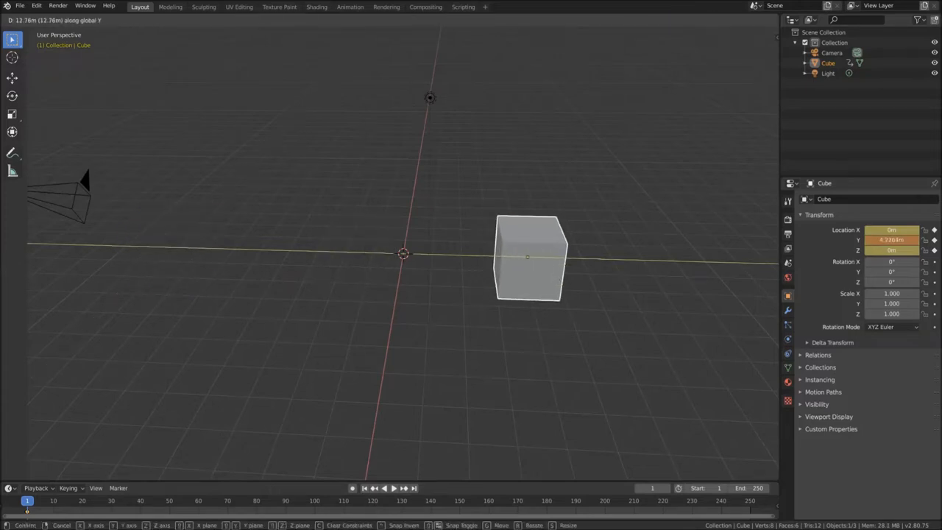
{"action": "left_click", "coordinate": [527, 258]}
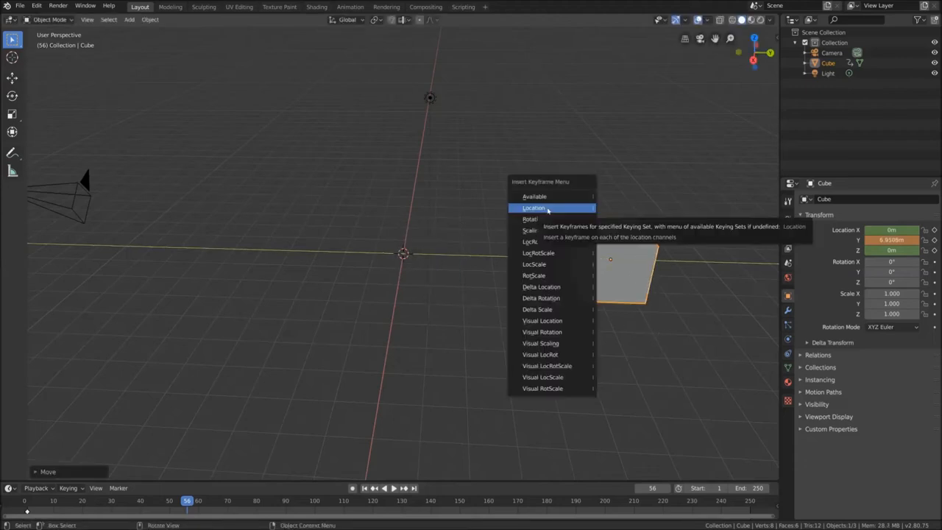
{"action": "left_click", "coordinate": [533, 207]}
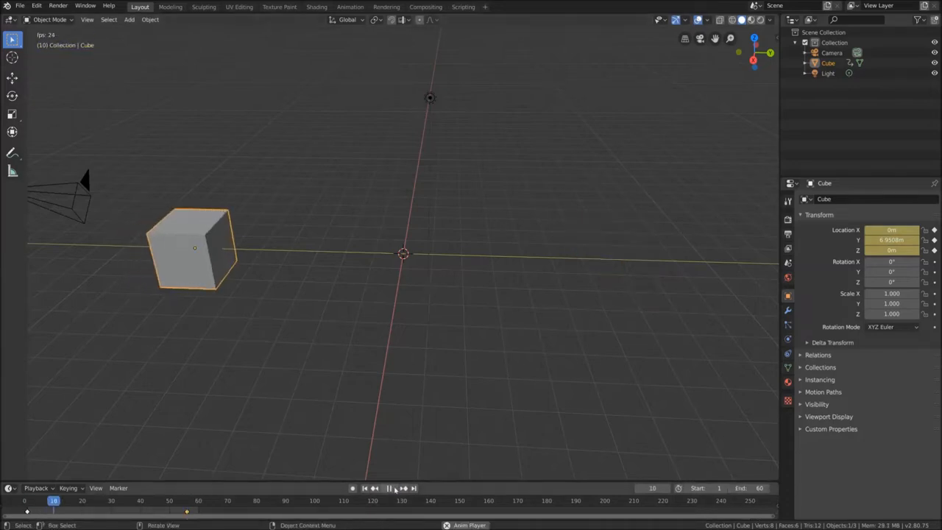
{"action": "left_click", "coordinate": [374, 488]}
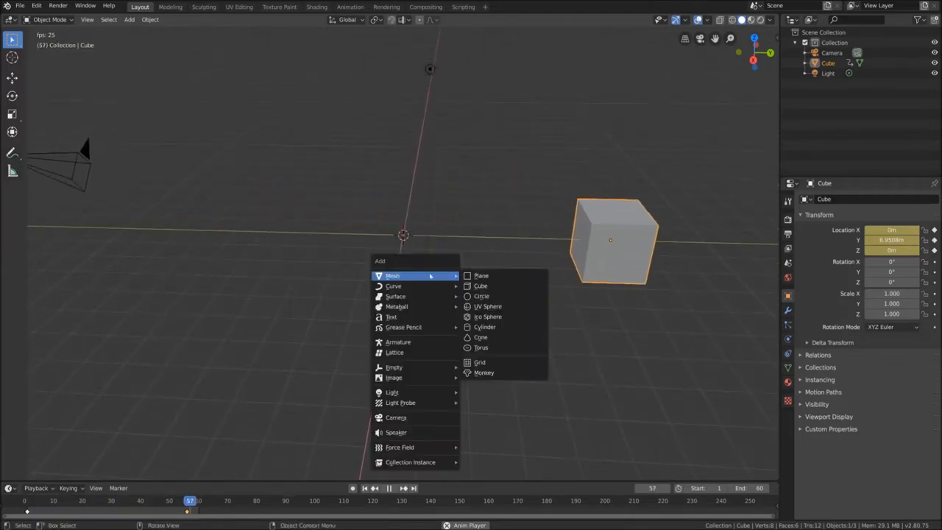
Step: Add a second cube to the scene off to the side
{"action": "left_click", "coordinate": [479, 285]}
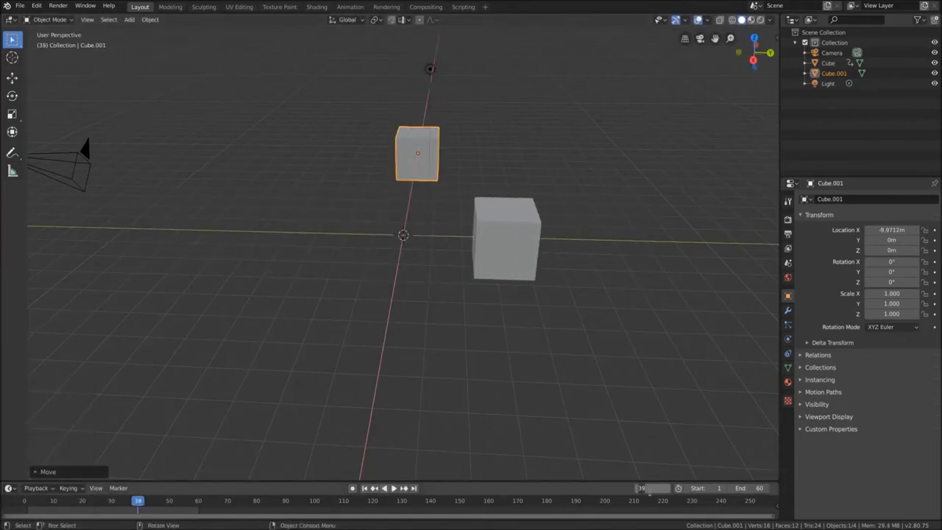
Step: Keyframe the second cube's Z rotation at frames 1 and 60 and play back the turn
{"action": "key", "text": "i"}
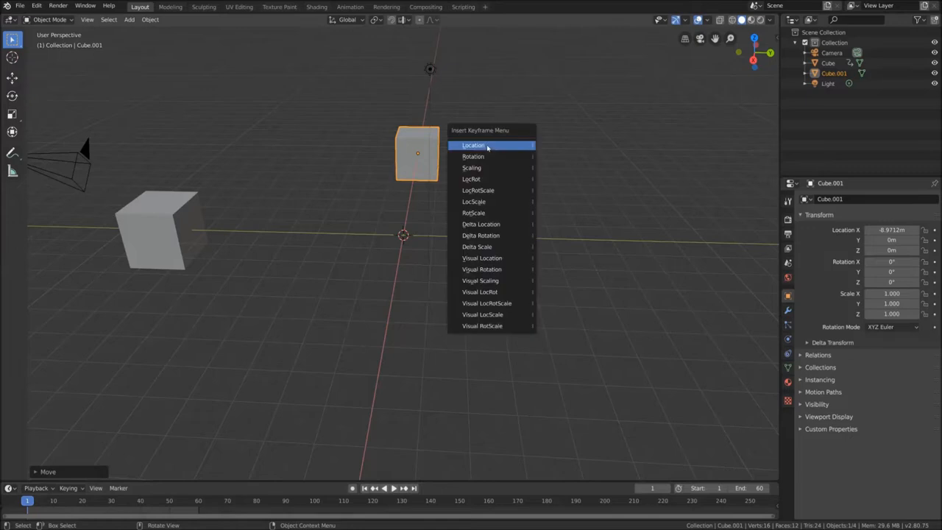
{"action": "left_click", "coordinate": [474, 156]}
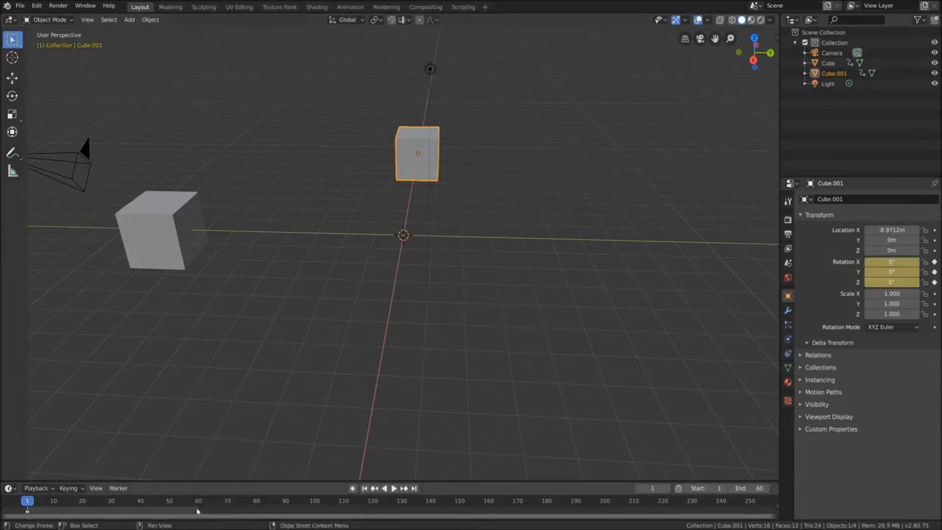
{"action": "left_click_drag", "start_coordinate": [28, 500], "coordinate": [199, 501]}
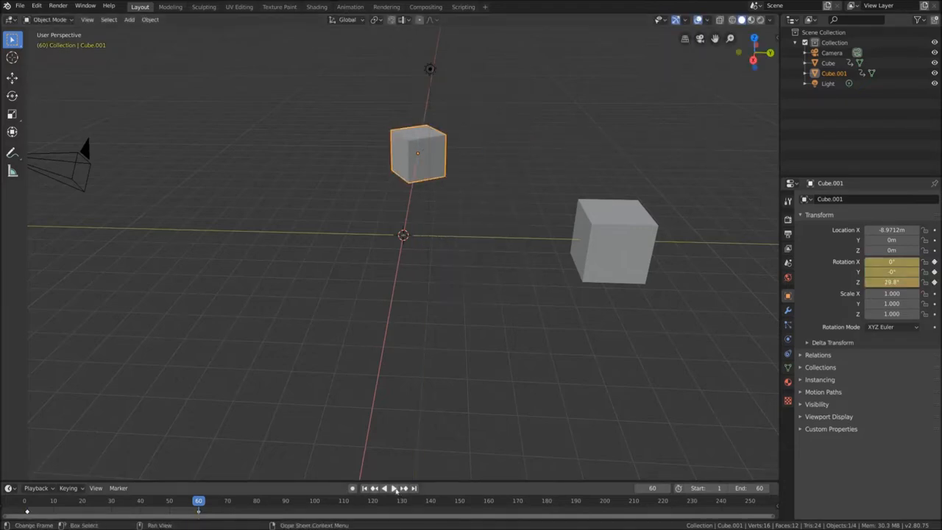
{"action": "left_click", "coordinate": [394, 488]}
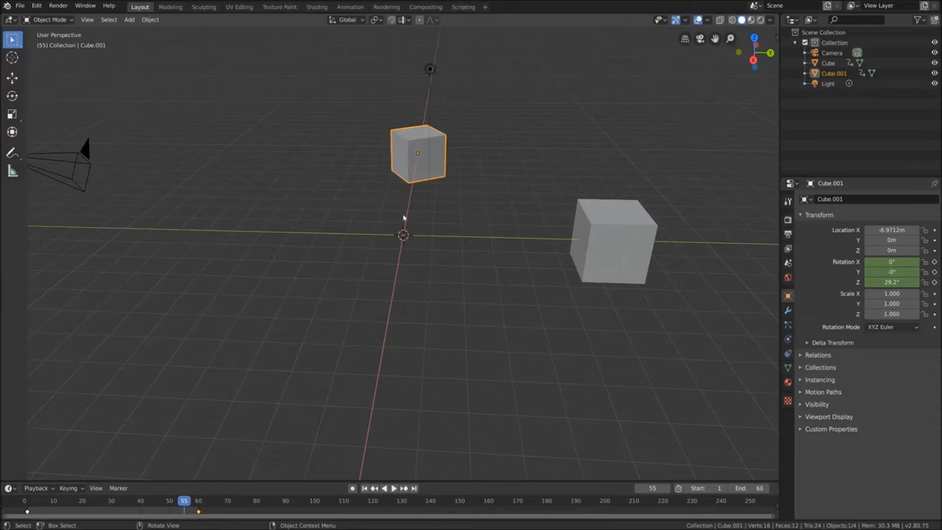
{"action": "mouse_move", "coordinate": [413, 234]}
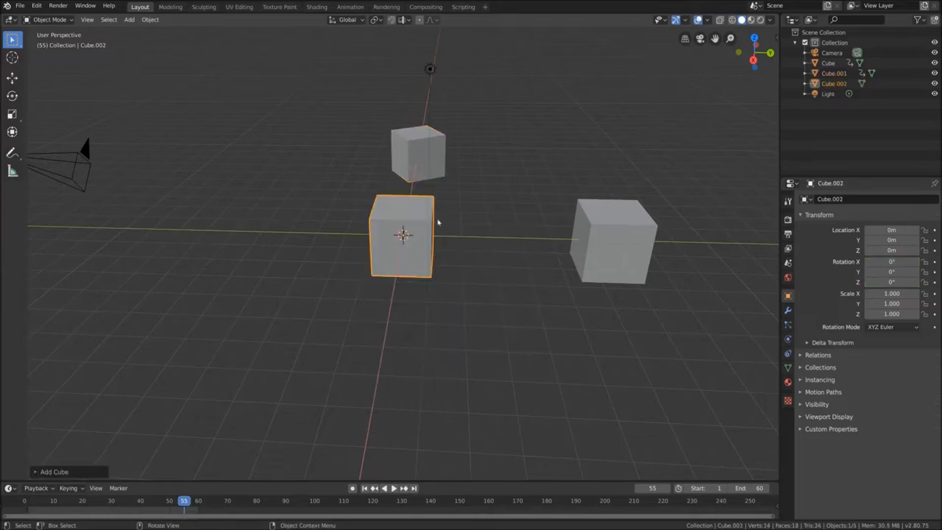
{"action": "key", "text": "g"}
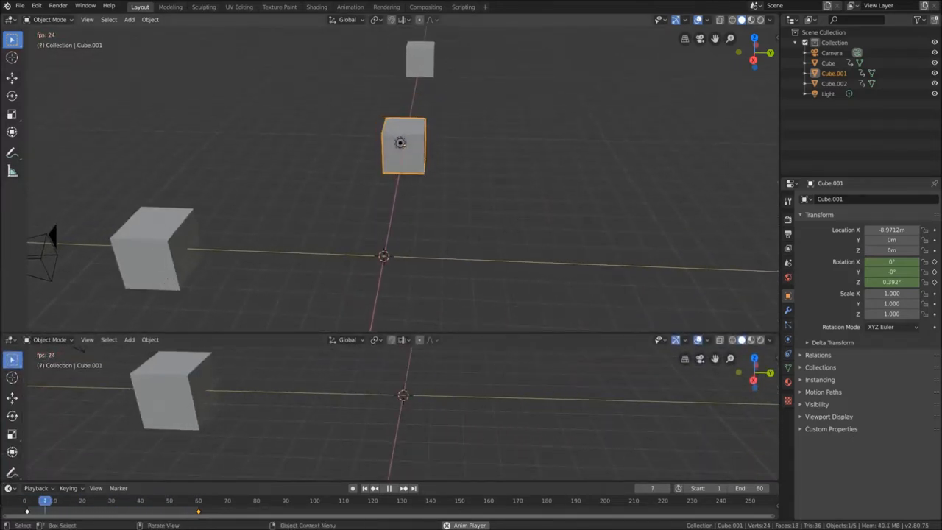
Step: Switch the lower area to the Graph Editor and select the cube's X Euler Rotation channel
{"action": "left_click", "coordinate": [50, 339]}
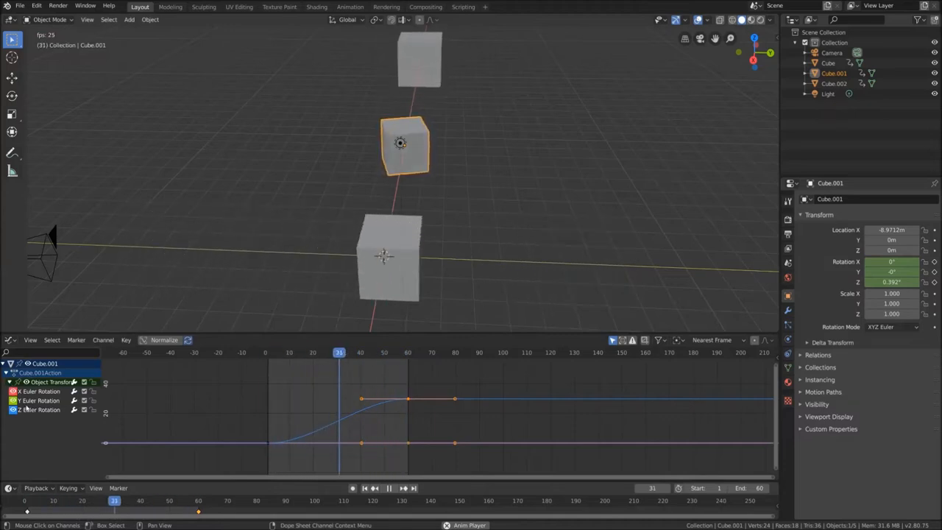
{"action": "left_click", "coordinate": [280, 352]}
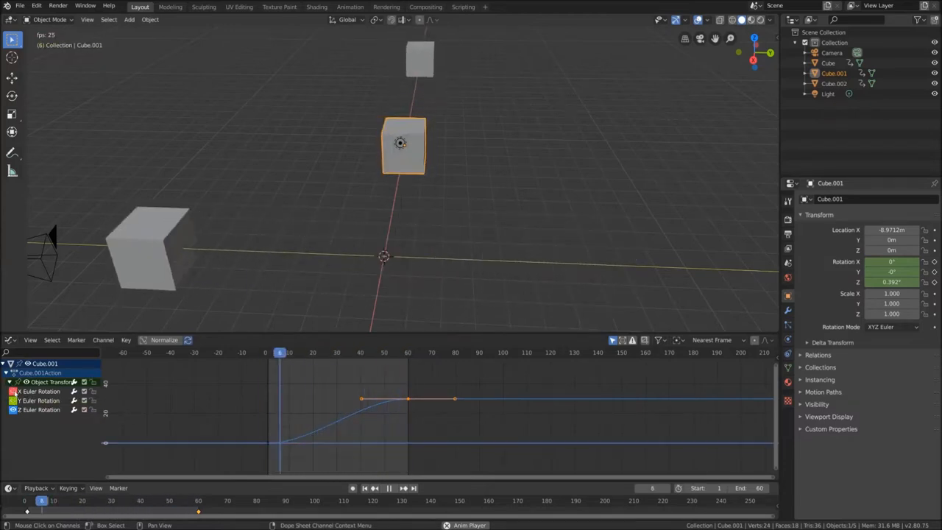
{"action": "left_click", "coordinate": [364, 353]}
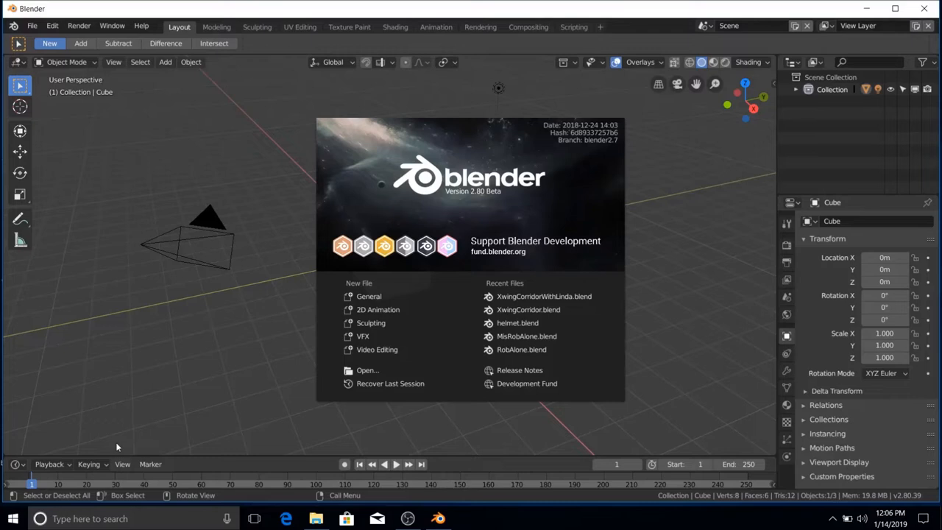
{"action": "mouse_move", "coordinate": [162, 362]}
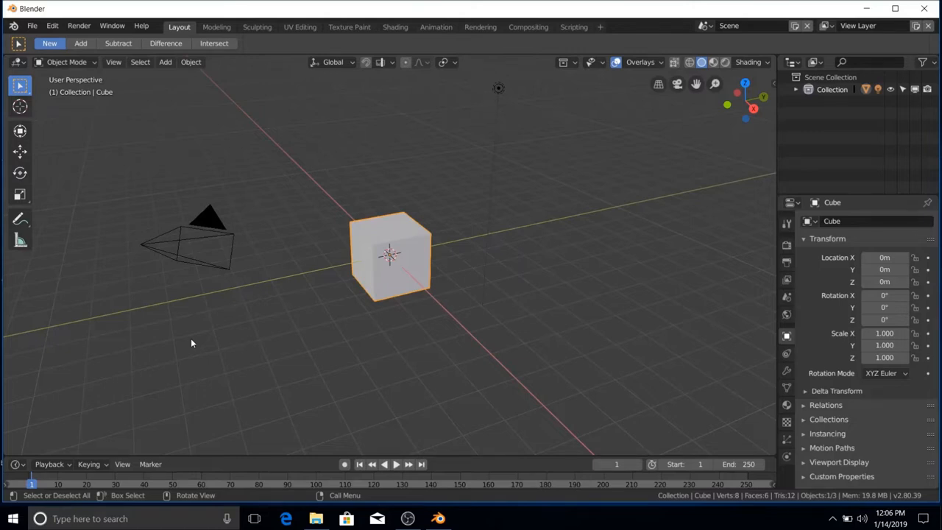
{"action": "mouse_move", "coordinate": [332, 273]}
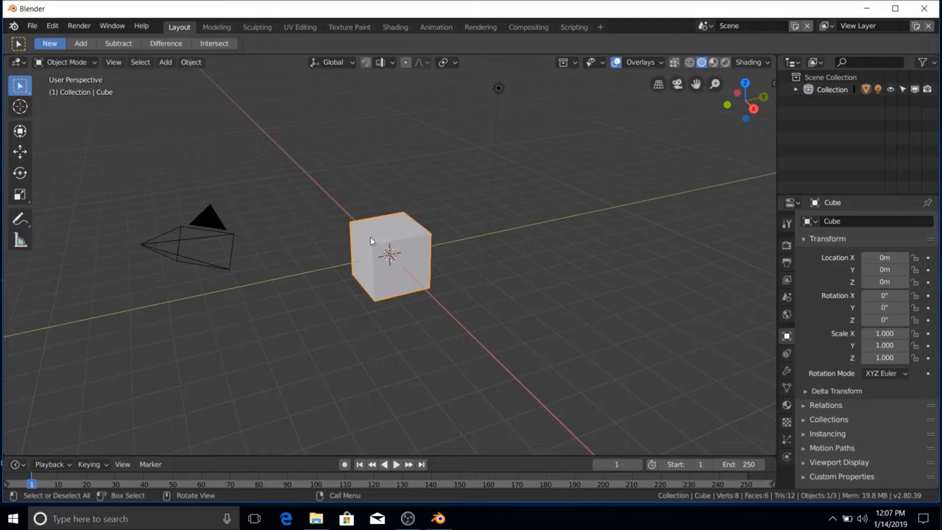
{"action": "mouse_move", "coordinate": [269, 252]}
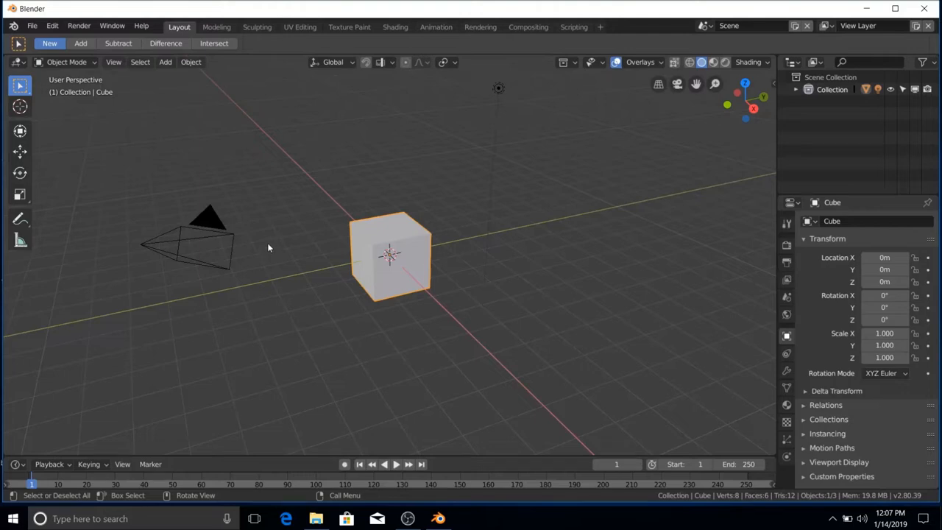
{"action": "mouse_move", "coordinate": [273, 248]}
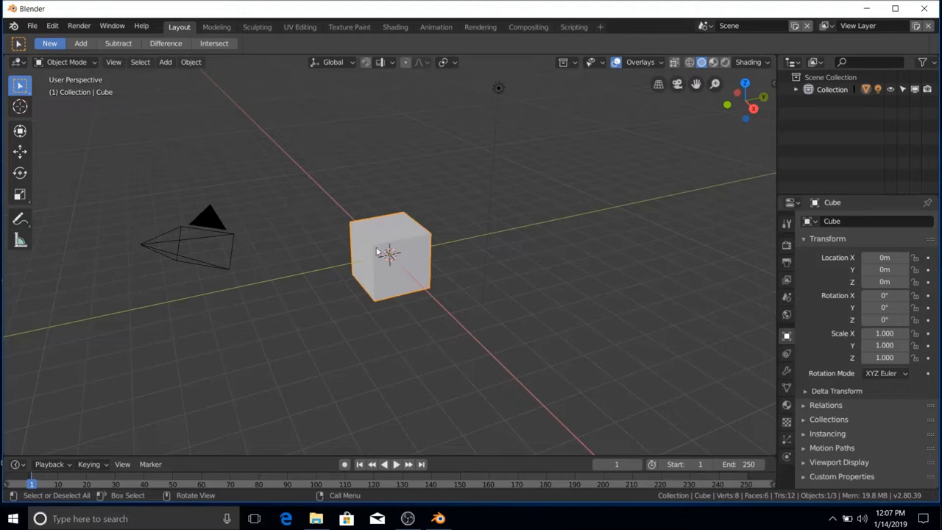
{"action": "mouse_move", "coordinate": [377, 277]}
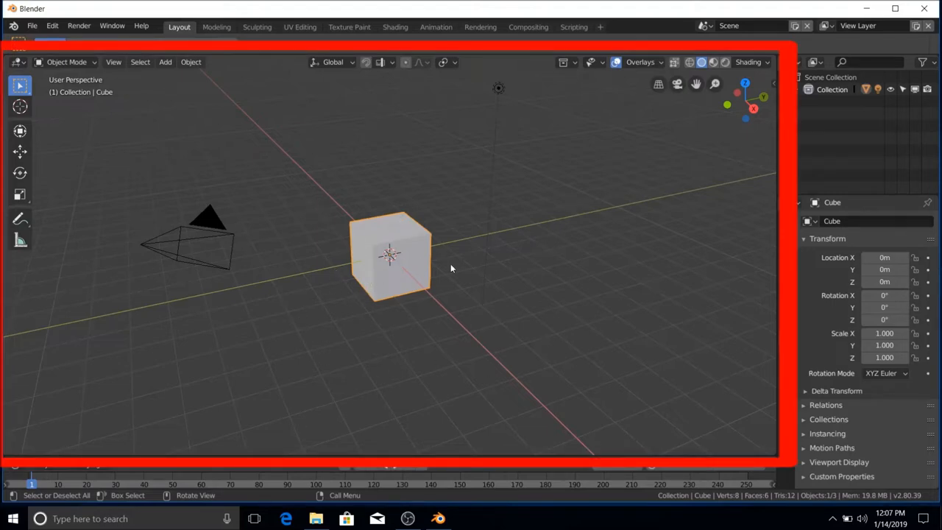
{"action": "mouse_move", "coordinate": [457, 268]}
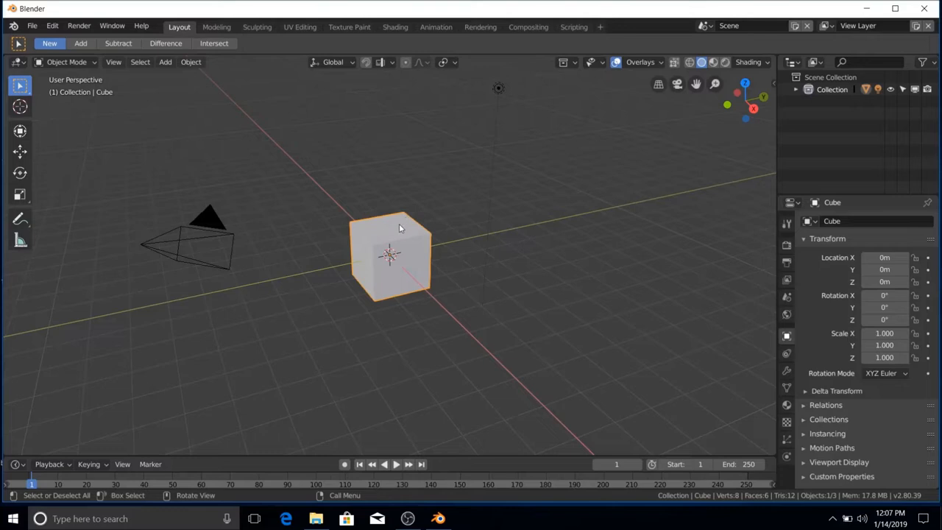
{"action": "mouse_move", "coordinate": [361, 223]}
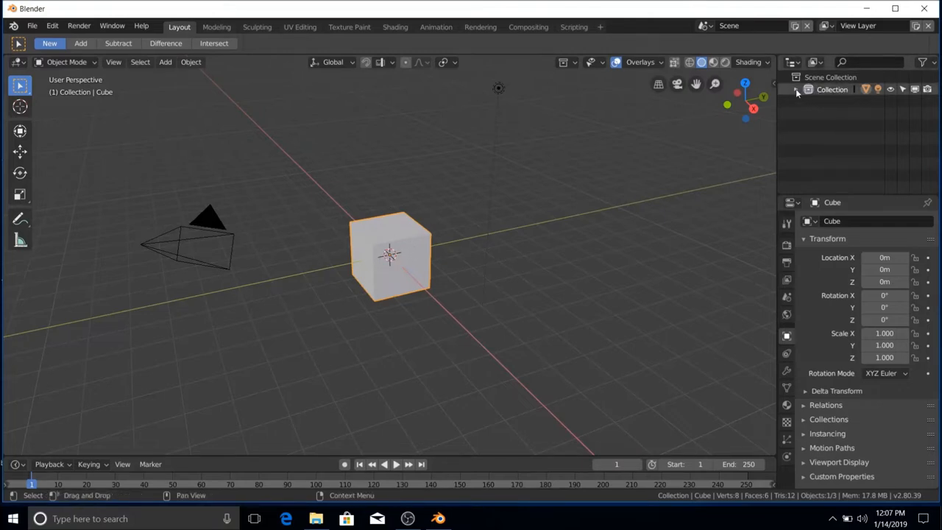
Step: Expand Collection in the Outliner to list Camera, Cube and Light, then right-click Light
{"action": "left_click", "coordinate": [796, 89]}
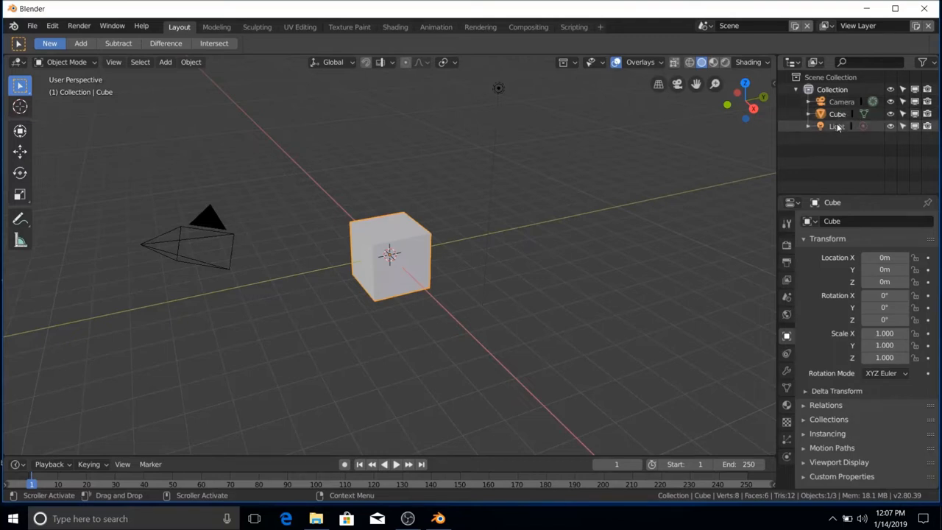
{"action": "right_click", "coordinate": [832, 89]}
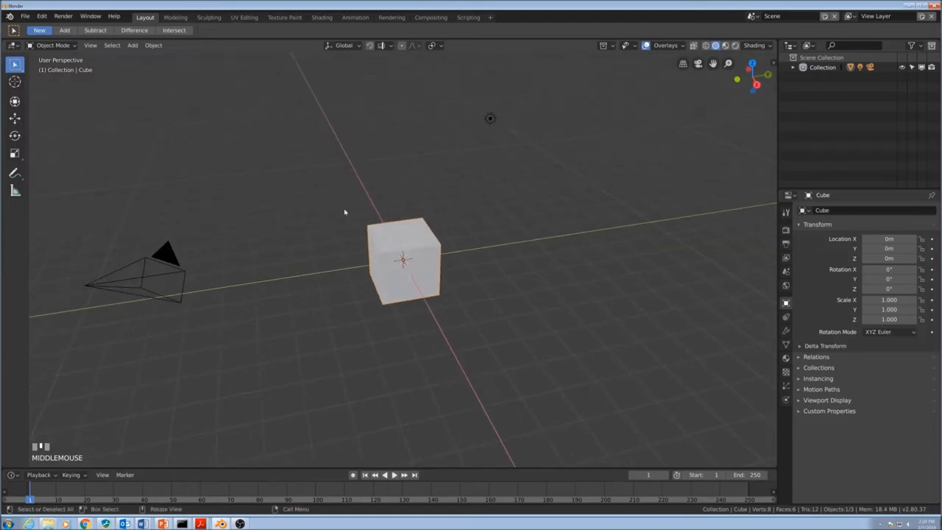
Step: Add a UV sphere via Shift+A, move it along Y beside the cube, and reselect the cube
{"action": "key", "text": "shift+a"}
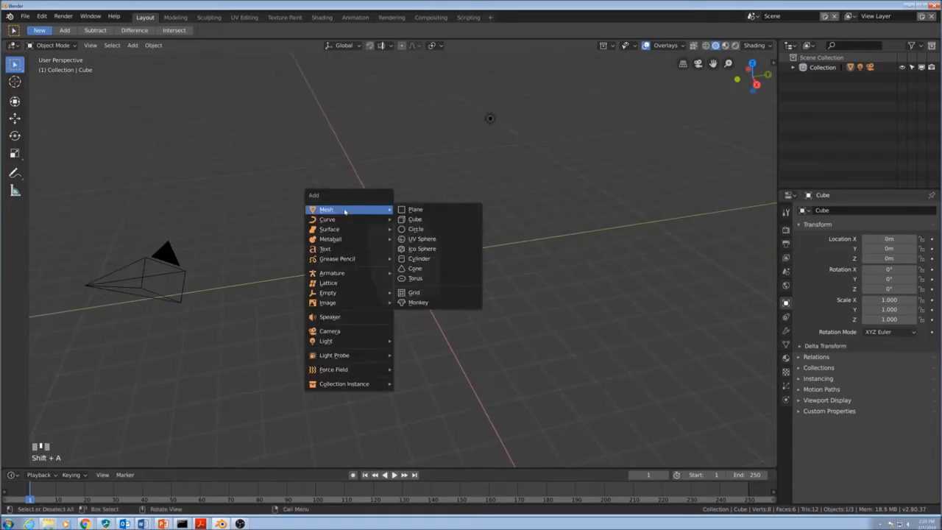
{"action": "mouse_move", "coordinate": [422, 238]}
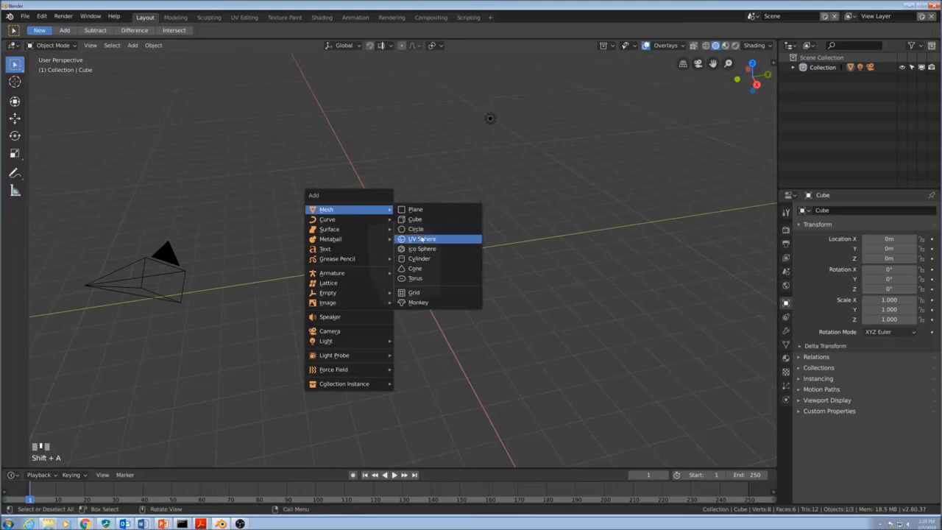
{"action": "left_click", "coordinate": [422, 239]}
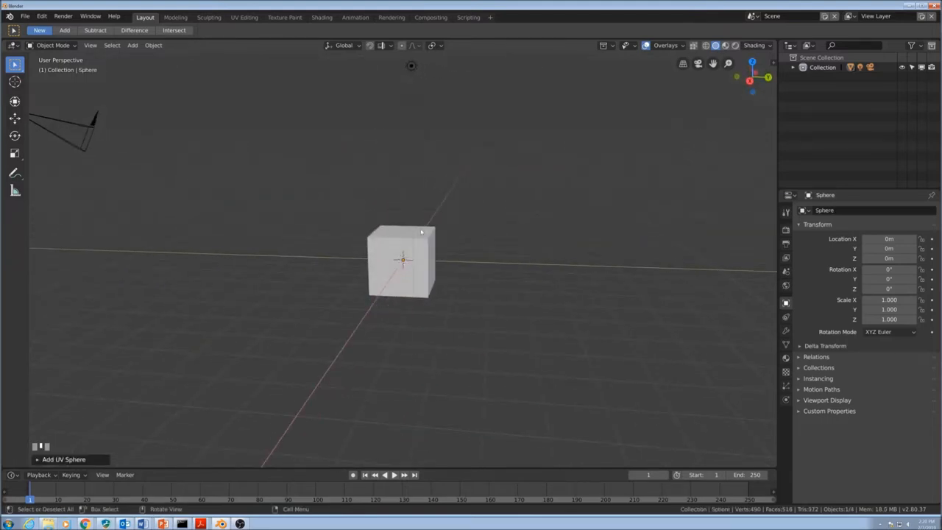
{"action": "mouse_move", "coordinate": [419, 259]}
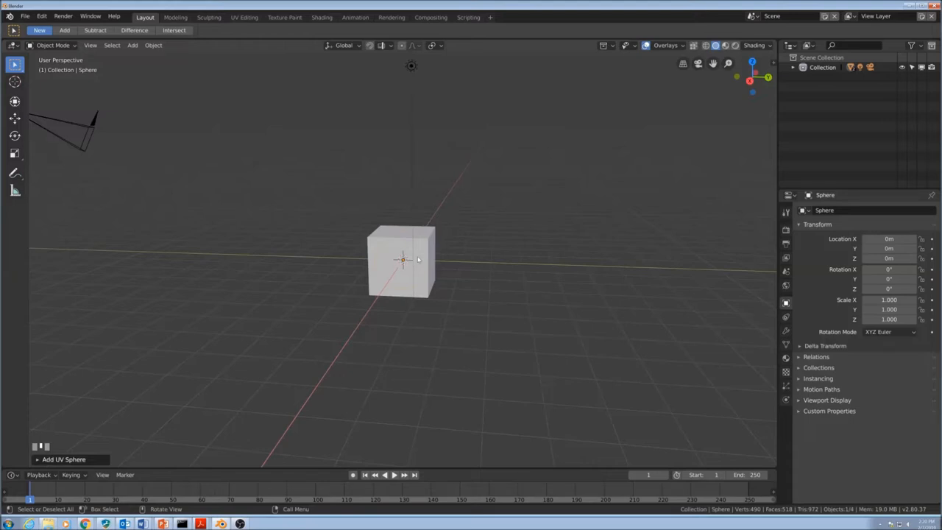
{"action": "key", "text": "g"}
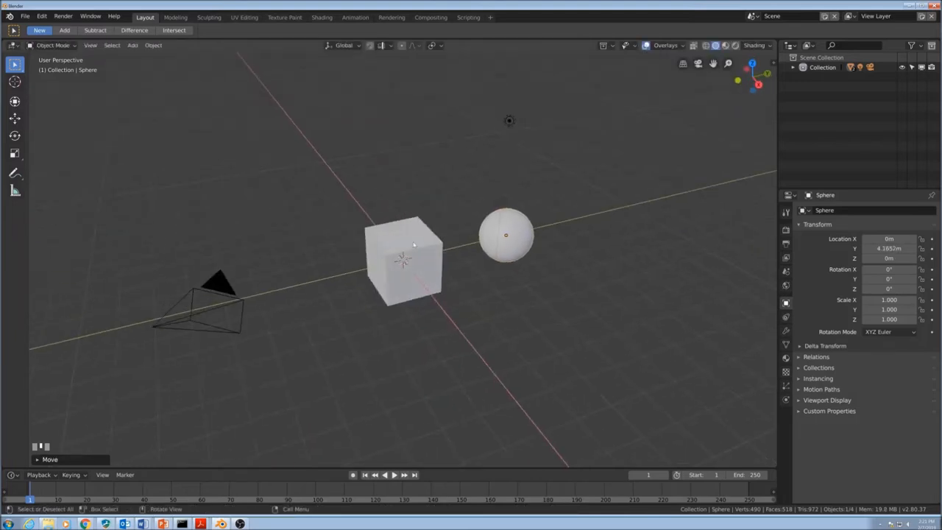
{"action": "left_click", "coordinate": [132, 45]}
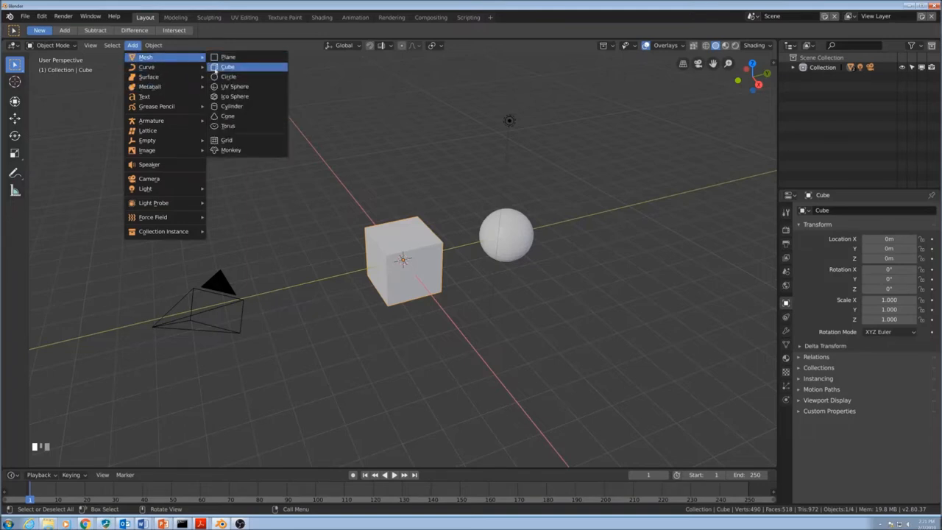
Step: Add a cylinder and move it along negative Y to the cube's side opposite the sphere
{"action": "left_click", "coordinate": [232, 106]}
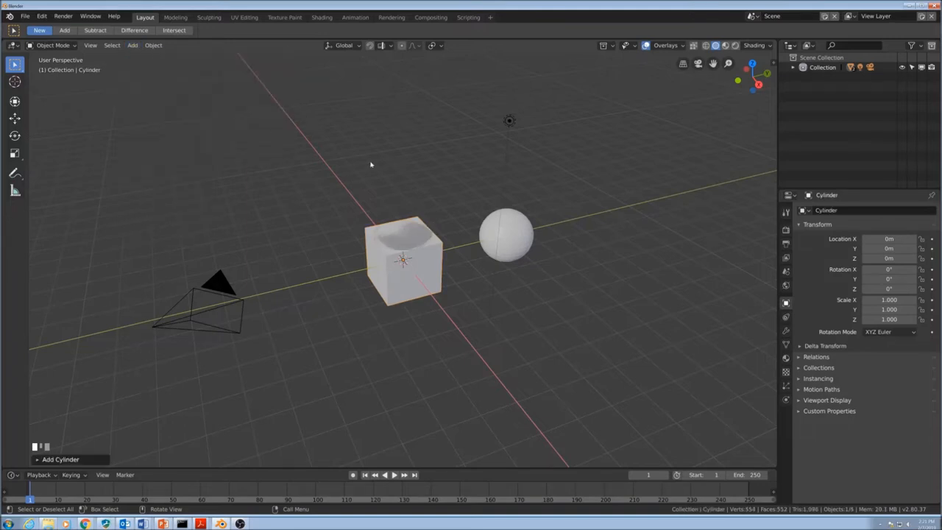
{"action": "key", "text": "g"}
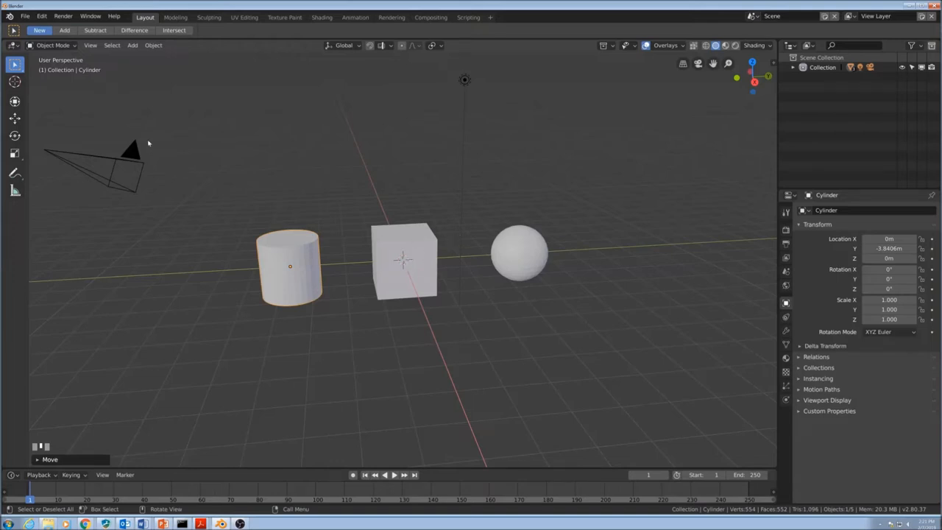
{"action": "left_click", "coordinate": [15, 81]}
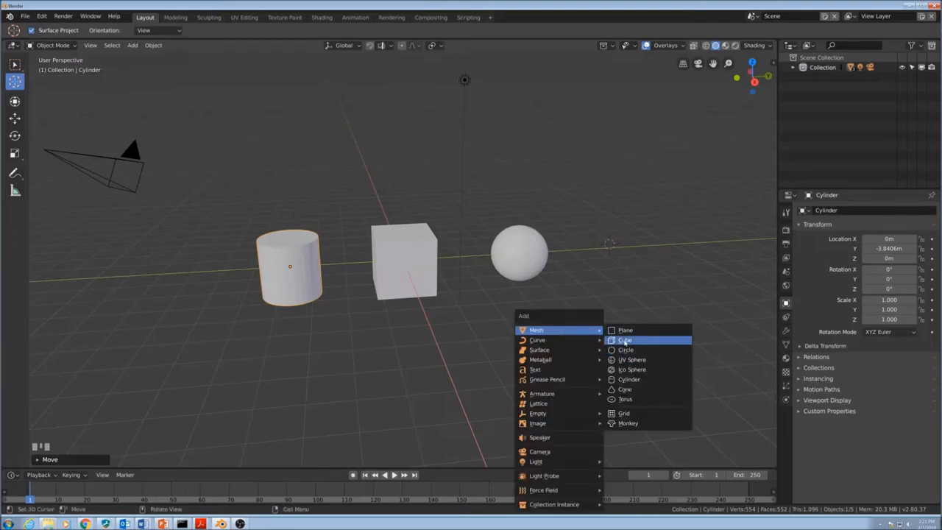
Step: Add a cube at the 3D cursor right of the sphere and enter Edit Mode on it
{"action": "left_click", "coordinate": [625, 339]}
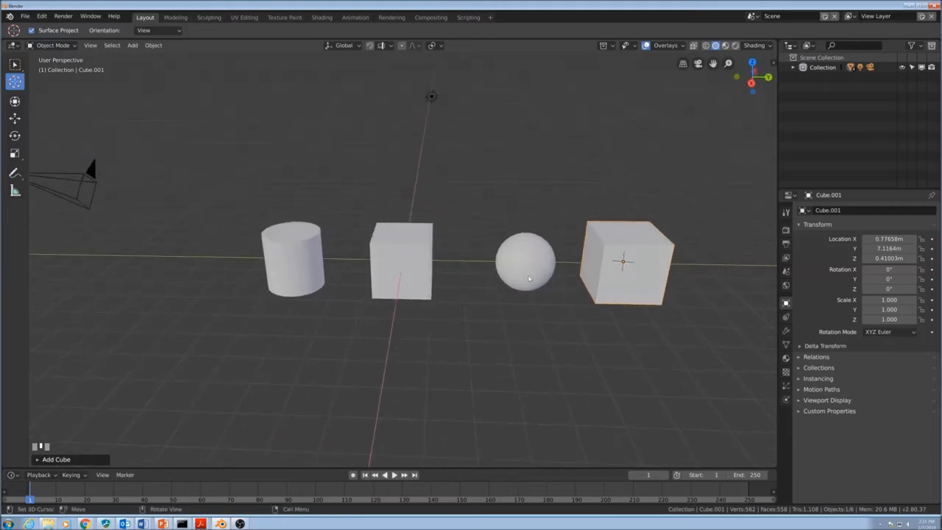
{"action": "key", "text": "Tab"}
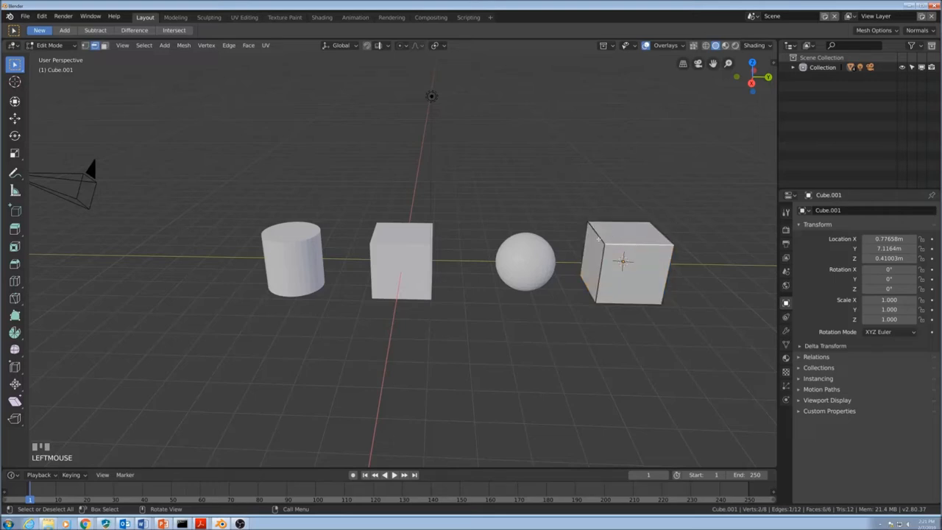
Step: Raise the second cube's front face vertically using face select
{"action": "left_click", "coordinate": [131, 77]}
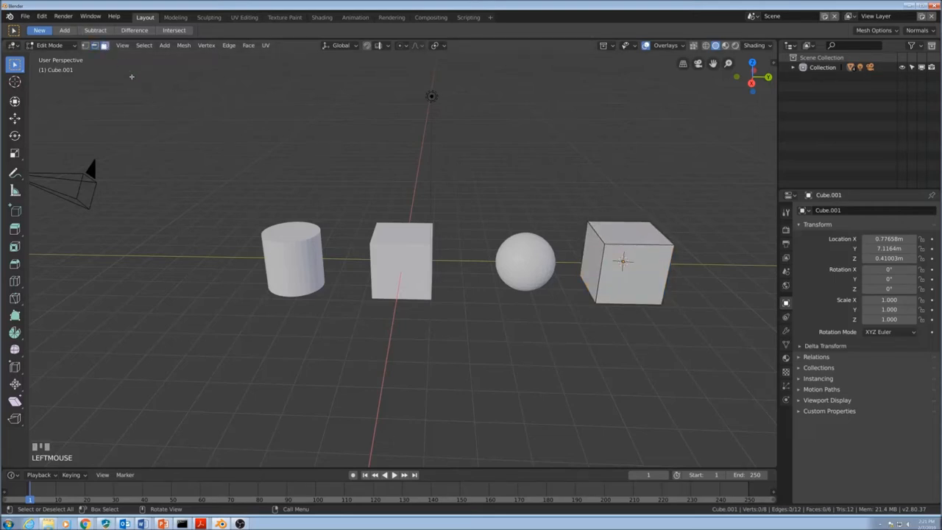
{"action": "left_click", "coordinate": [633, 276]}
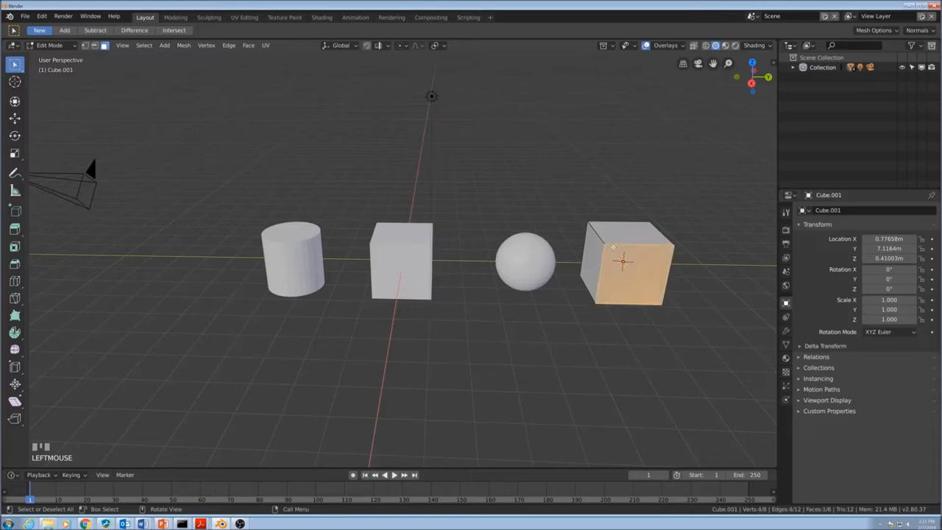
{"action": "mouse_move", "coordinate": [675, 240]}
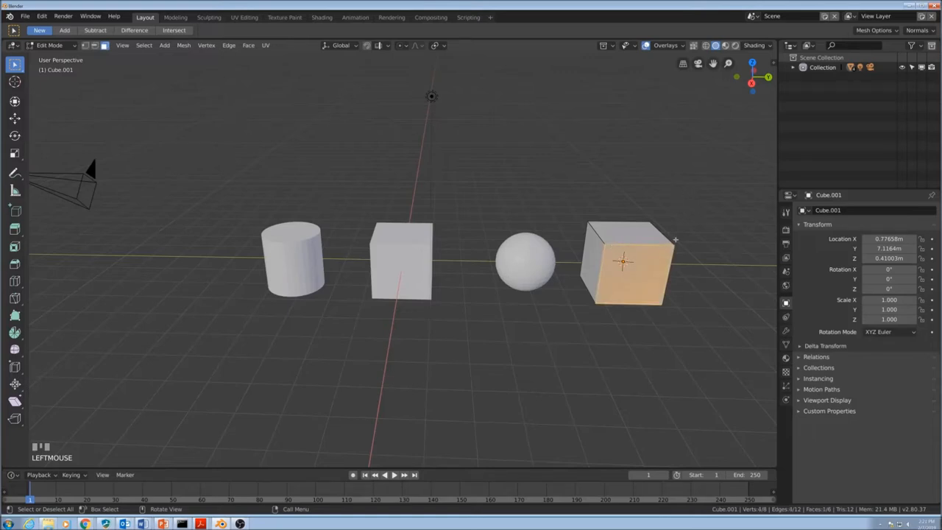
{"action": "key", "text": "g"}
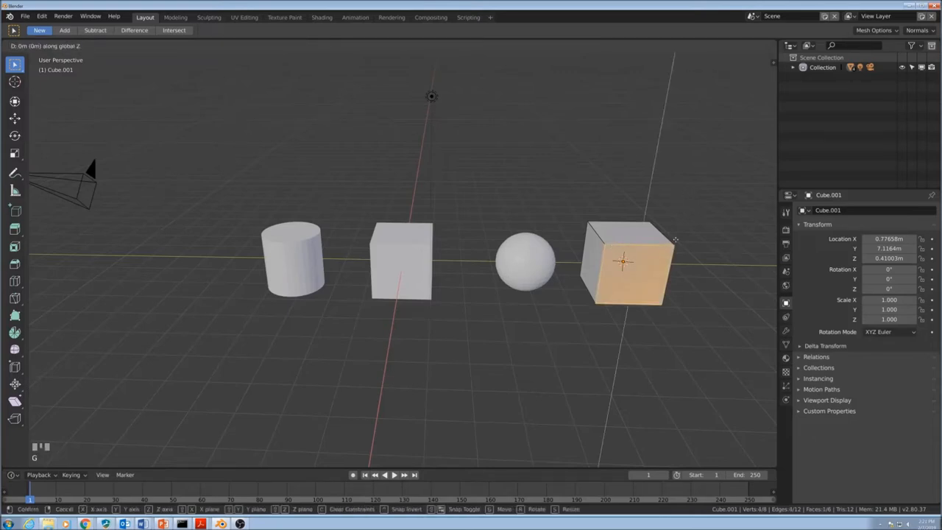
{"action": "mouse_move", "coordinate": [677, 206]}
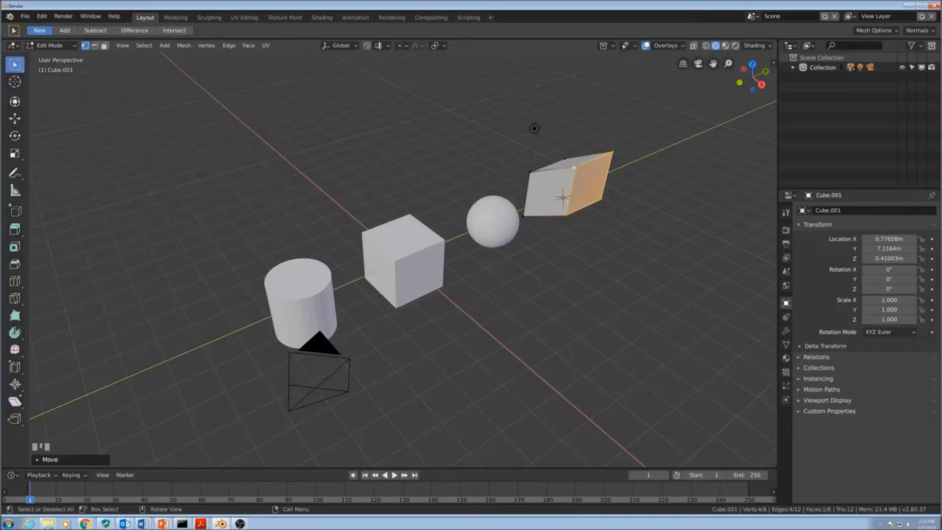
Step: Raise one corner vertex along Z to slant the cube into a wedge, then leave Edit Mode
{"action": "left_click", "coordinate": [587, 210]}
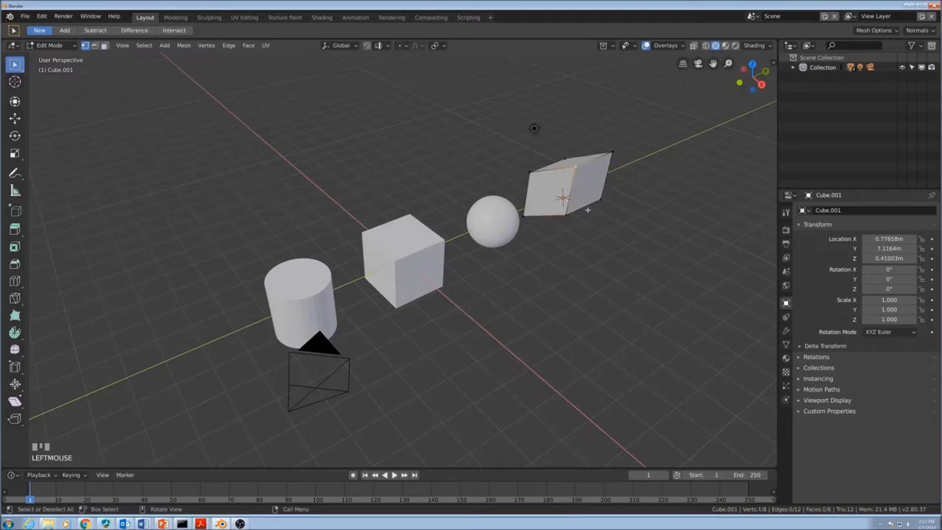
{"action": "key", "text": "g"}
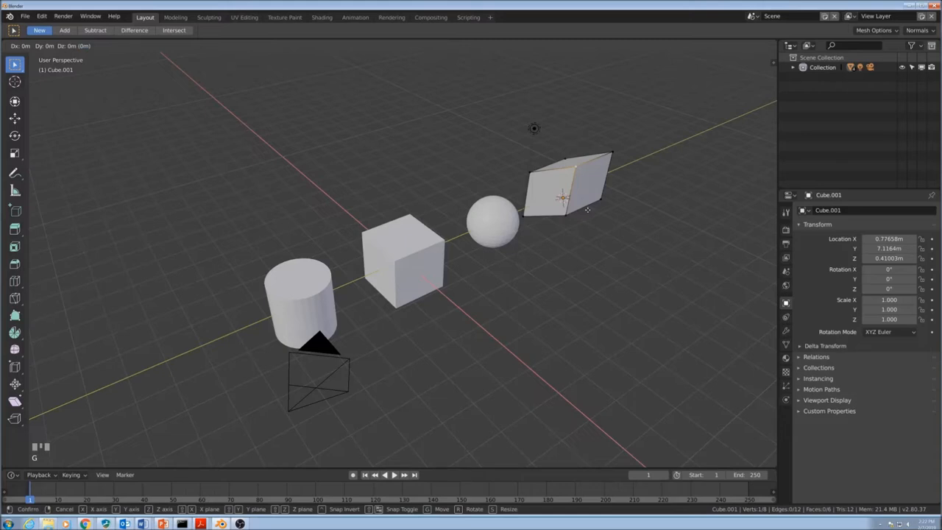
{"action": "key", "text": "z"}
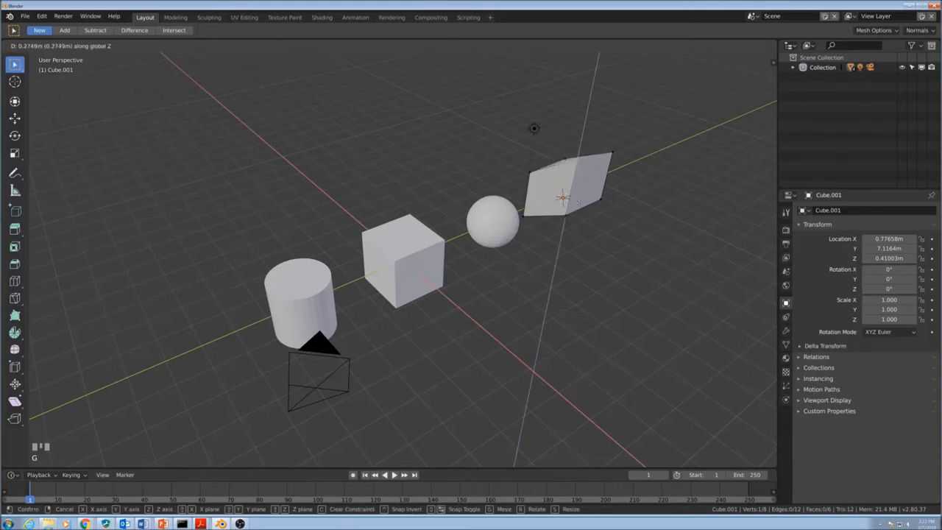
{"action": "key", "text": "Tab"}
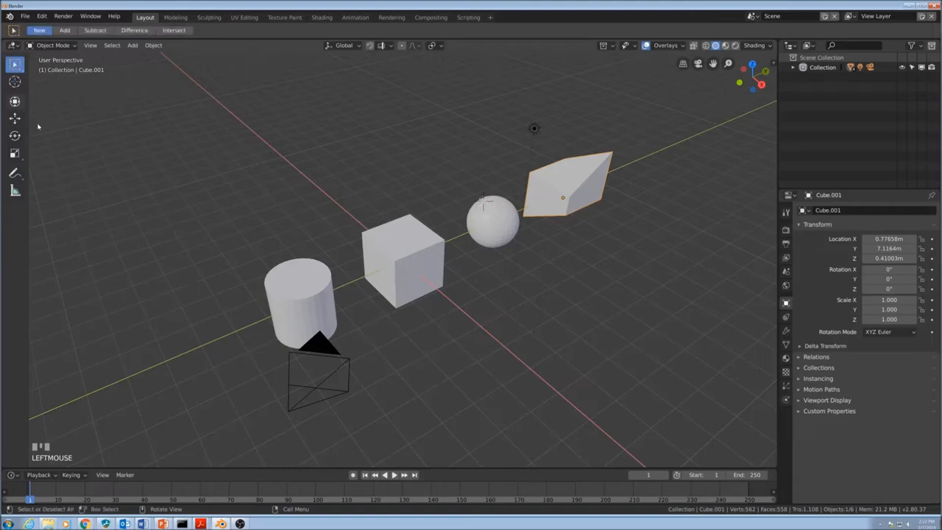
{"action": "mouse_move", "coordinate": [501, 220]}
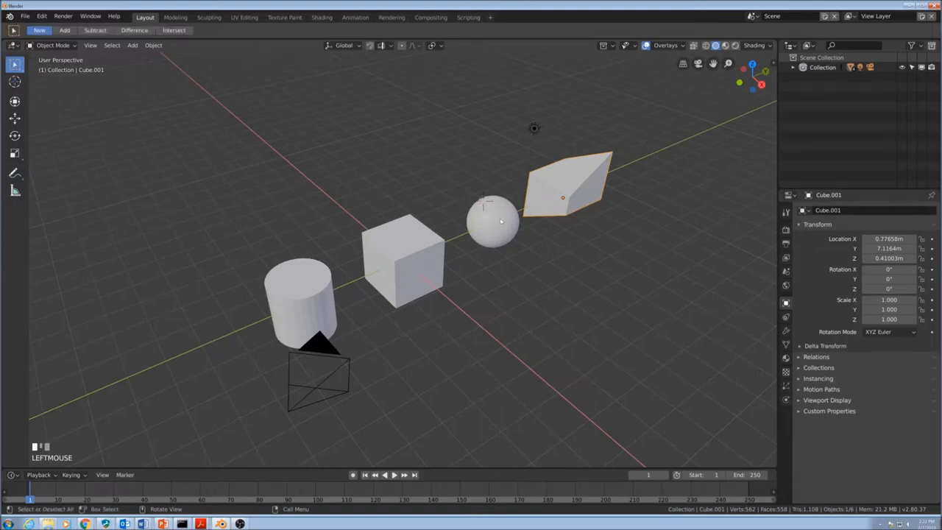
Step: Enter Edit Mode on the sphere, frame its mesh up close and deselect all vertices
{"action": "key", "text": "Tab"}
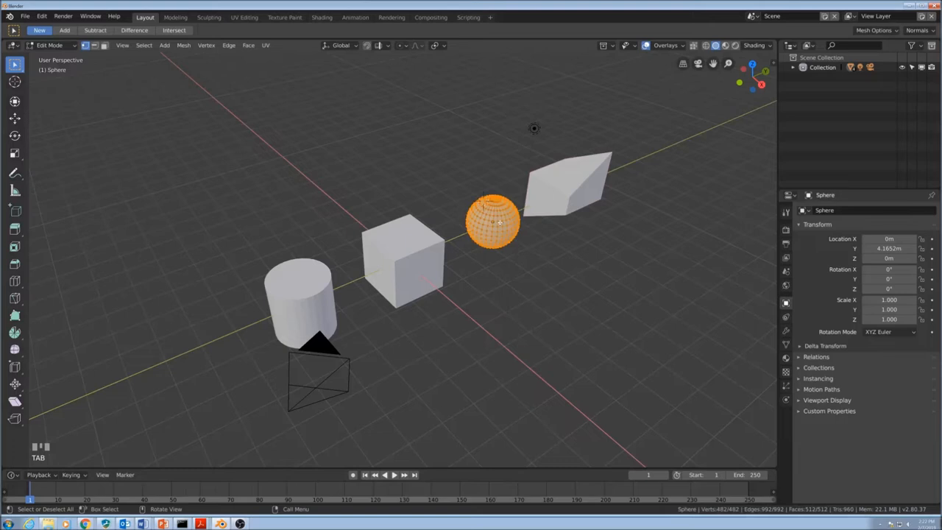
{"action": "scroll", "scroll_direction": "up", "scroll_amount": 3}
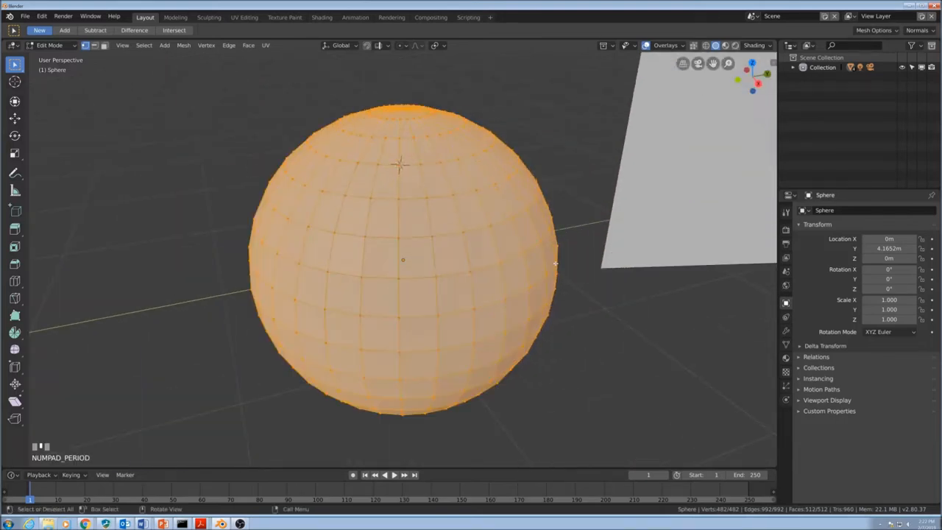
{"action": "scroll", "scroll_direction": "down", "scroll_amount": 3}
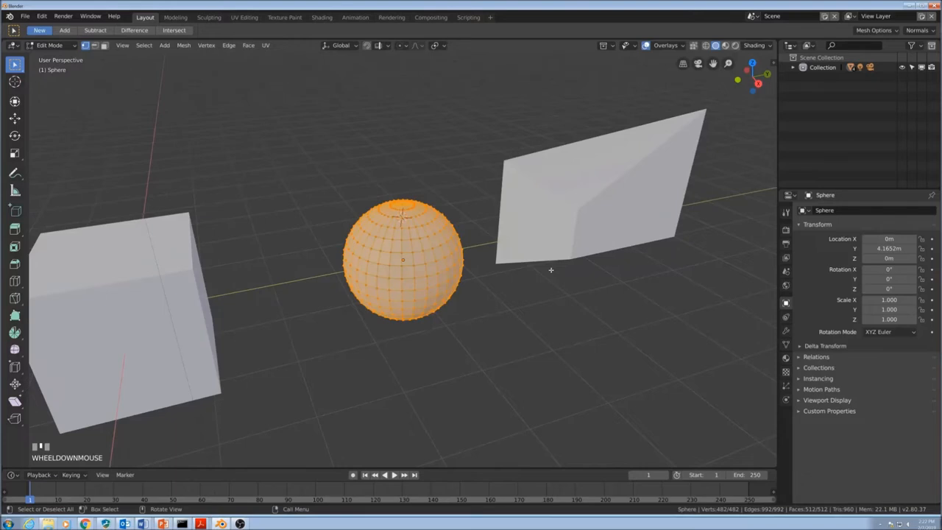
{"action": "key", "text": "alt+a"}
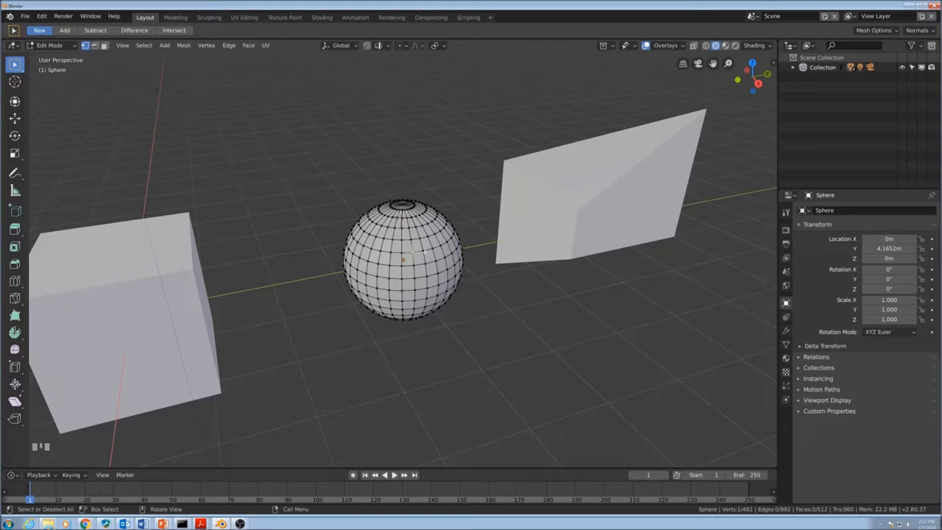
Step: Select an upper edge loop of the sphere and scale it outward into a flat brim
{"action": "left_click", "coordinate": [425, 254]}
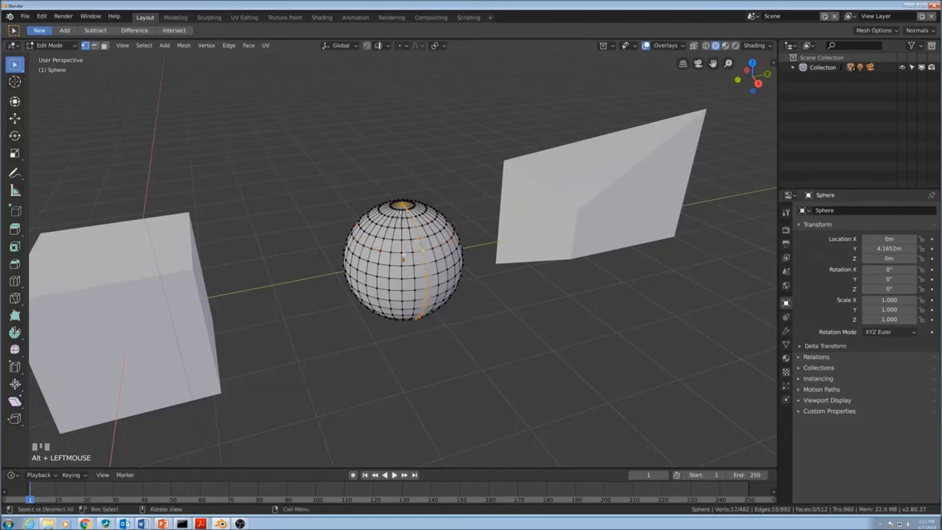
{"action": "left_click", "coordinate": [402, 220]}
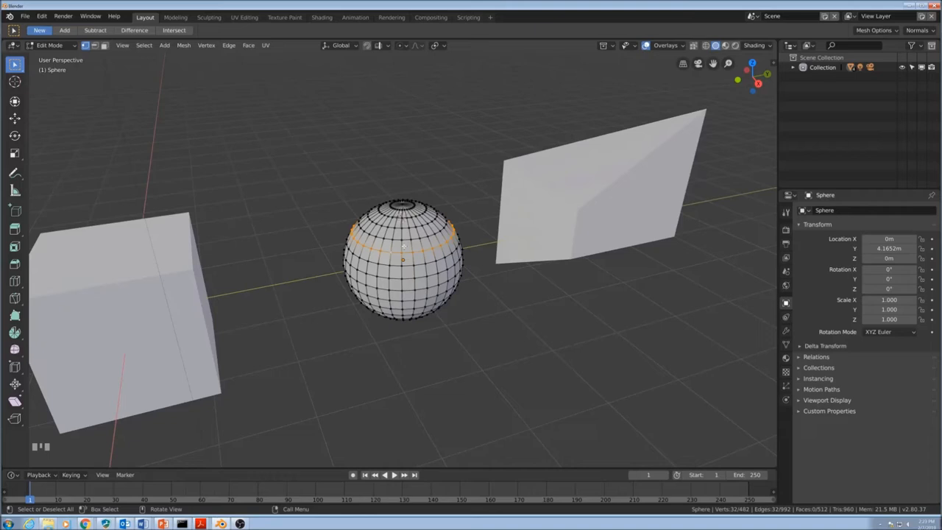
{"action": "mouse_move", "coordinate": [455, 252]}
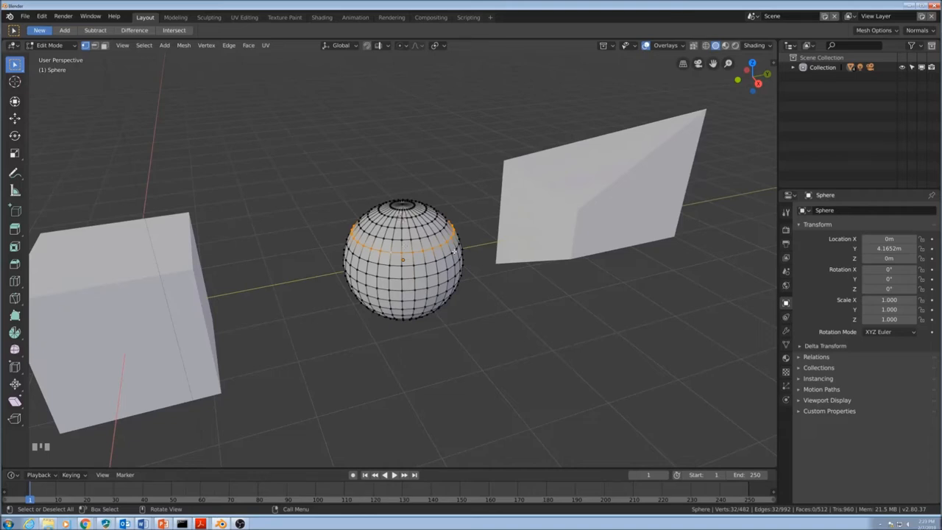
{"action": "key", "text": "s"}
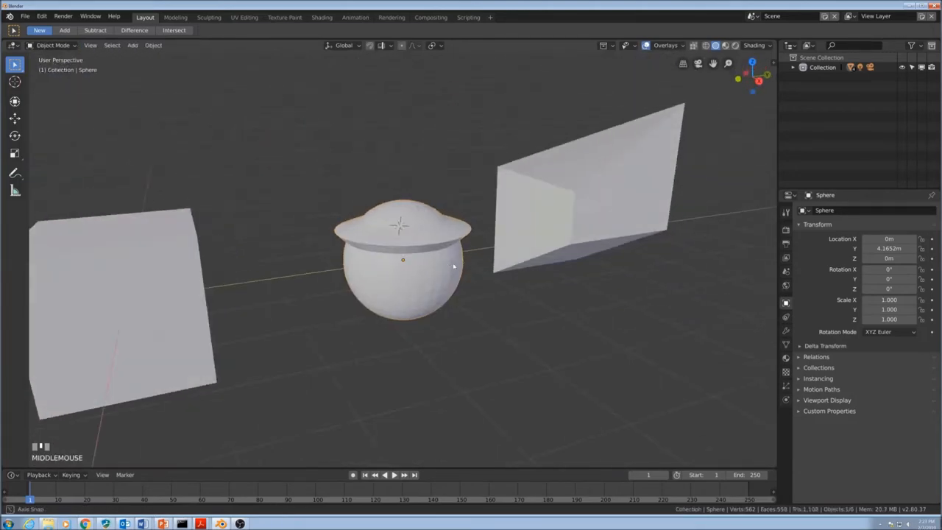
Step: Select the whole brimmed sphere mesh, try and cancel X-axis scalings, then deselect everything
{"action": "key", "text": "Tab"}
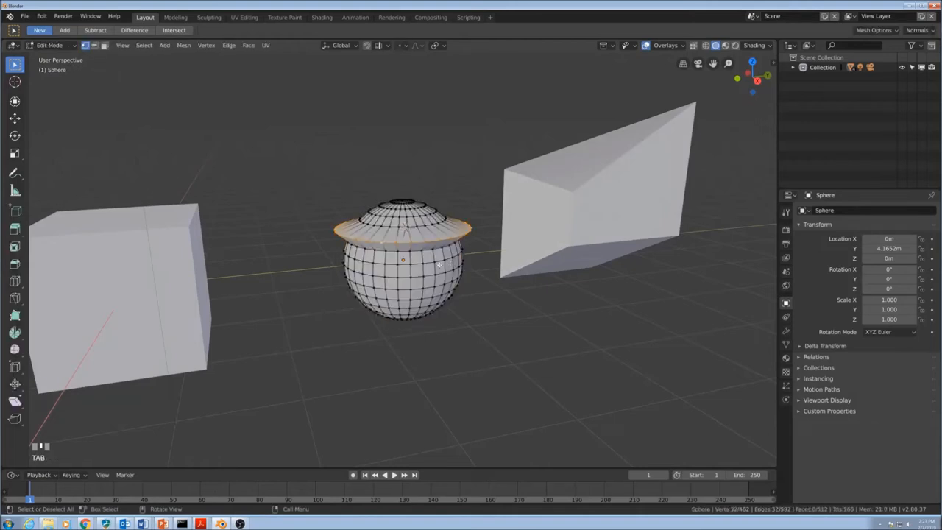
{"action": "key", "text": "a"}
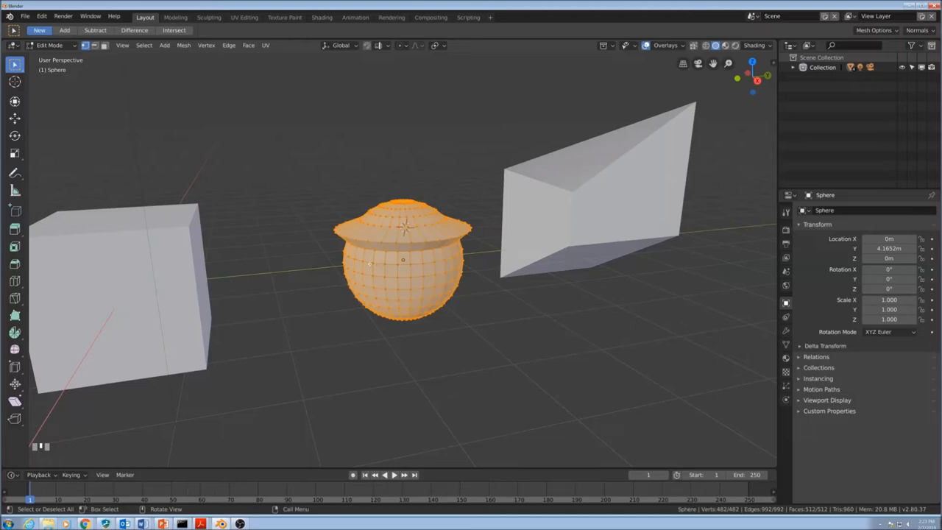
{"action": "key", "text": "s"}
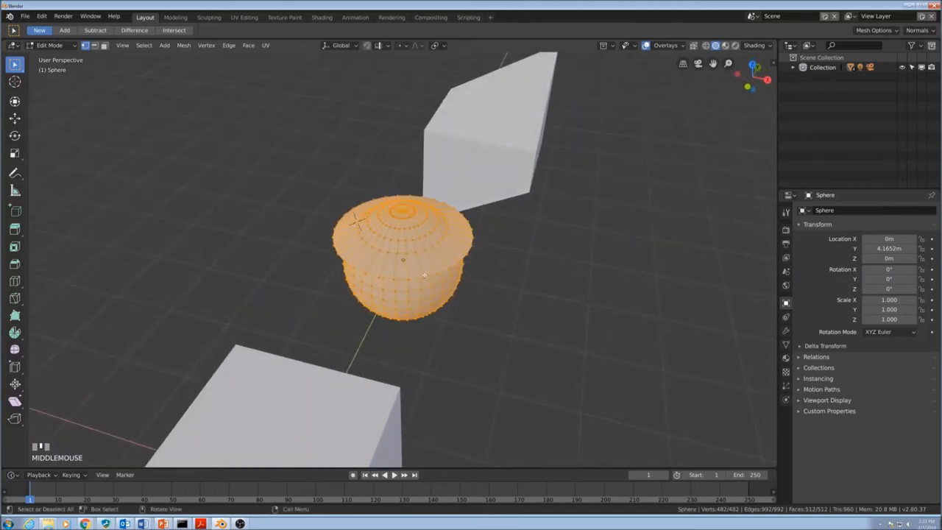
{"action": "key", "text": "s"}
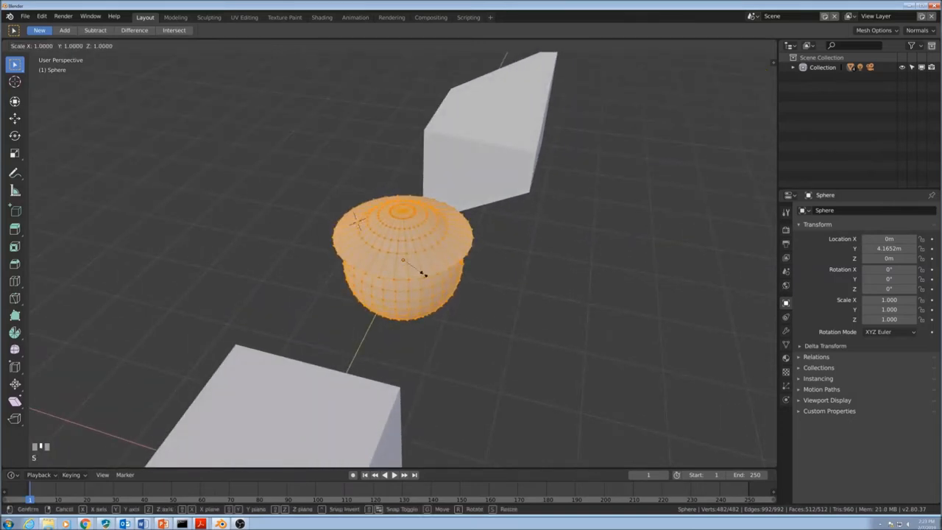
{"action": "key", "text": "x"}
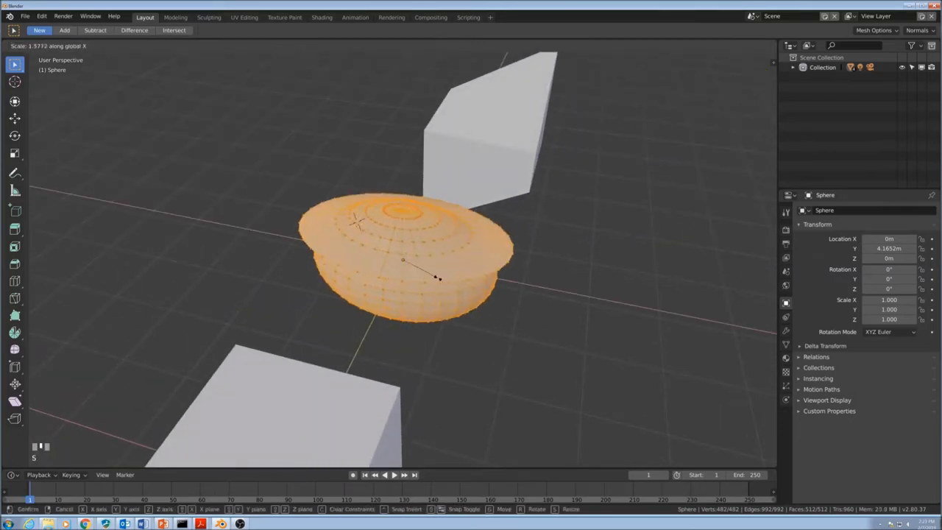
{"action": "mouse_move", "coordinate": [432, 274]}
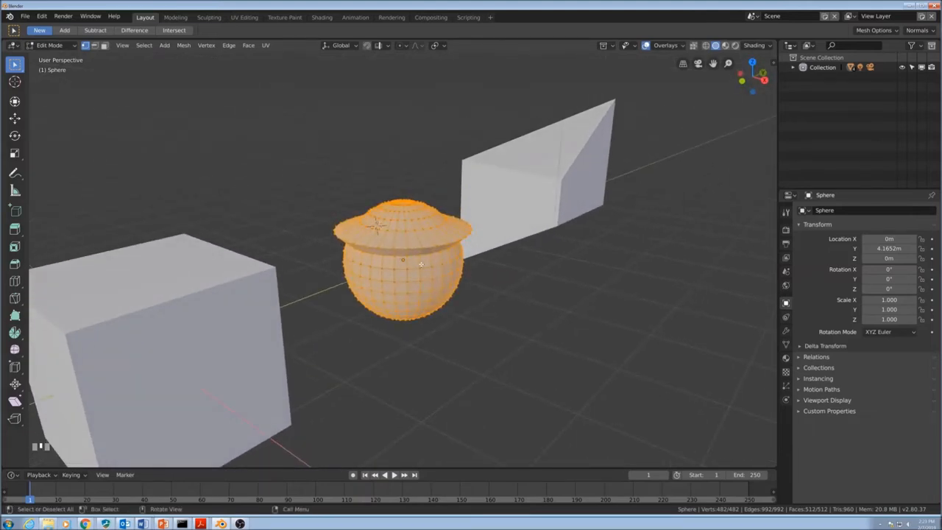
{"action": "key", "text": "s"}
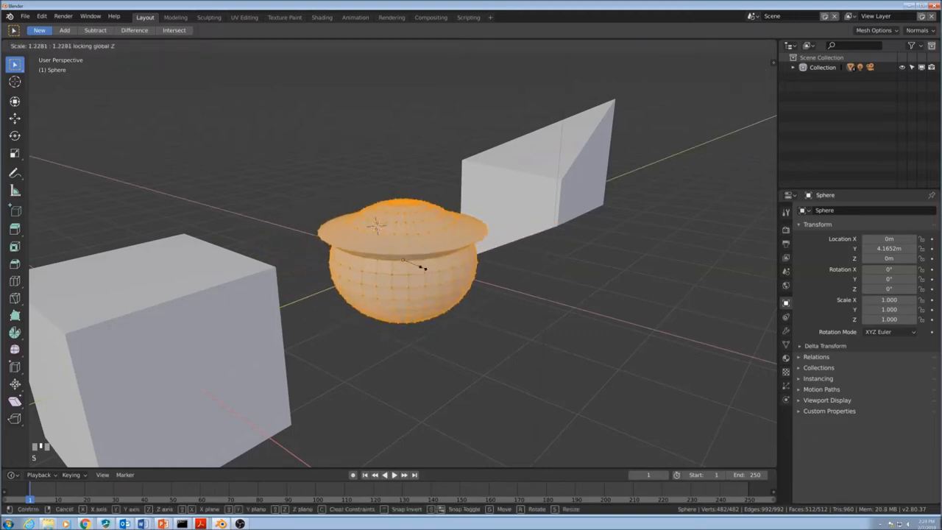
{"action": "mouse_move", "coordinate": [416, 268]}
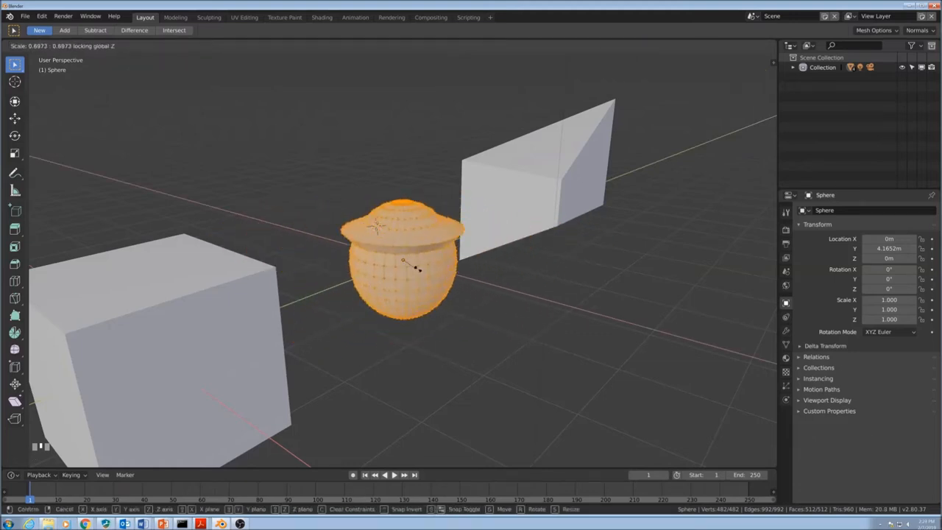
{"action": "mouse_move", "coordinate": [416, 272]}
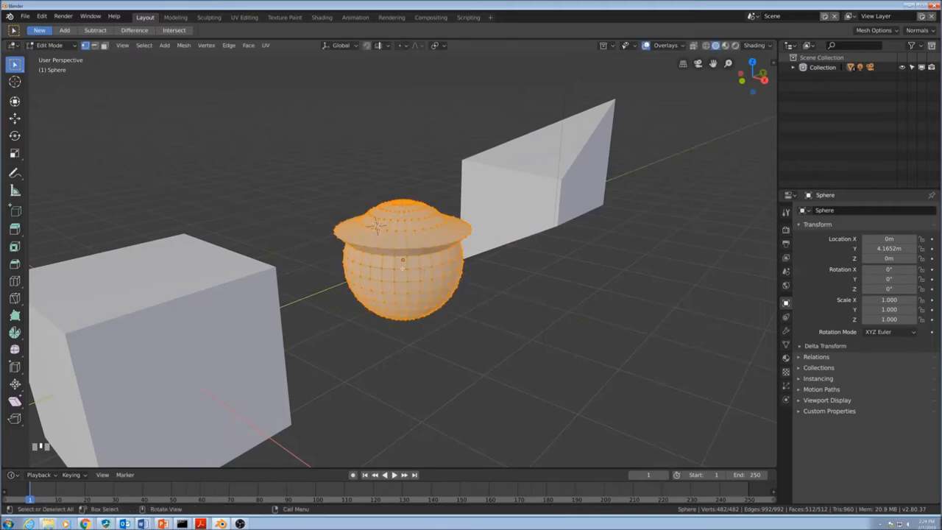
{"action": "key", "text": "alt+a"}
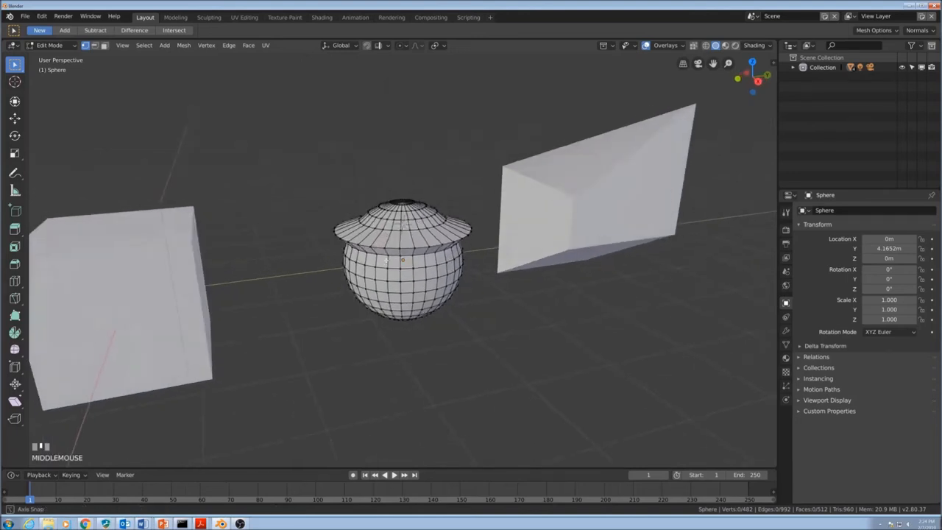
Step: Extrude single faces on the dome and brim outward into long rectangular spikes
{"action": "scroll", "scroll_direction": "up", "scroll_amount": 3}
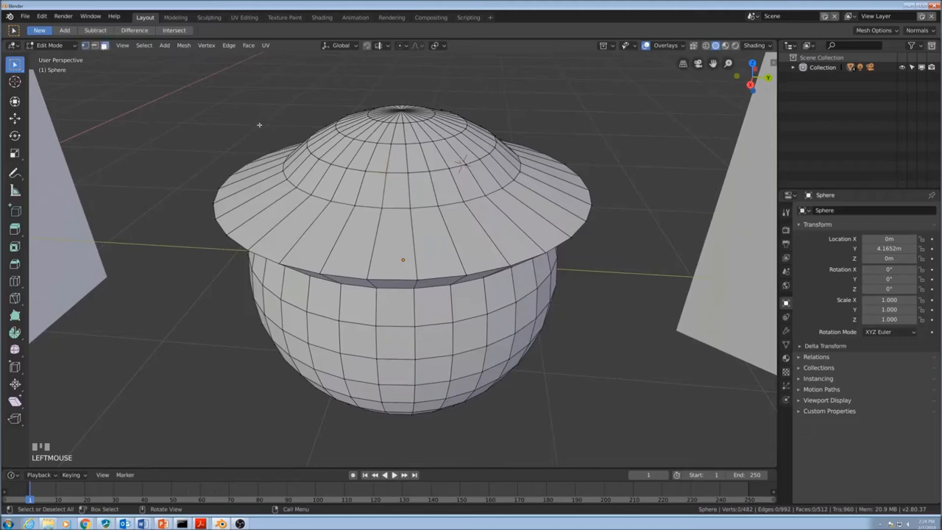
{"action": "left_click", "coordinate": [395, 191]}
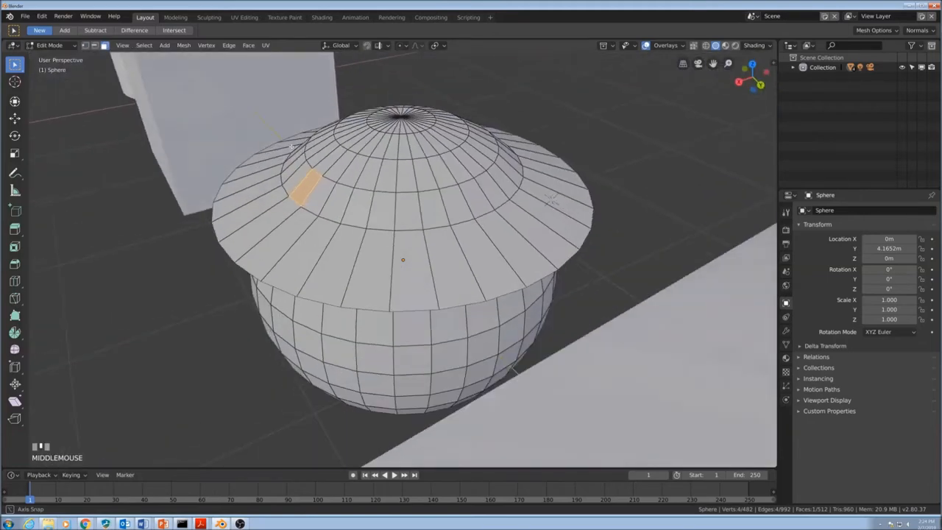
{"action": "scroll", "scroll_direction": "up", "scroll_amount": 3}
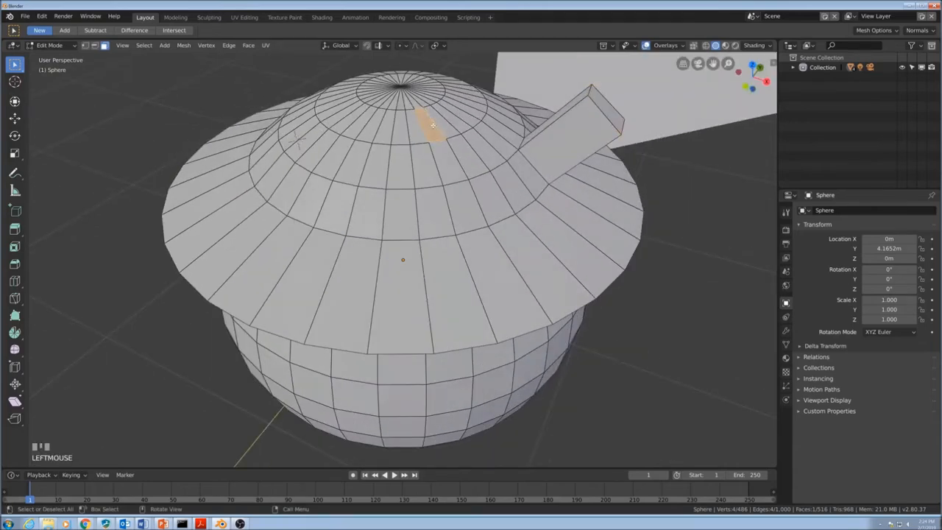
{"action": "left_click_drag", "start_coordinate": [431, 122], "coordinate": [399, 73]}
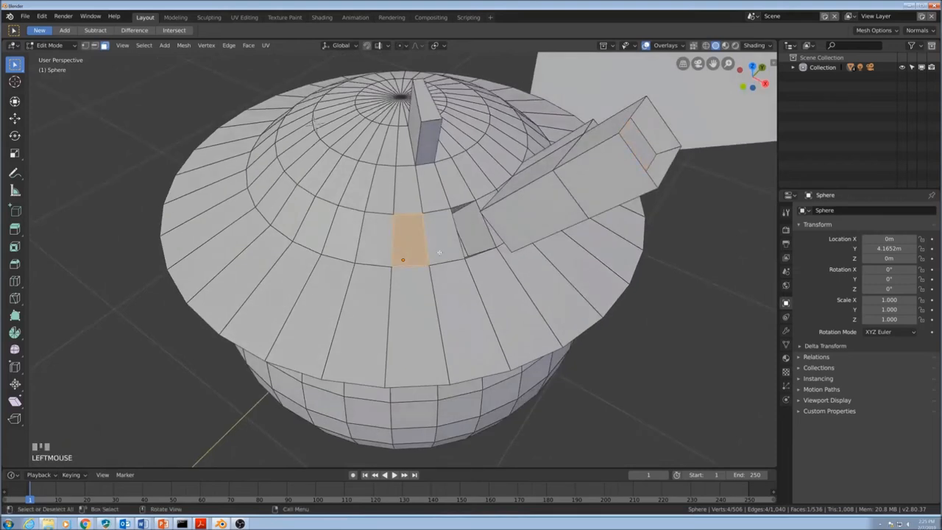
{"action": "key", "text": "e"}
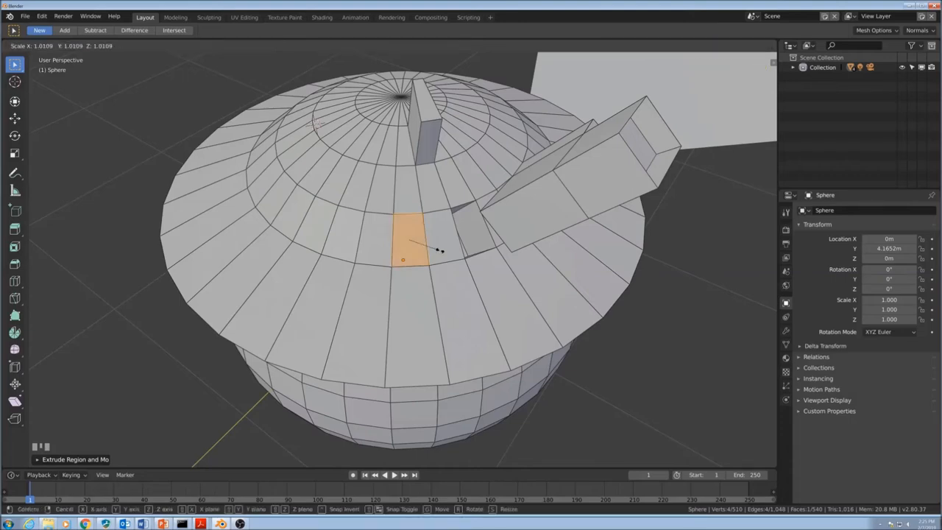
{"action": "mouse_move", "coordinate": [423, 251]}
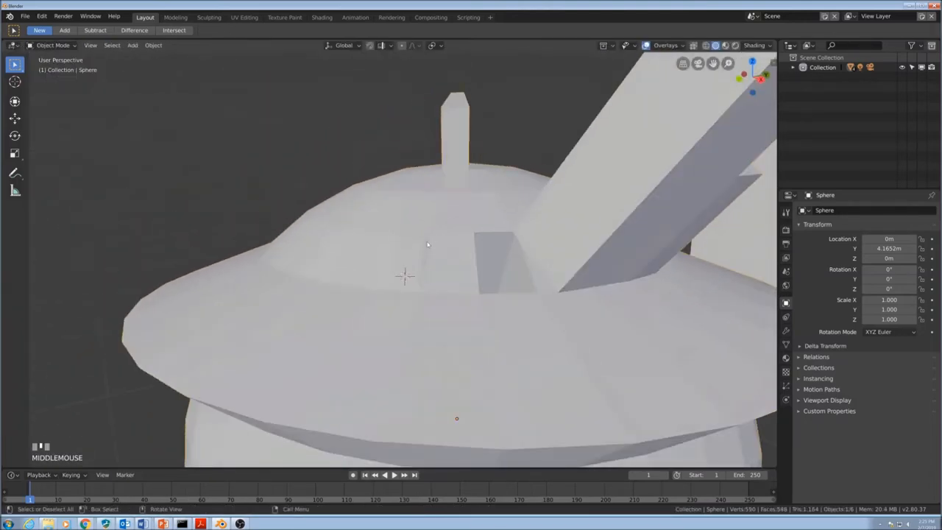
Step: Zoom the view out to frame the new cylinder for editing
{"action": "scroll", "scroll_direction": "down", "scroll_amount": 3}
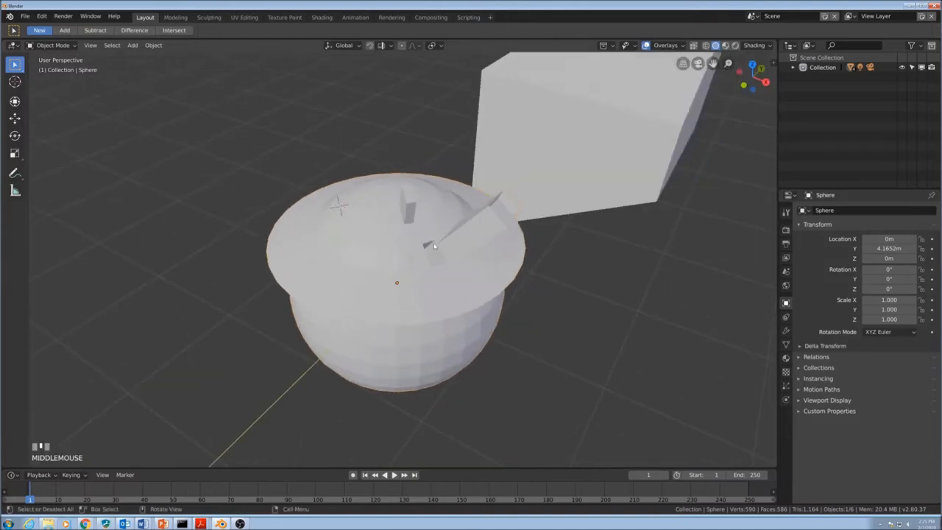
{"action": "scroll", "scroll_direction": "down", "scroll_amount": 3}
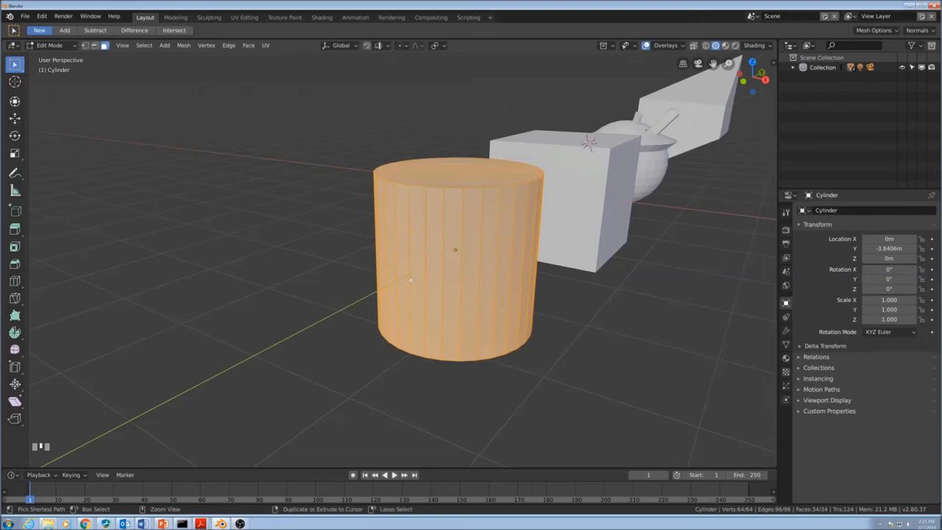
Step: Start a loop cut to add three horizontal edge loops around the cylinder
{"action": "key", "text": "ctrl+r"}
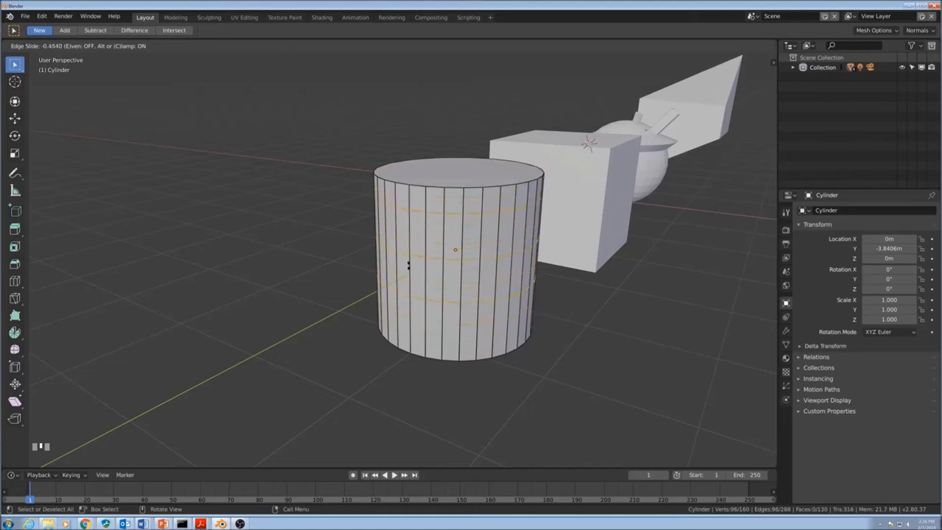
{"action": "mouse_move", "coordinate": [412, 285]}
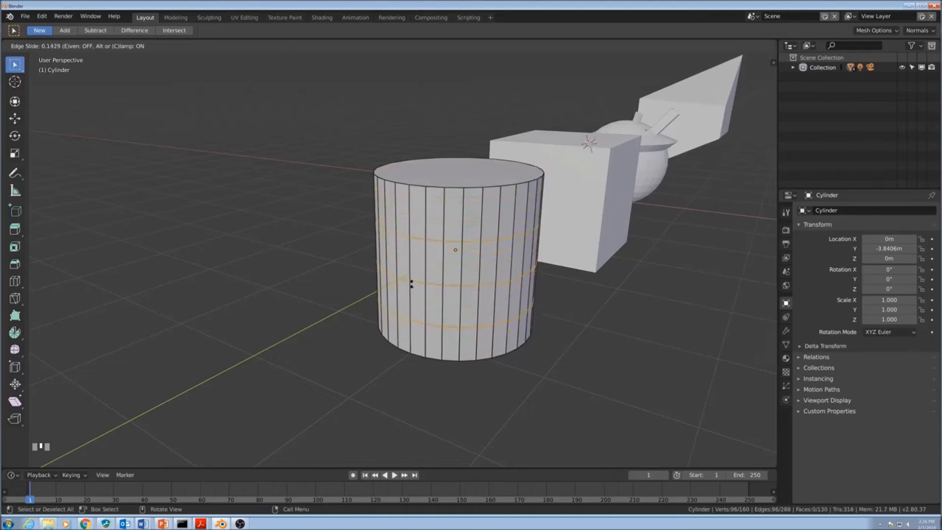
{"action": "mouse_move", "coordinate": [412, 282]}
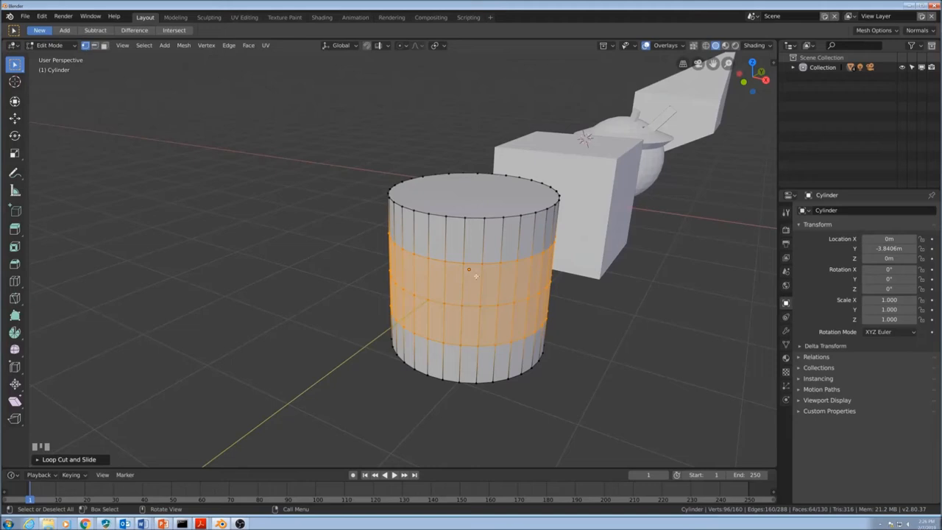
Step: Select the cylinder's upper edge ring, flare it outward like a mushroom cap, and return to Object Mode
{"action": "left_click", "coordinate": [464, 265]}
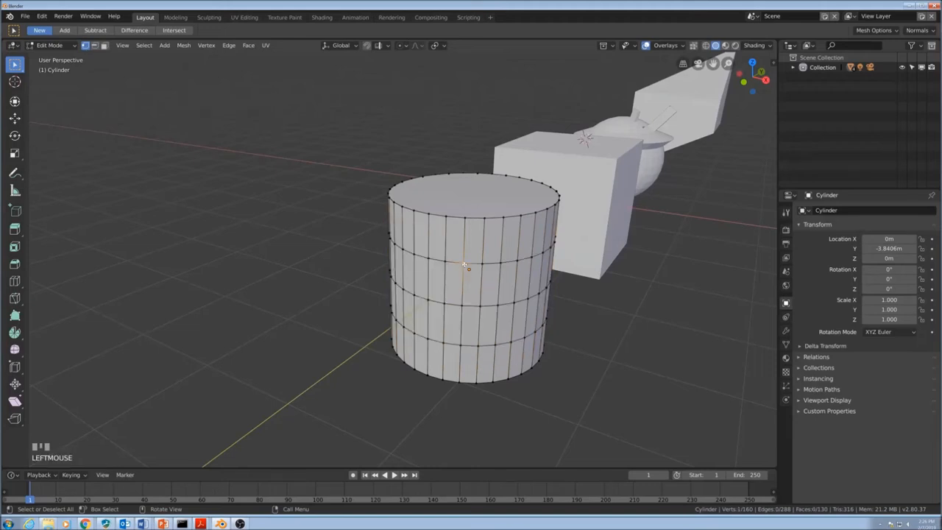
{"action": "left_click", "coordinate": [462, 265]}
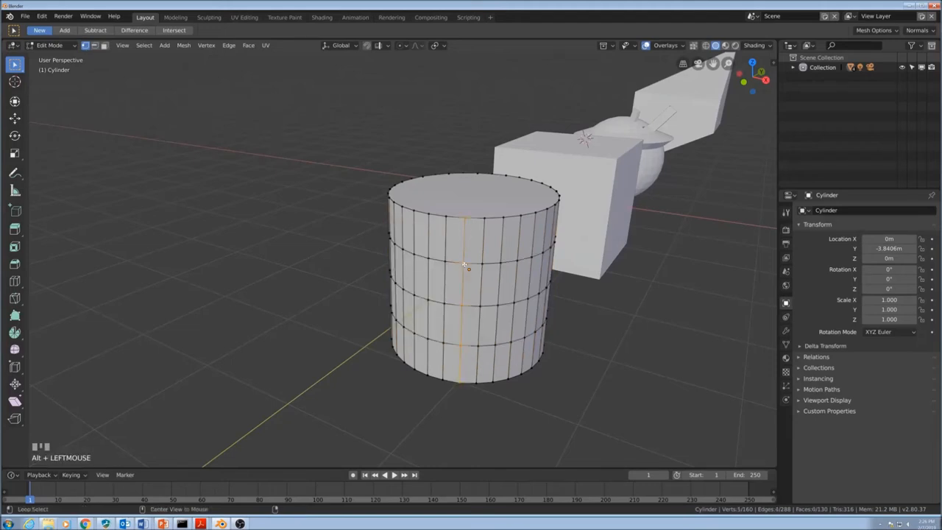
{"action": "left_click", "coordinate": [469, 265]}
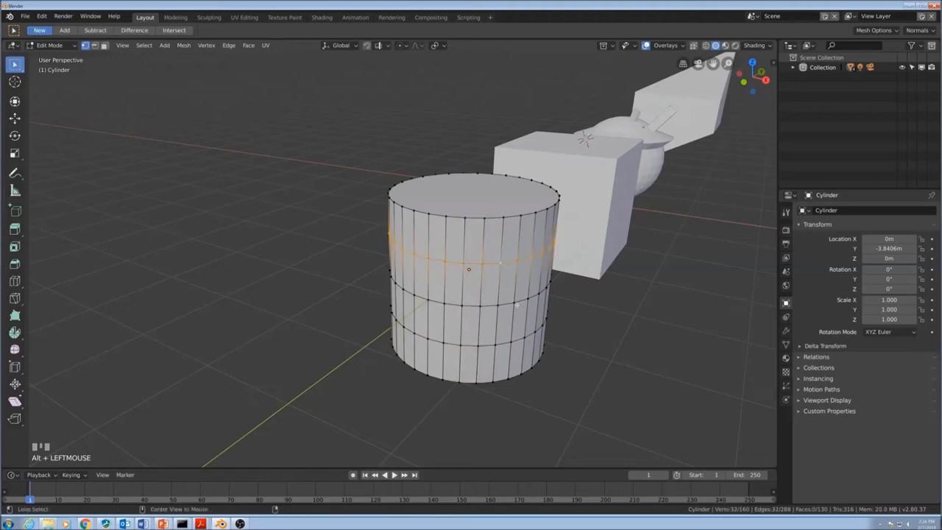
{"action": "left_click", "coordinate": [510, 344]}
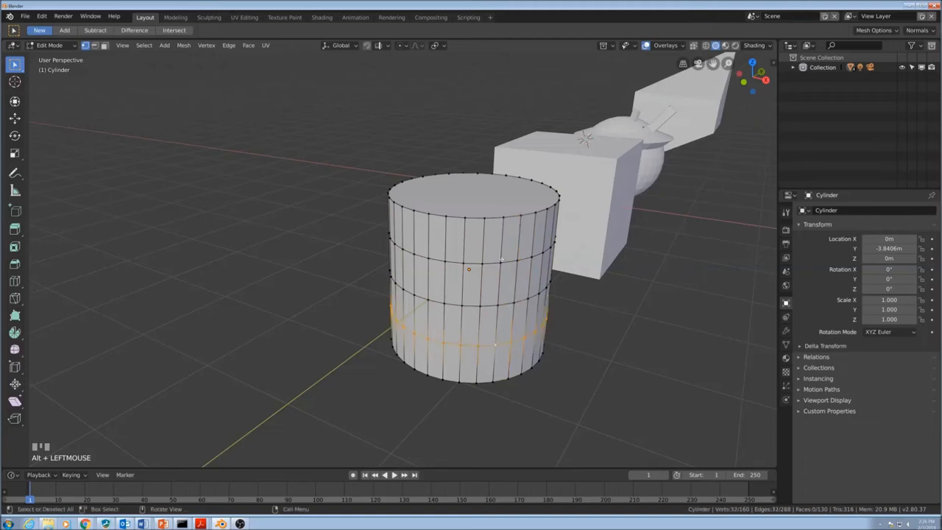
{"action": "left_click", "coordinate": [506, 262]}
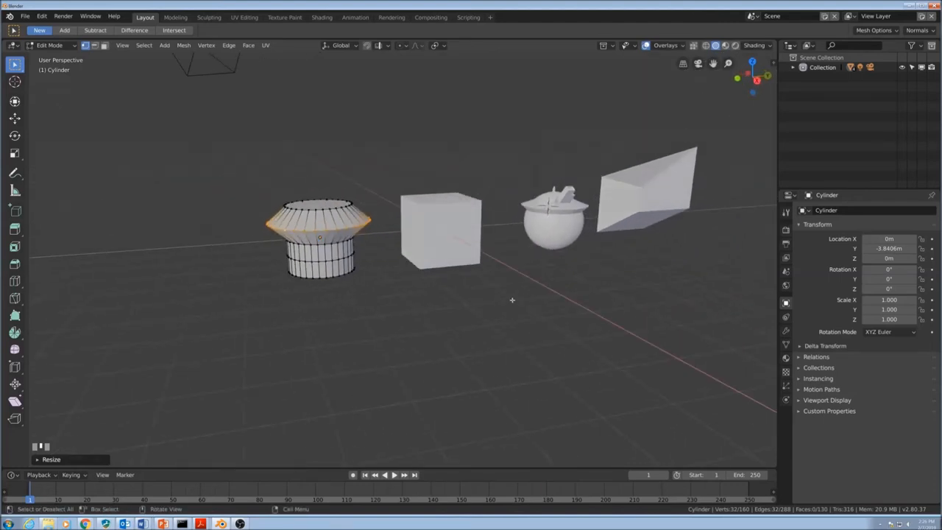
{"action": "key", "text": "Tab"}
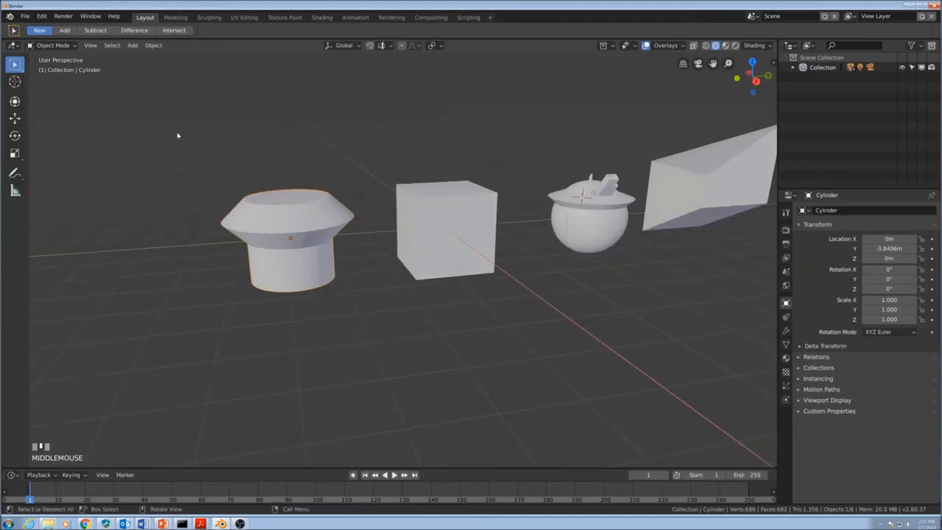
{"action": "left_click", "coordinate": [153, 45]}
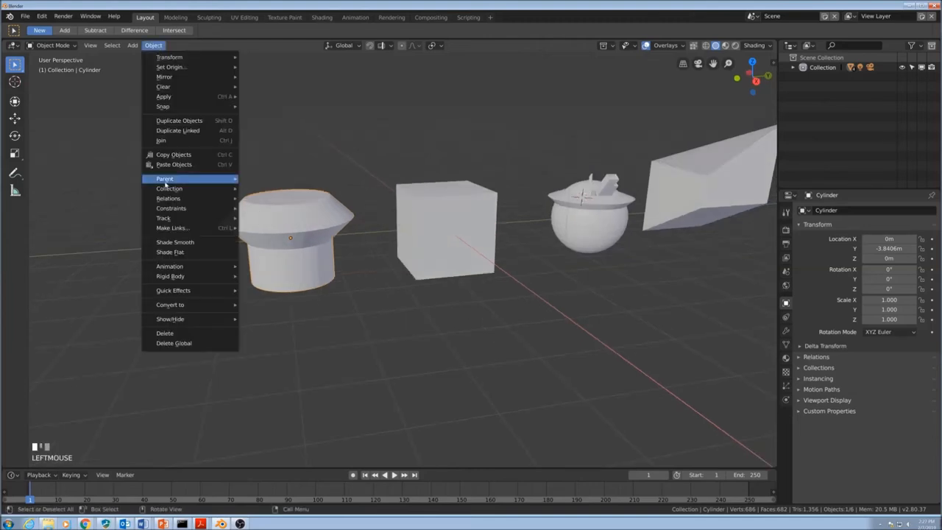
{"action": "mouse_move", "coordinate": [175, 241]}
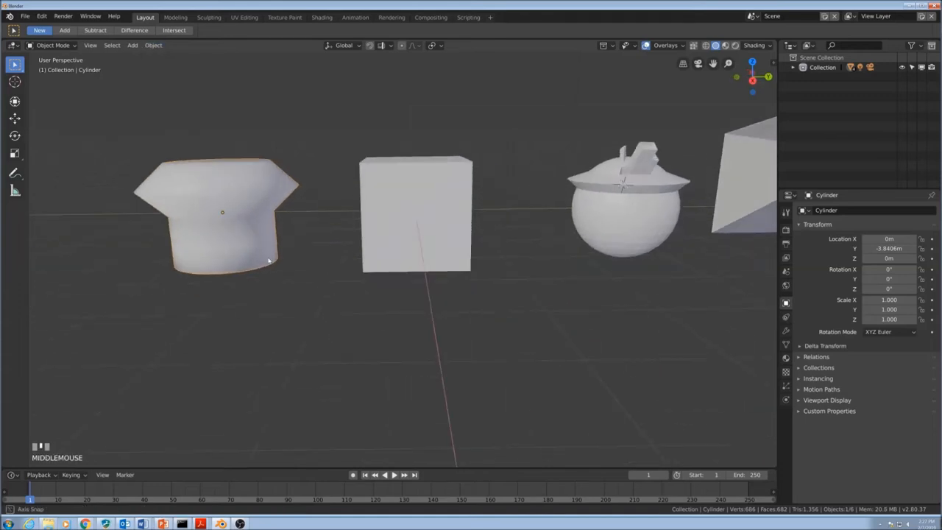
{"action": "scroll", "scroll_direction": "down", "scroll_amount": 3}
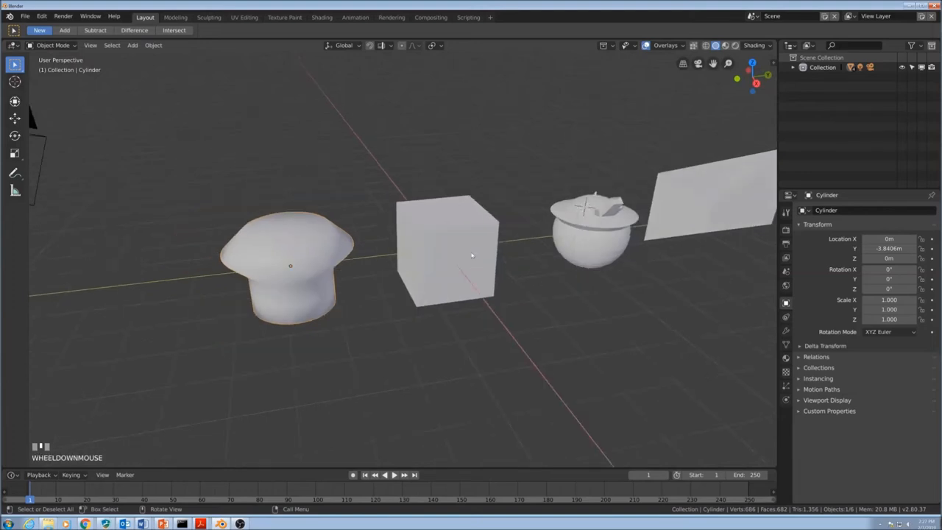
{"action": "scroll", "scroll_direction": "down", "scroll_amount": 3}
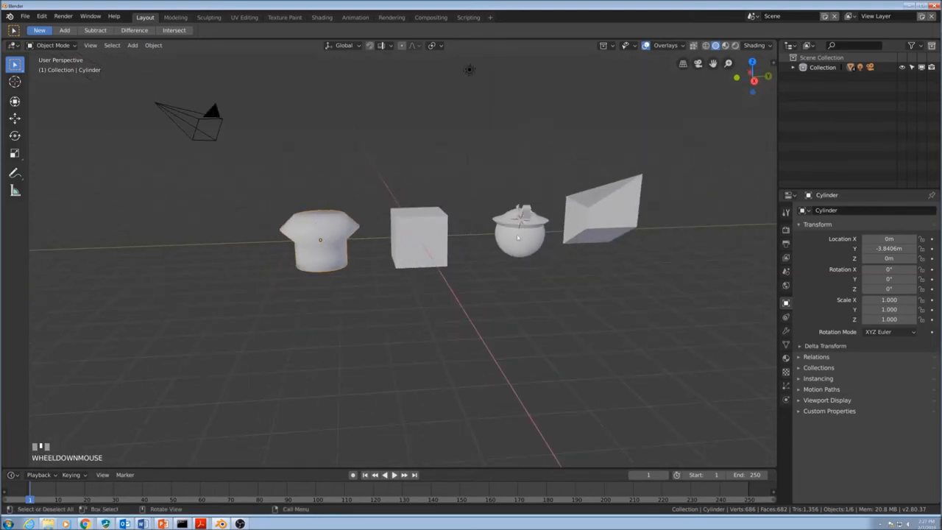
{"action": "left_click", "coordinate": [318, 225]}
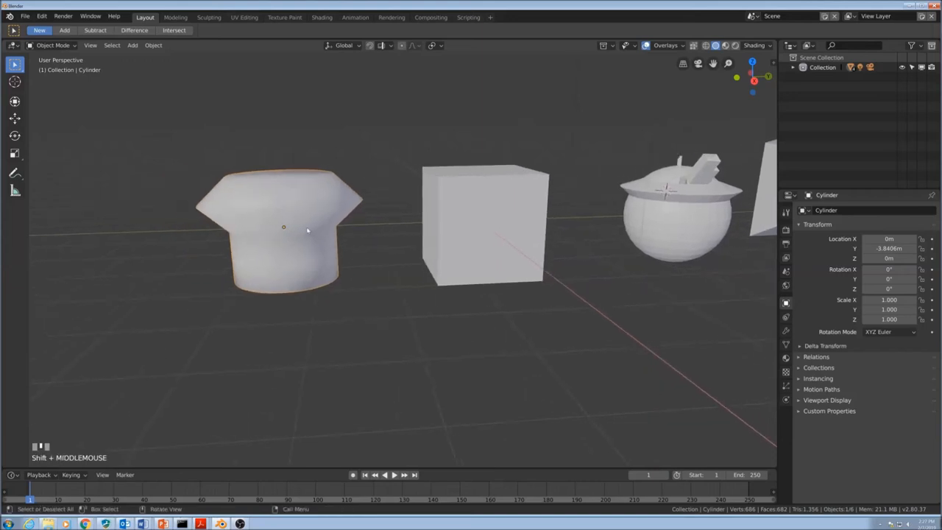
Step: Add a UV sphere via Shift+A and move it in front of the cube
{"action": "key", "text": "shift+a"}
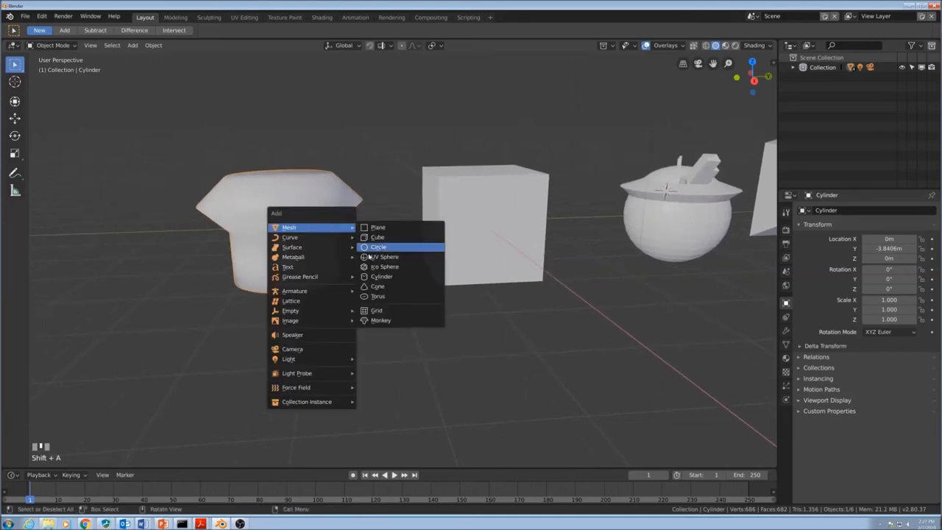
{"action": "left_click", "coordinate": [385, 256]}
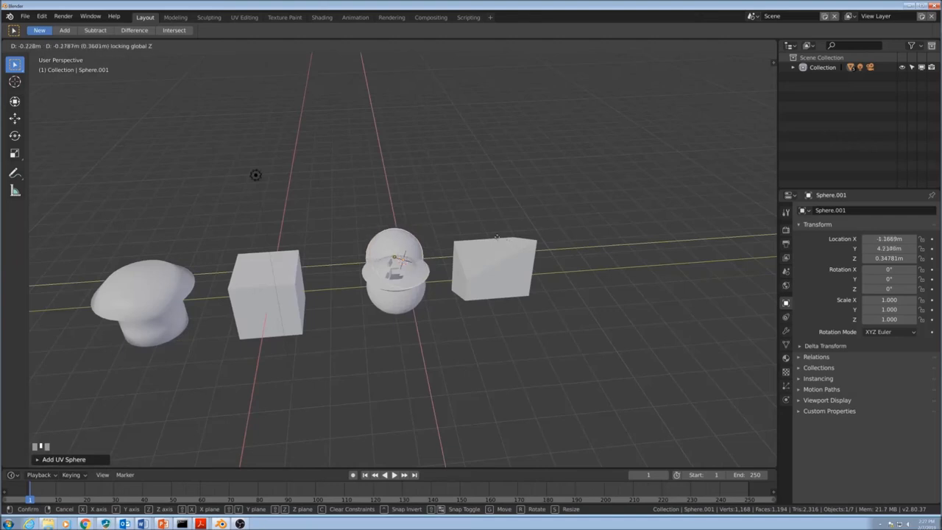
{"action": "mouse_move", "coordinate": [349, 360]}
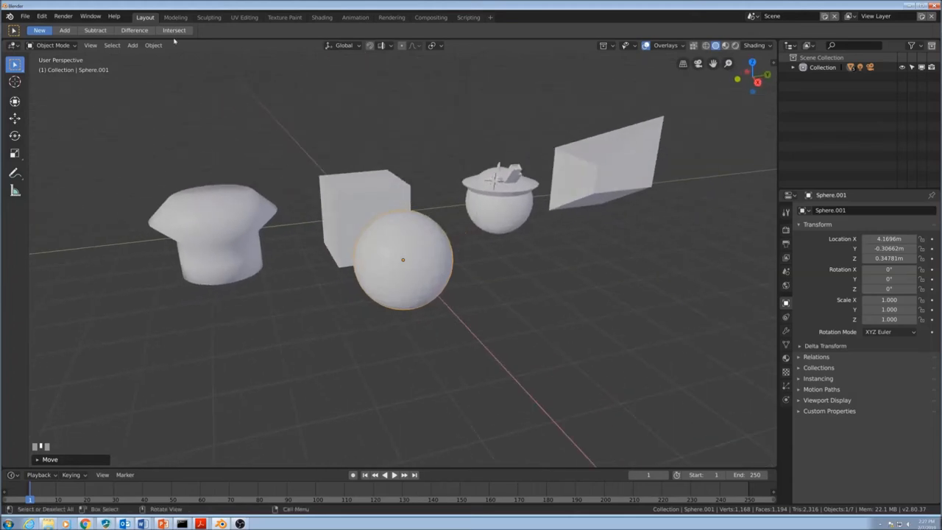
{"action": "left_click", "coordinate": [153, 45]}
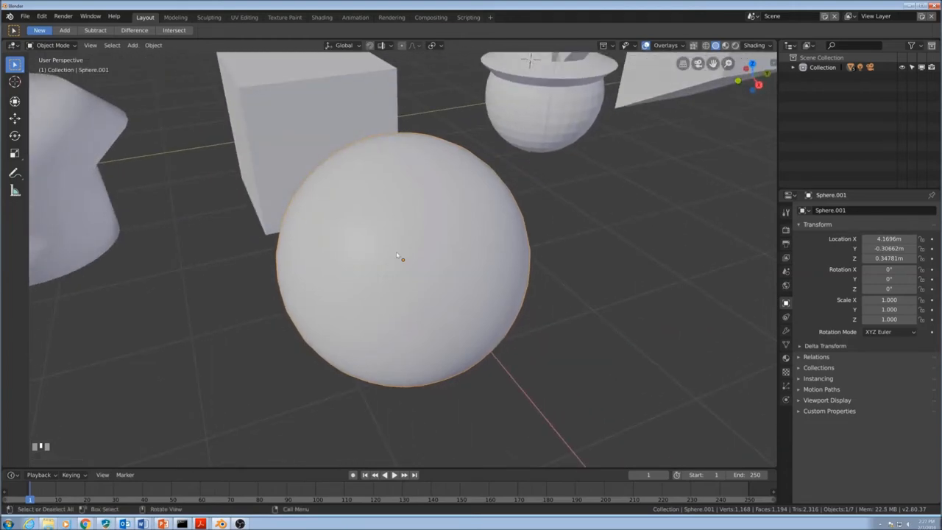
{"action": "left_click_drag", "start_coordinate": [397, 255], "coordinate": [414, 225]}
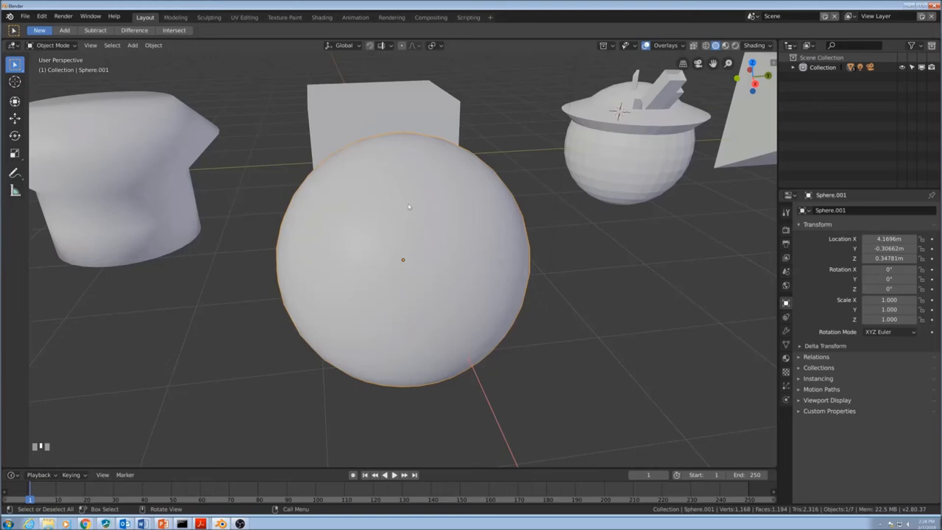
{"action": "mouse_move", "coordinate": [410, 207]}
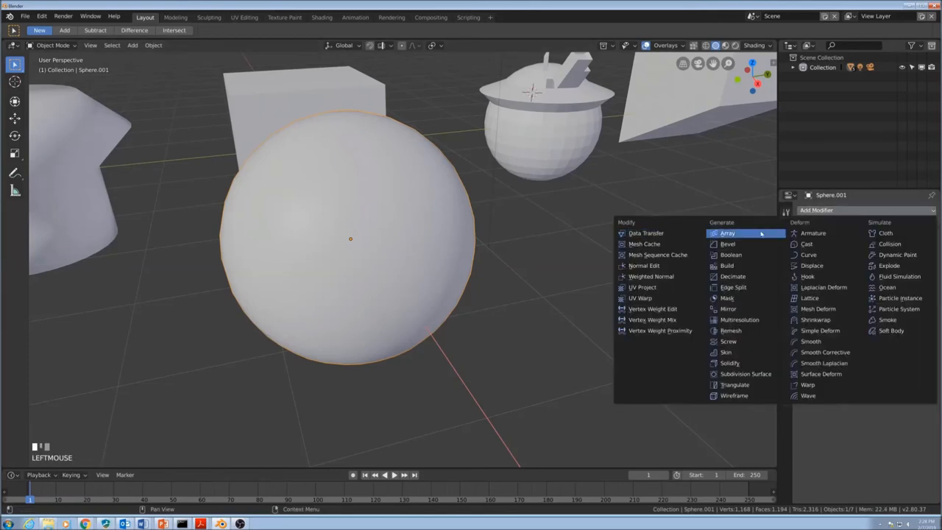
{"action": "mouse_move", "coordinate": [728, 266]}
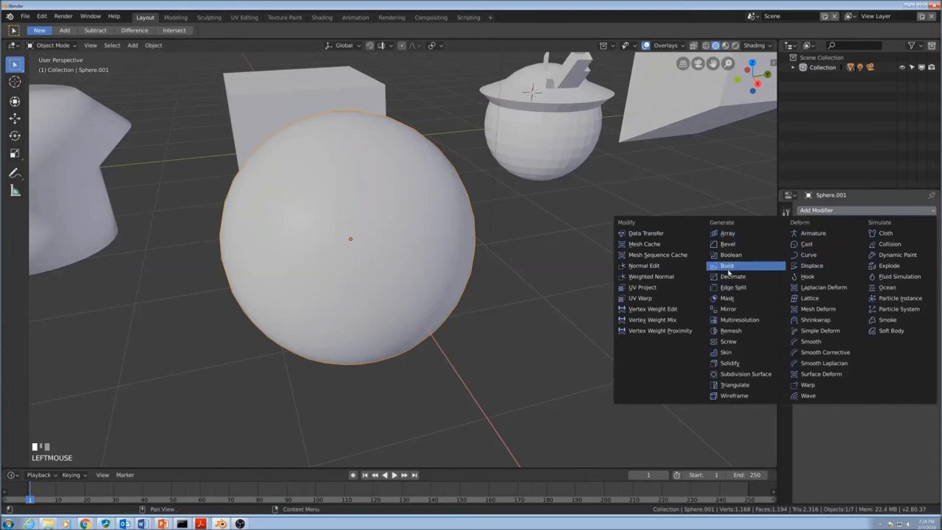
{"action": "mouse_move", "coordinate": [728, 308]}
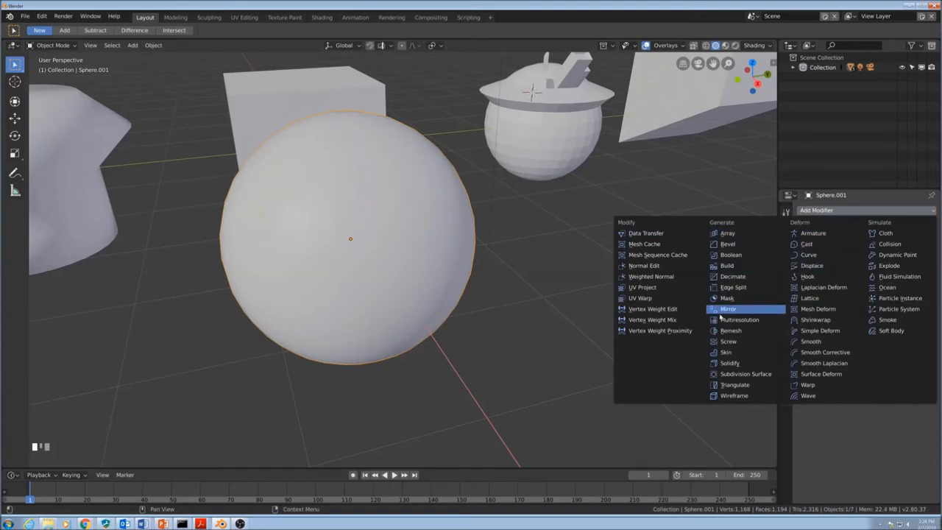
Step: Add a Subdivision Surface modifier to the sphere and raise its viewport level
{"action": "left_click", "coordinate": [745, 374]}
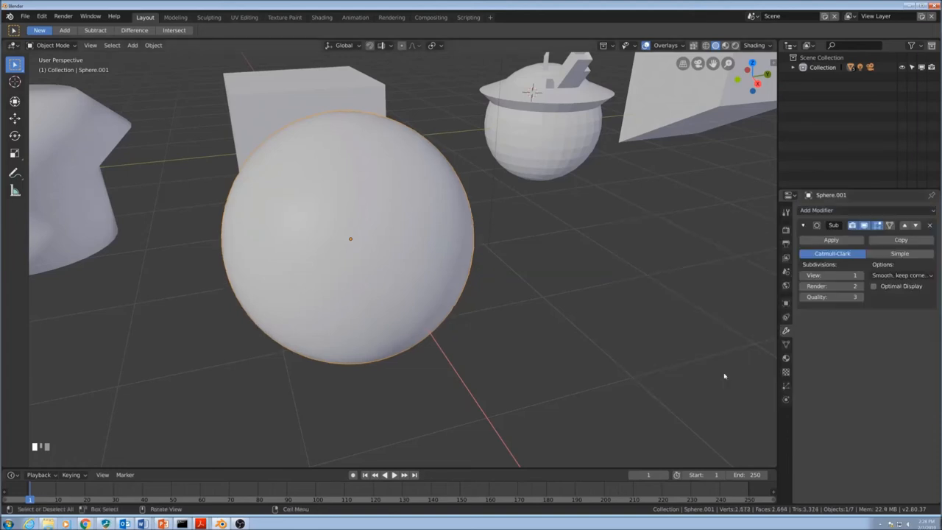
{"action": "mouse_move", "coordinate": [153, 45]}
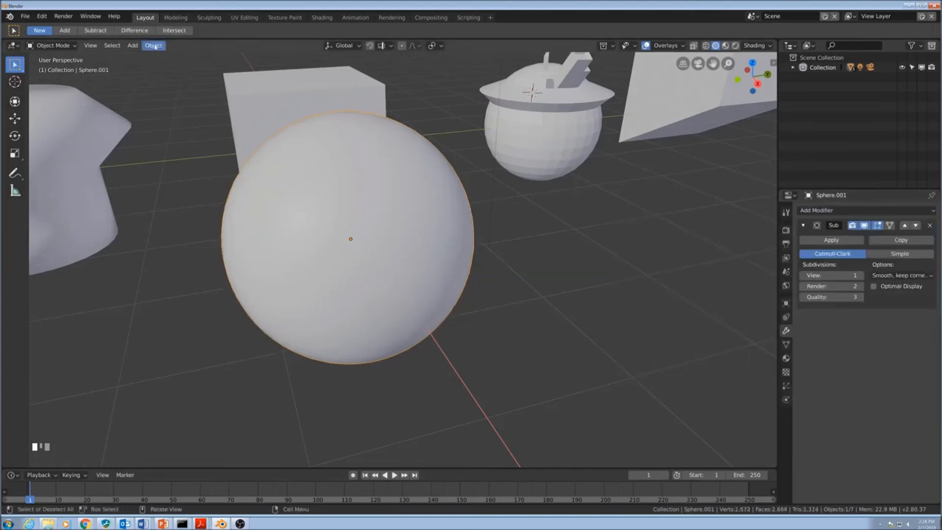
{"action": "left_click", "coordinate": [153, 45]}
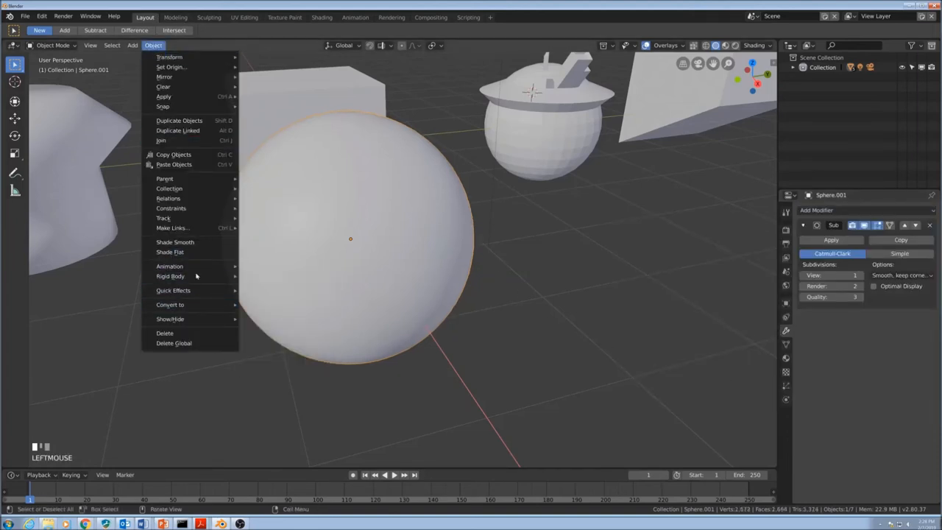
{"action": "mouse_move", "coordinate": [170, 251]}
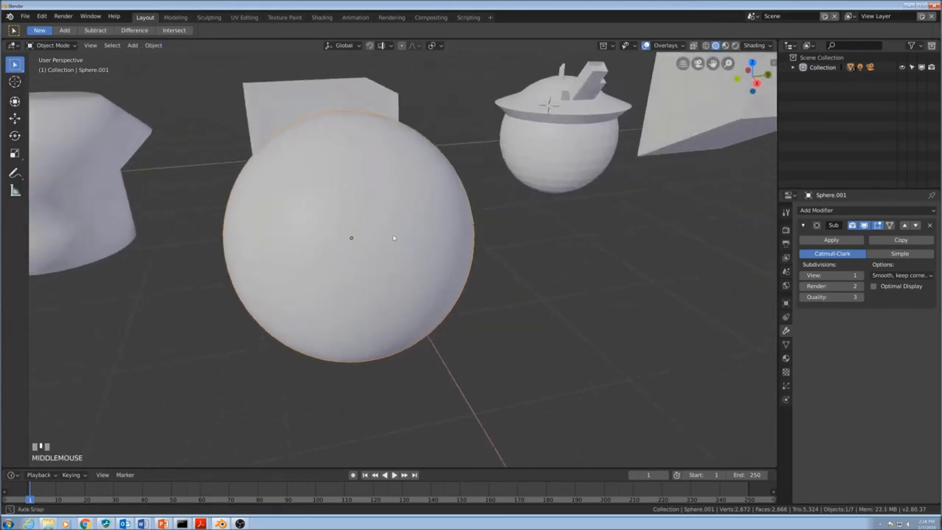
{"action": "left_click_drag", "start_coordinate": [394, 237], "coordinate": [361, 233]}
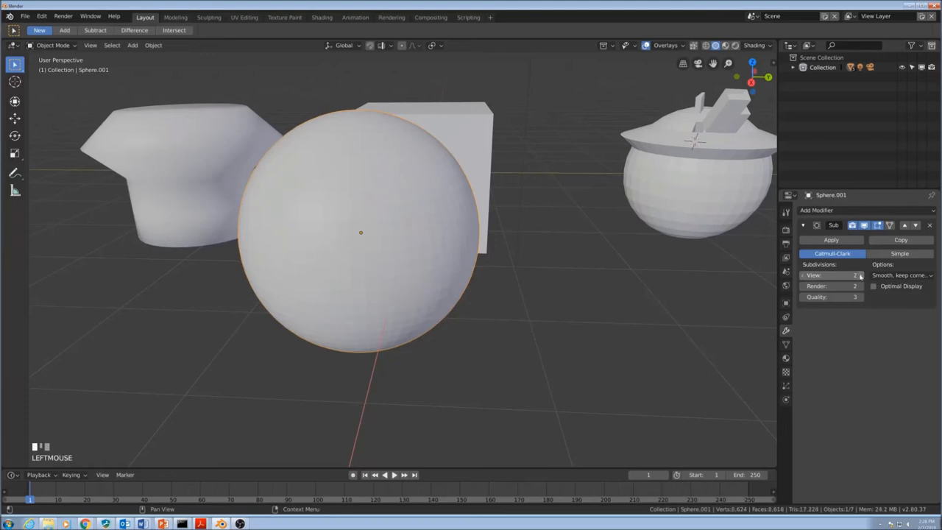
{"action": "left_click", "coordinate": [836, 274]}
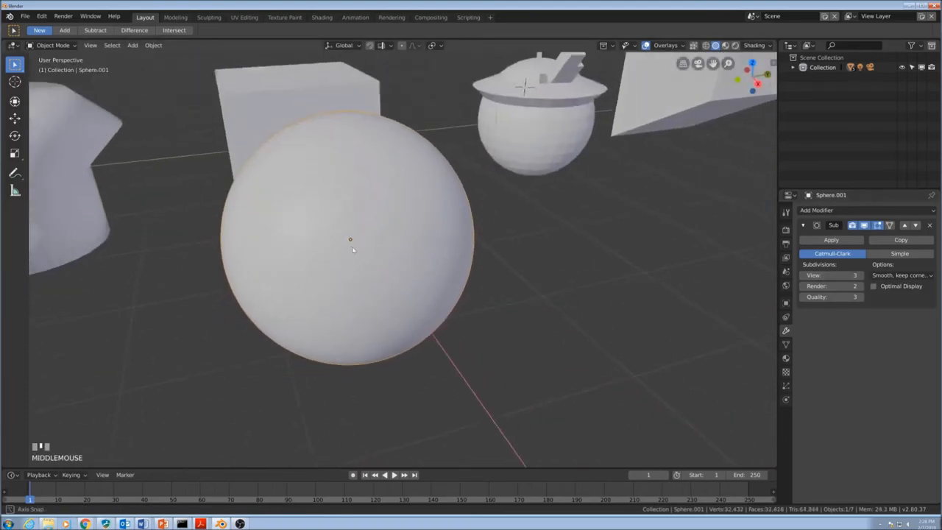
Step: Toggle the sphere through edit mode to compare the smoothed result, ending in object mode at level 2
{"action": "key", "text": "Tab"}
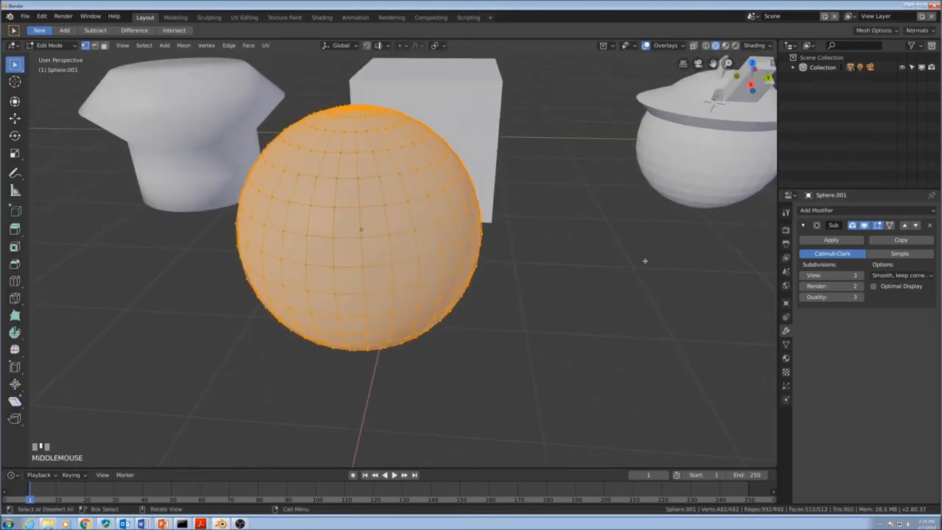
{"action": "key", "text": "Tab"}
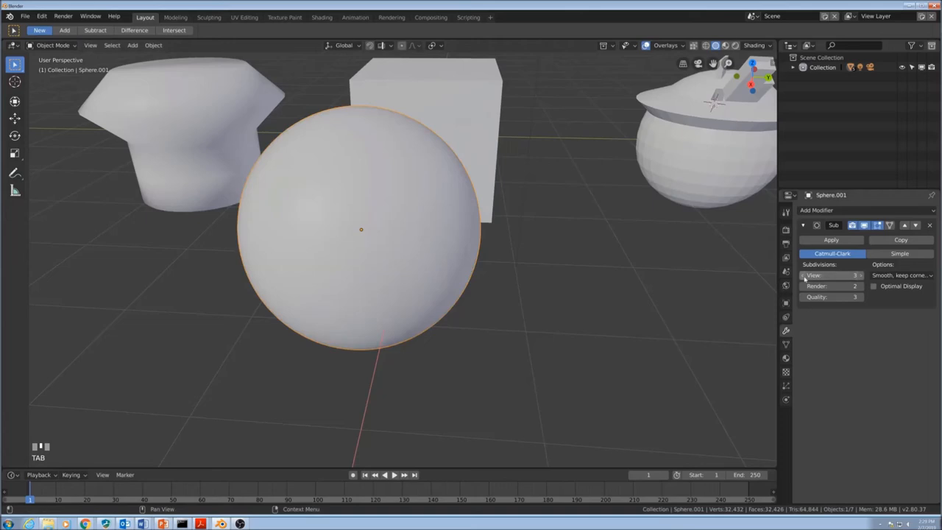
{"action": "scroll", "scroll_direction": "up", "scroll_amount": 3}
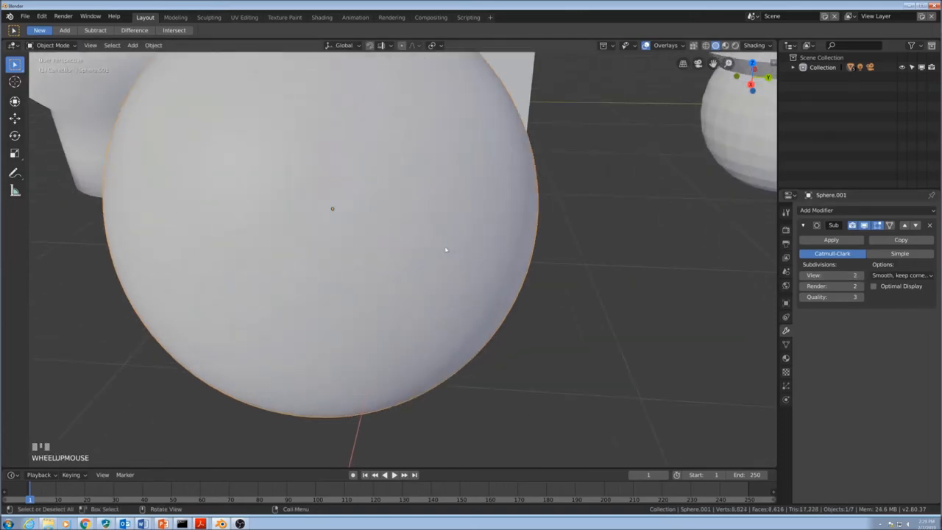
{"action": "scroll", "scroll_direction": "down", "scroll_amount": 3}
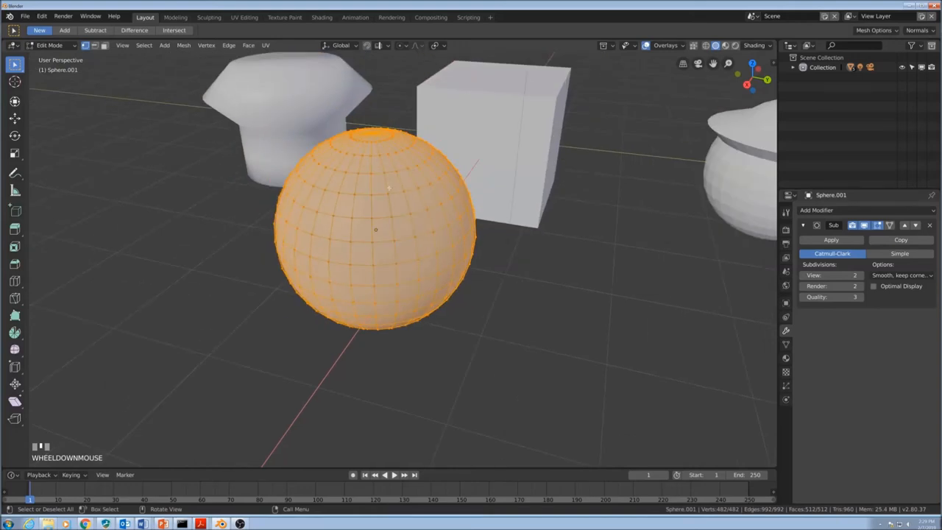
{"action": "mouse_move", "coordinate": [394, 259]}
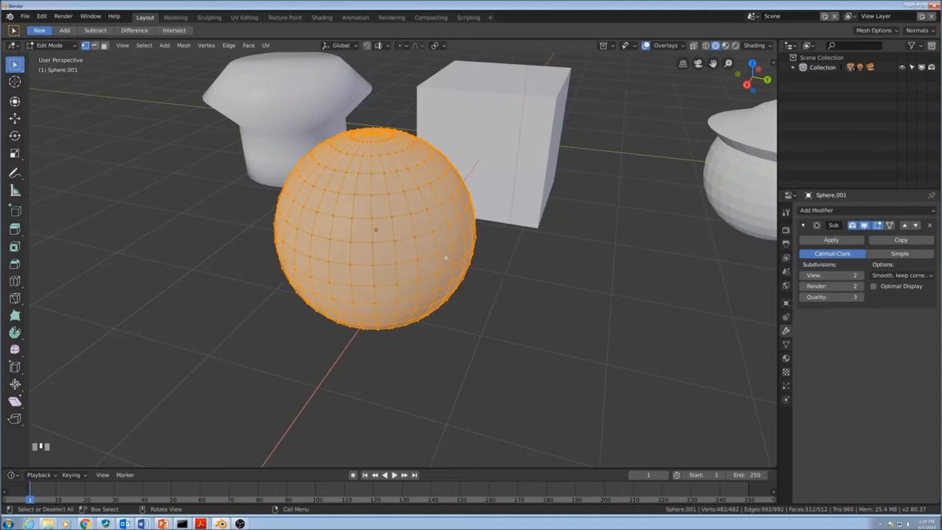
{"action": "key", "text": "Tab"}
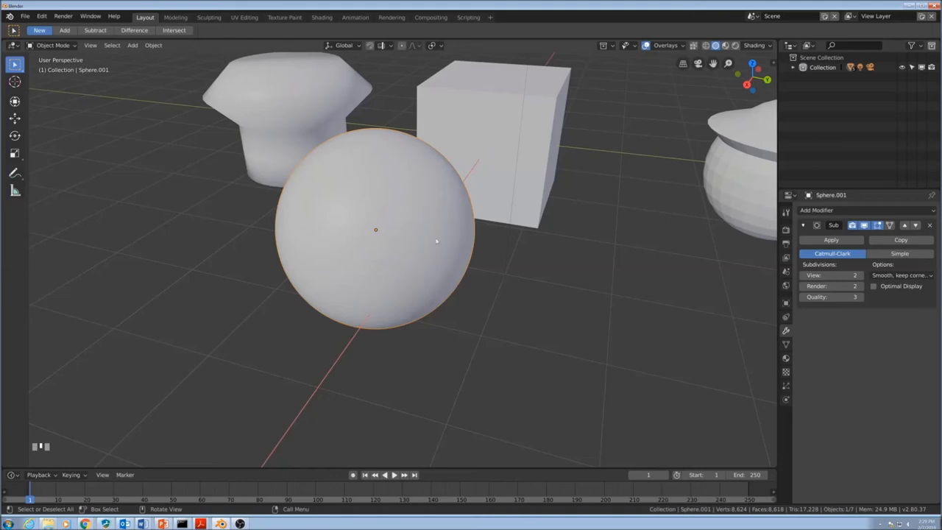
{"action": "mouse_move", "coordinate": [492, 224]}
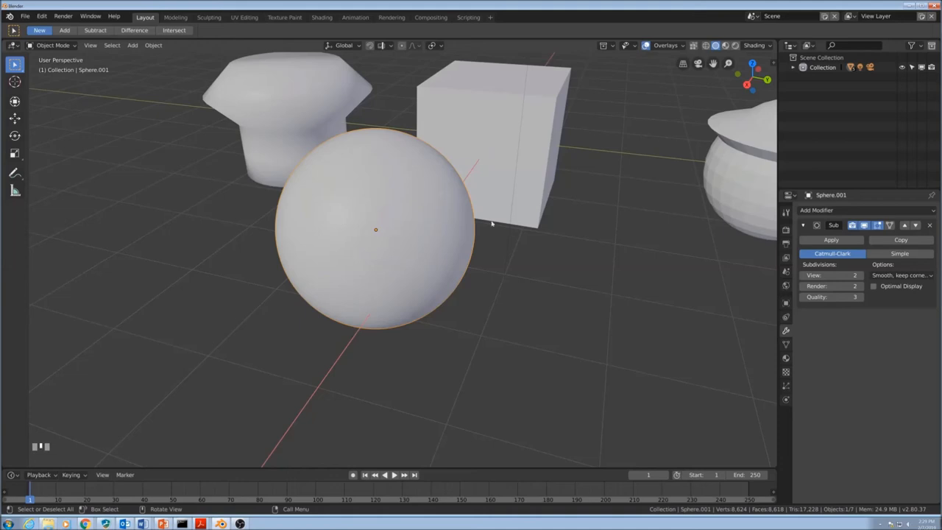
{"action": "mouse_move", "coordinate": [582, 216]}
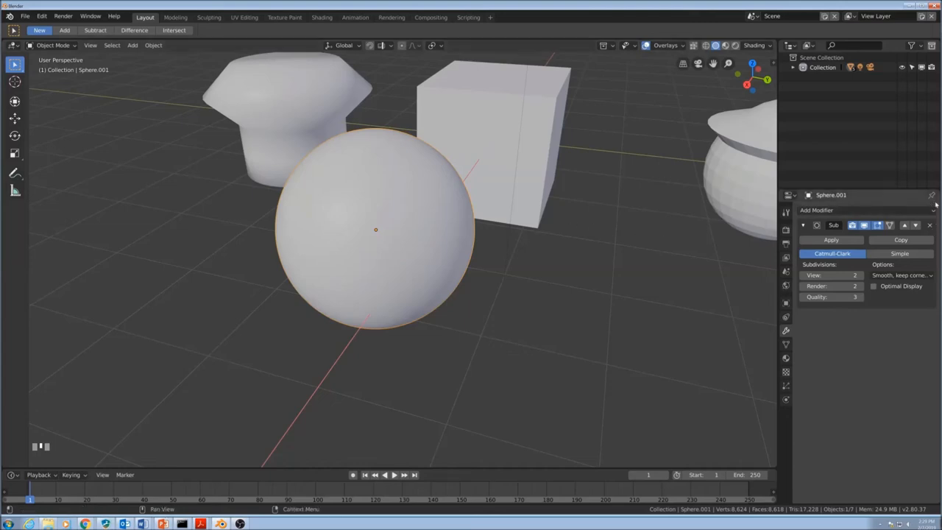
Step: Add a Mirror modifier, move the mesh in edit mode, and switch the mirror axis from X to Y
{"action": "left_click", "coordinate": [816, 209]}
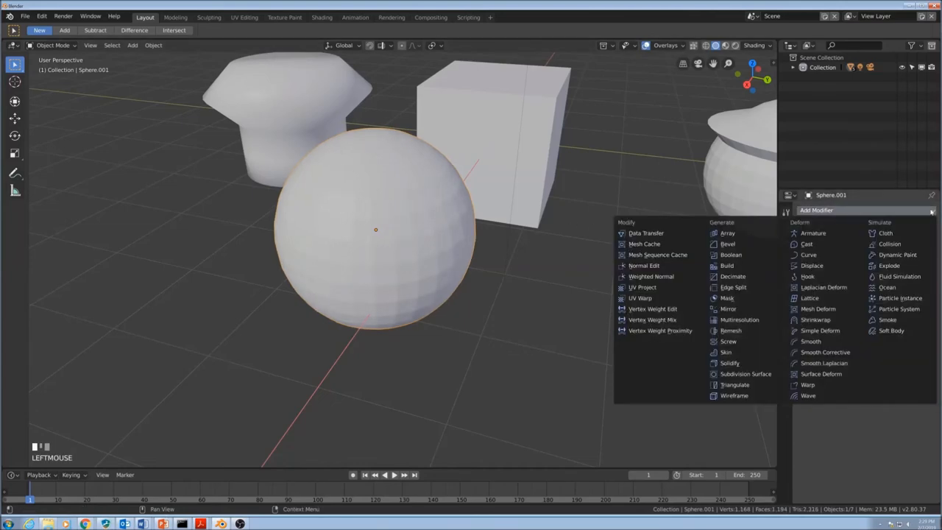
{"action": "mouse_move", "coordinate": [728, 298]}
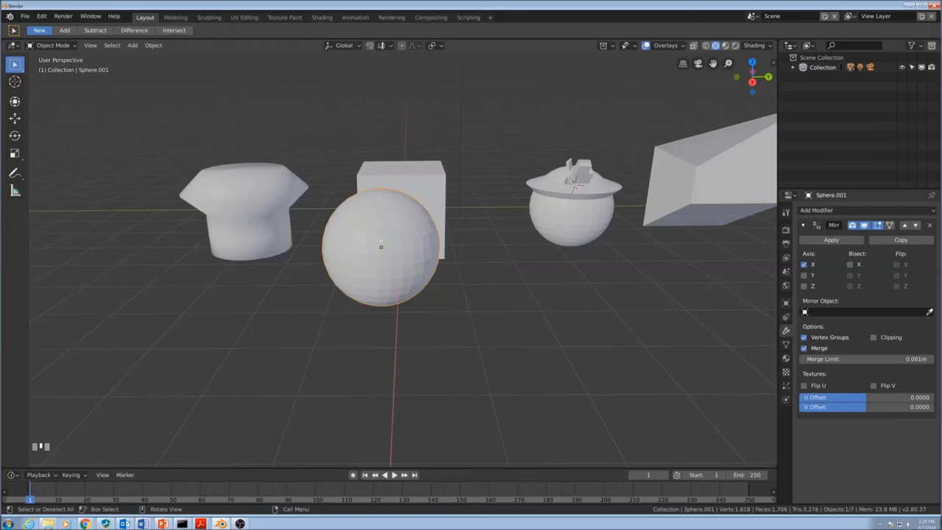
{"action": "key", "text": "Tab"}
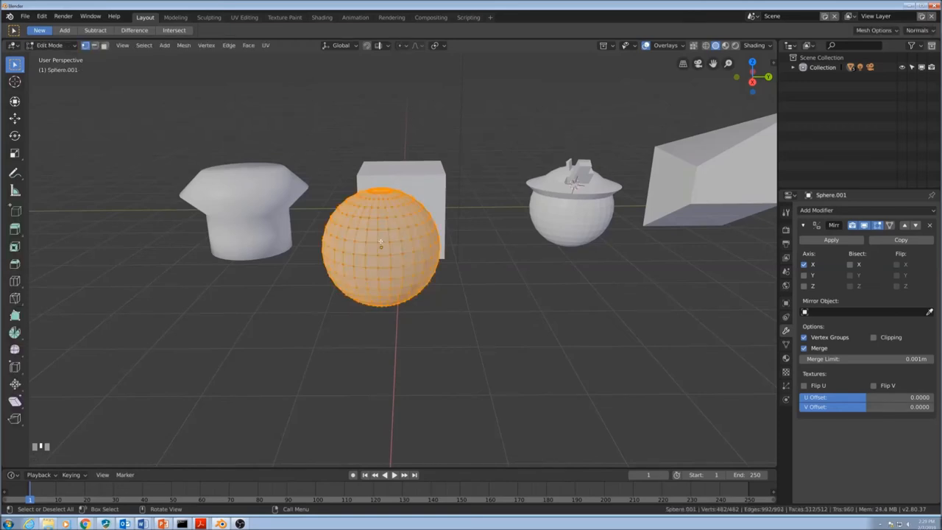
{"action": "key", "text": "g"}
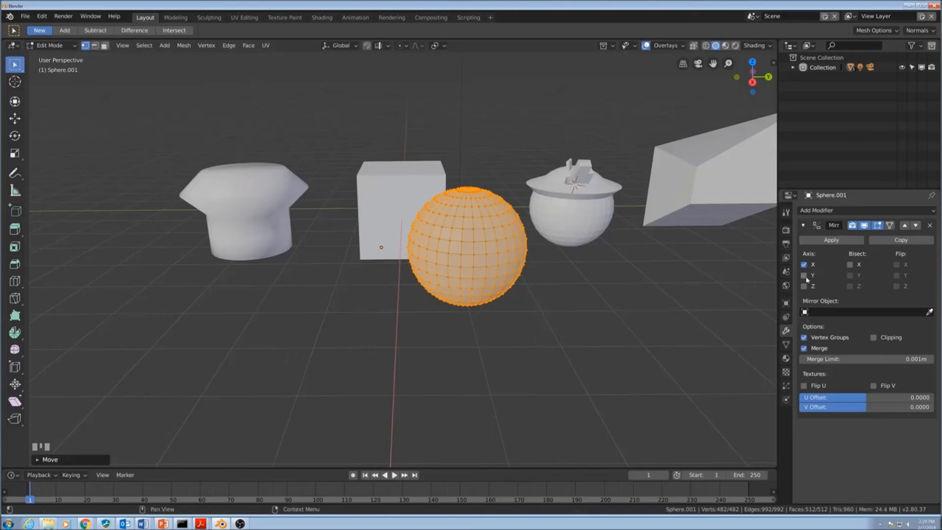
{"action": "left_click", "coordinate": [804, 275]}
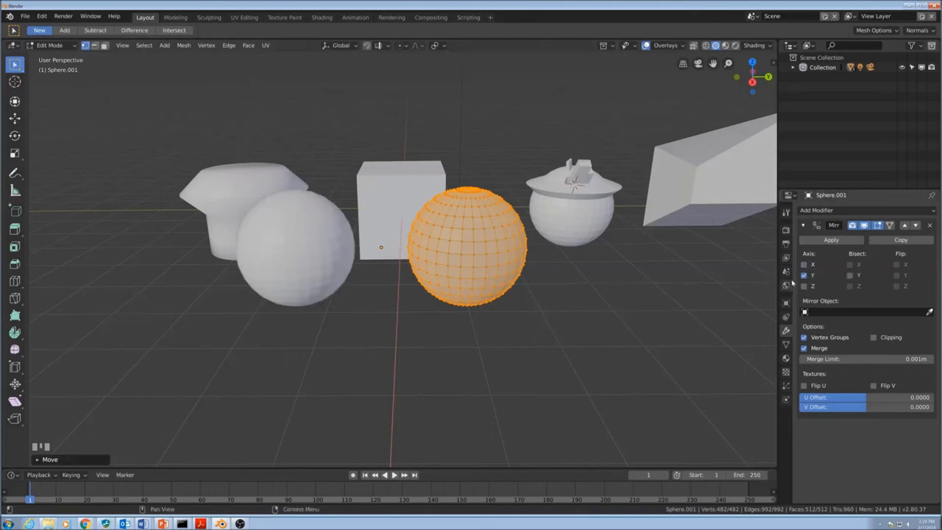
{"action": "mouse_move", "coordinate": [760, 275]}
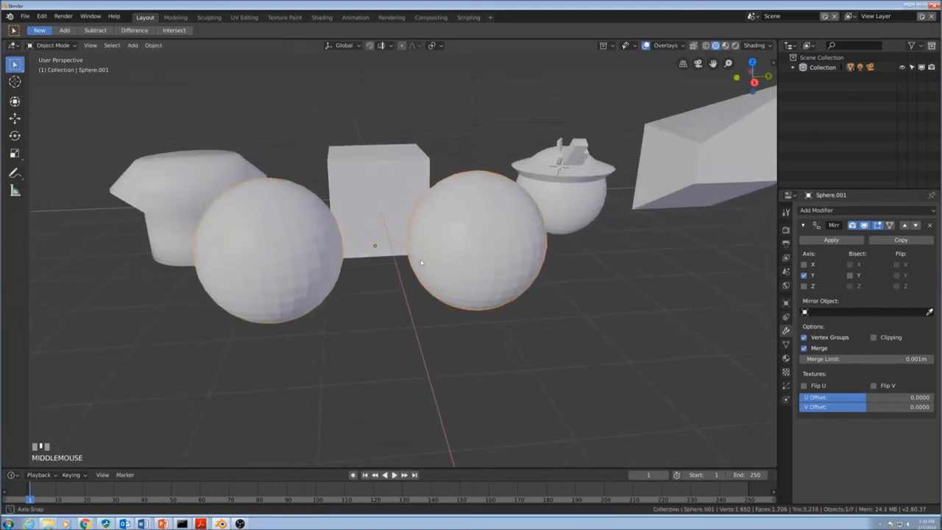
Step: Orbit the view around the sphere and its Y-mirrored twin beside the cube
{"action": "left_click_drag", "start_coordinate": [419, 263], "coordinate": [379, 248]}
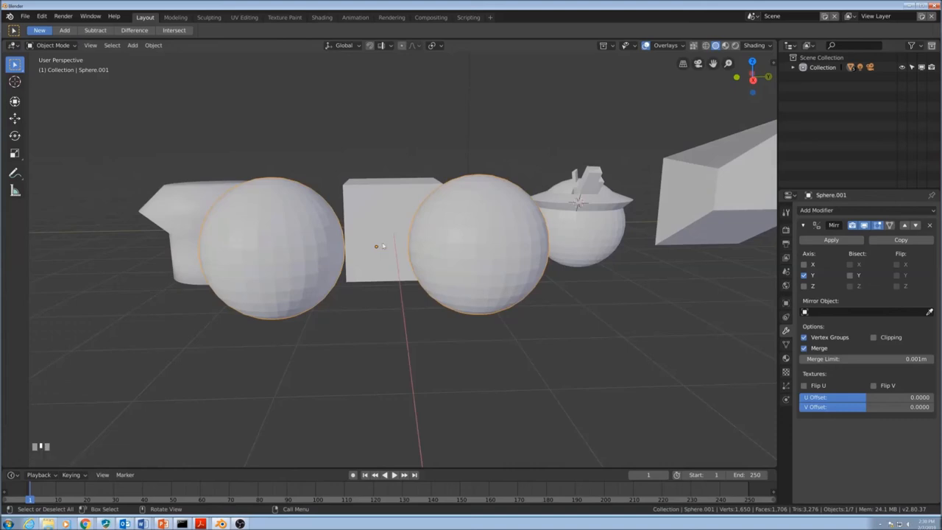
{"action": "mouse_move", "coordinate": [330, 218]}
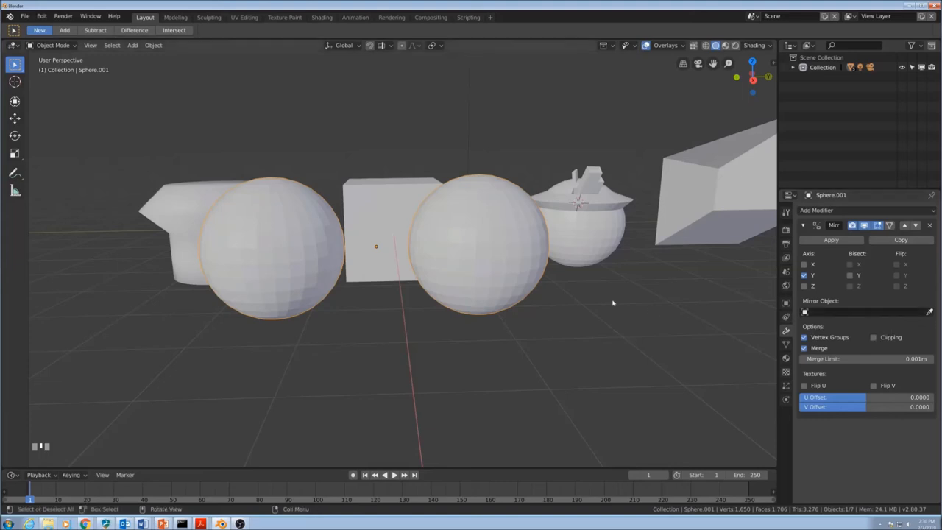
{"action": "mouse_move", "coordinate": [380, 258]}
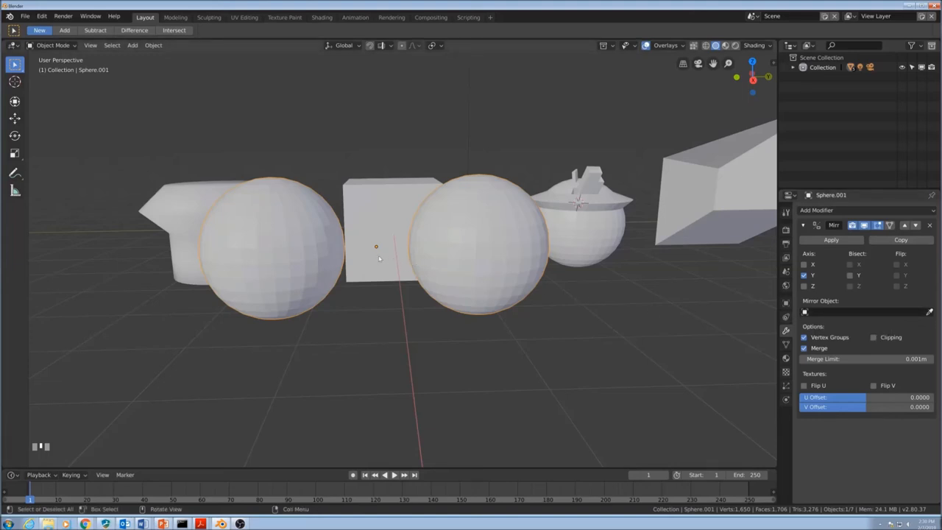
{"action": "mouse_move", "coordinate": [375, 246]}
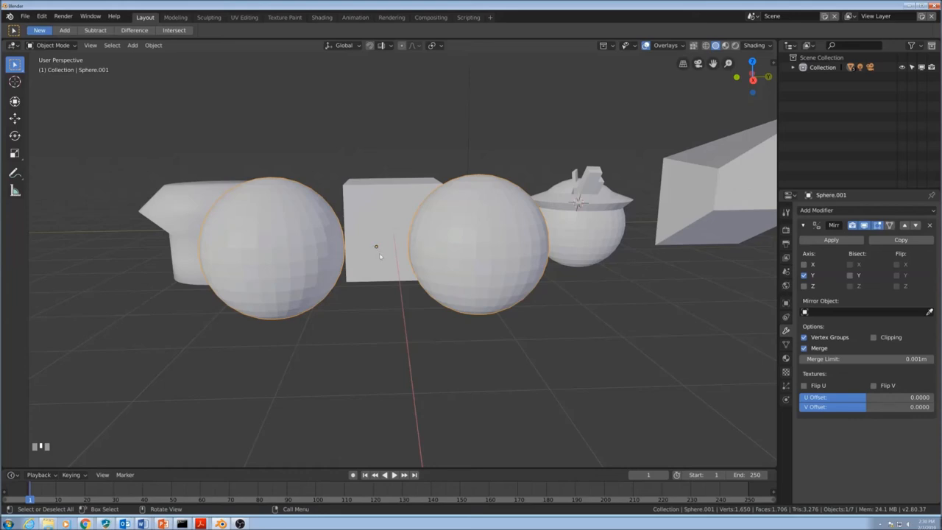
{"action": "mouse_move", "coordinate": [377, 248]}
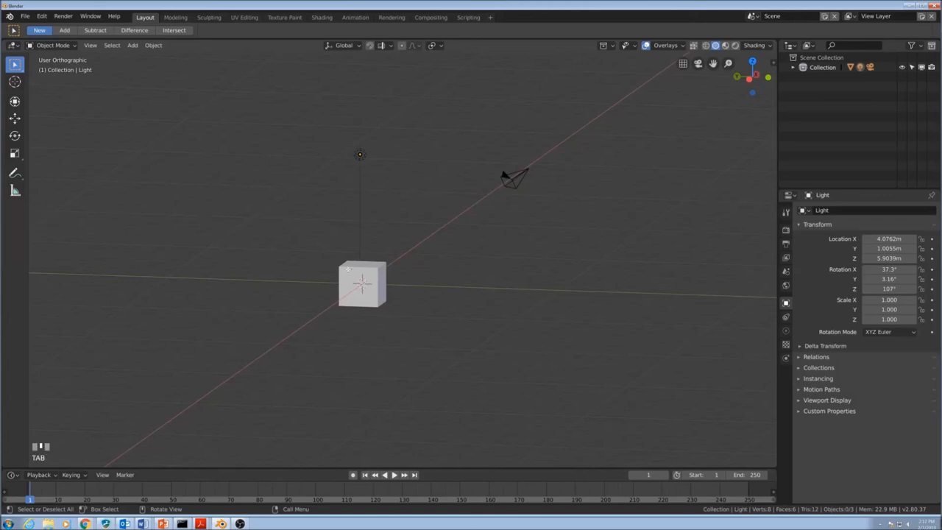
{"action": "left_click", "coordinate": [361, 284]}
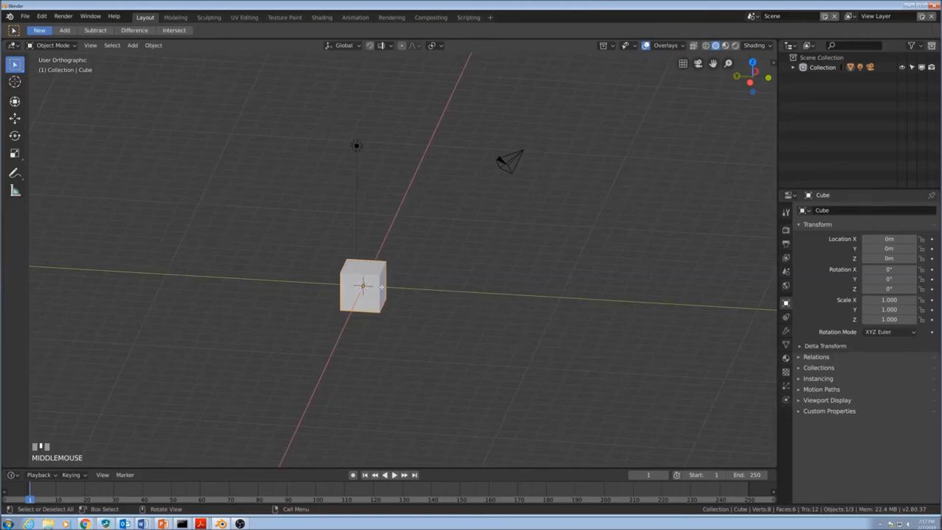
{"action": "key", "text": "Tab"}
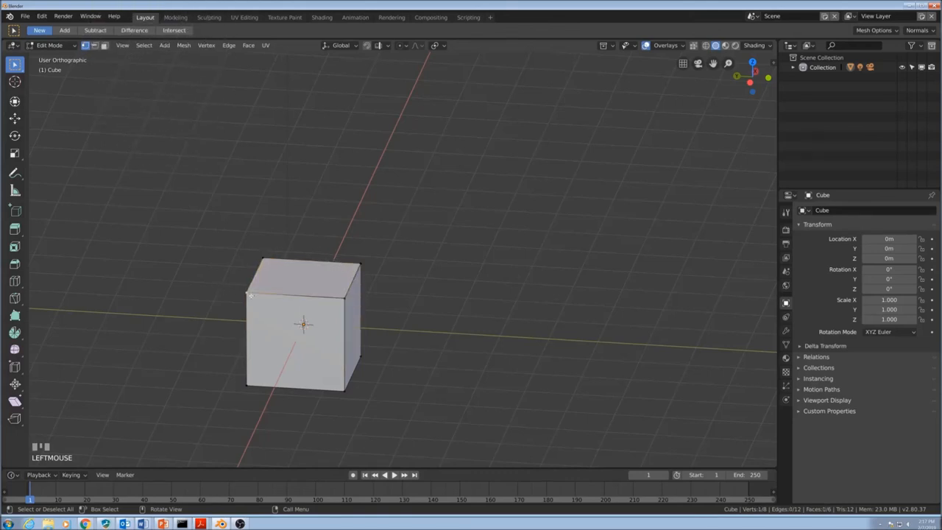
{"action": "key", "text": "g"}
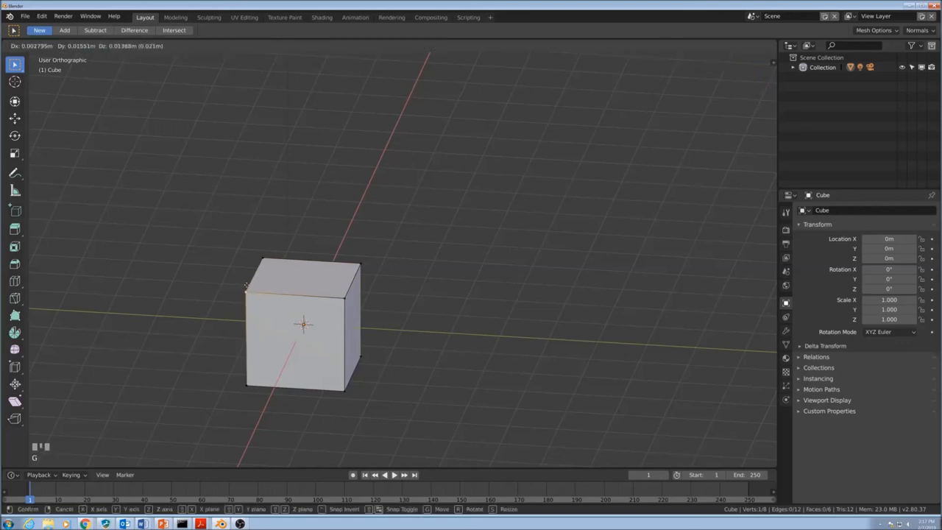
{"action": "key", "text": "z"}
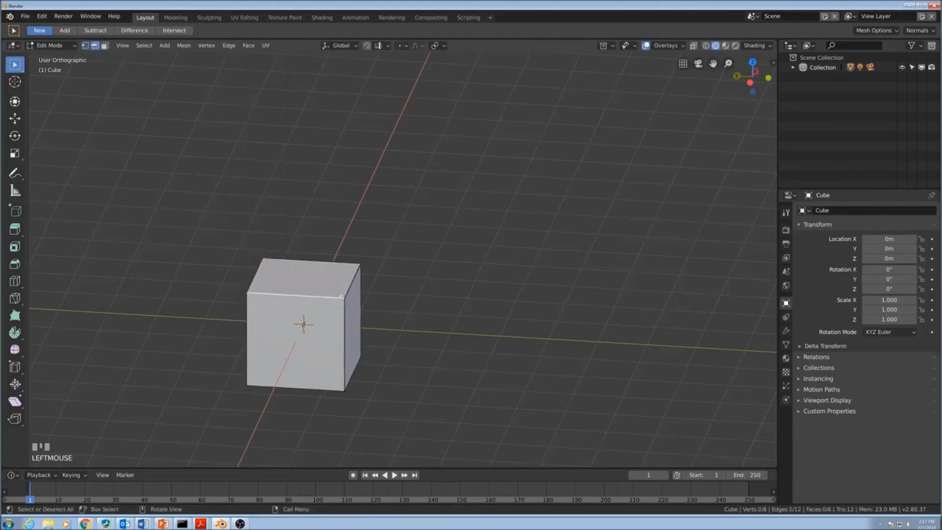
{"action": "left_click", "coordinate": [212, 131]}
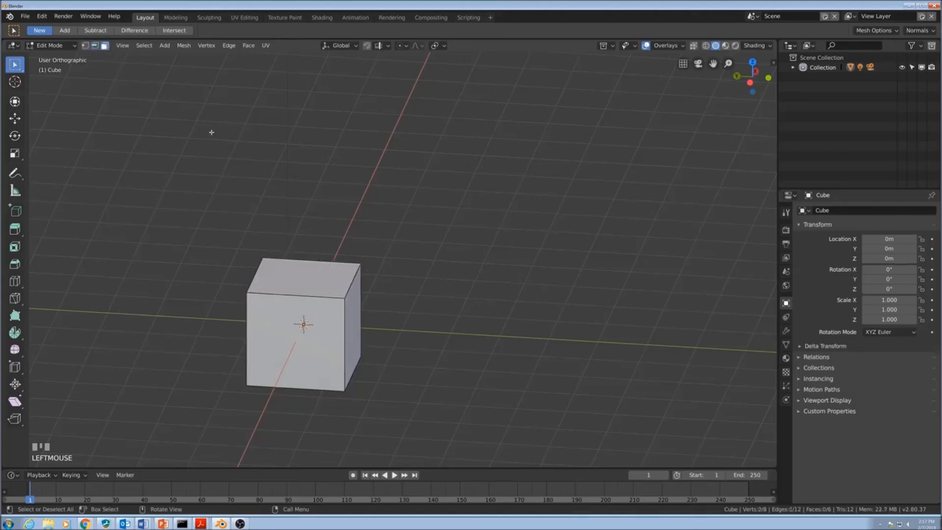
{"action": "left_click", "coordinate": [301, 281]}
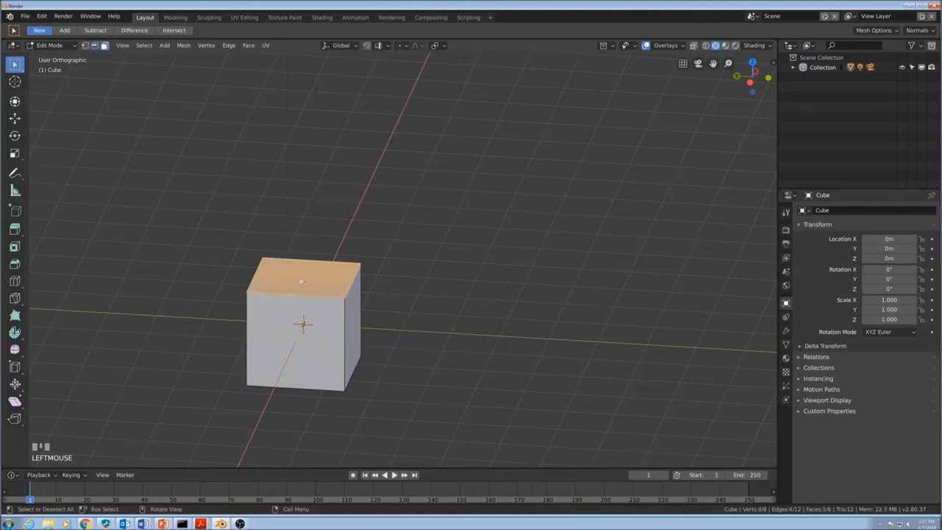
{"action": "key", "text": "Tab"}
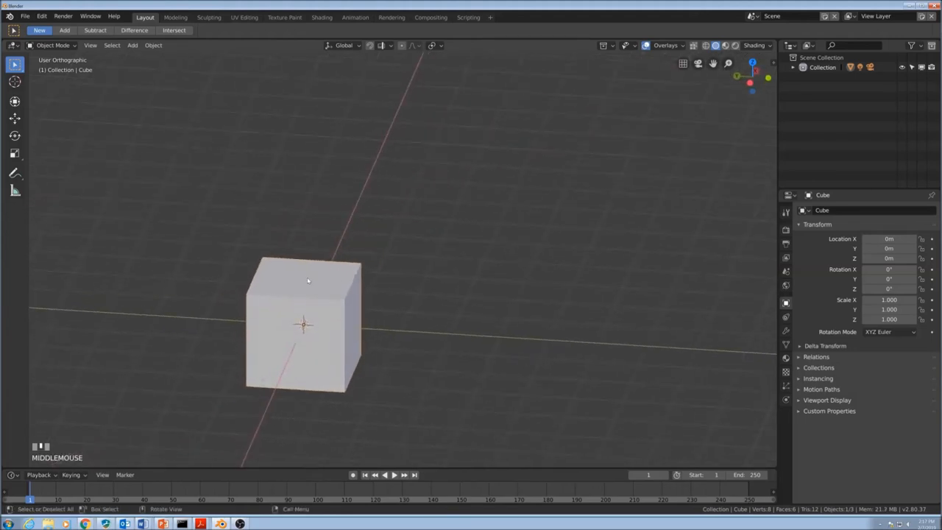
Step: Rotate the cube about -30 degrees around the X axis after a cancelled first attempt
{"action": "key", "text": "r"}
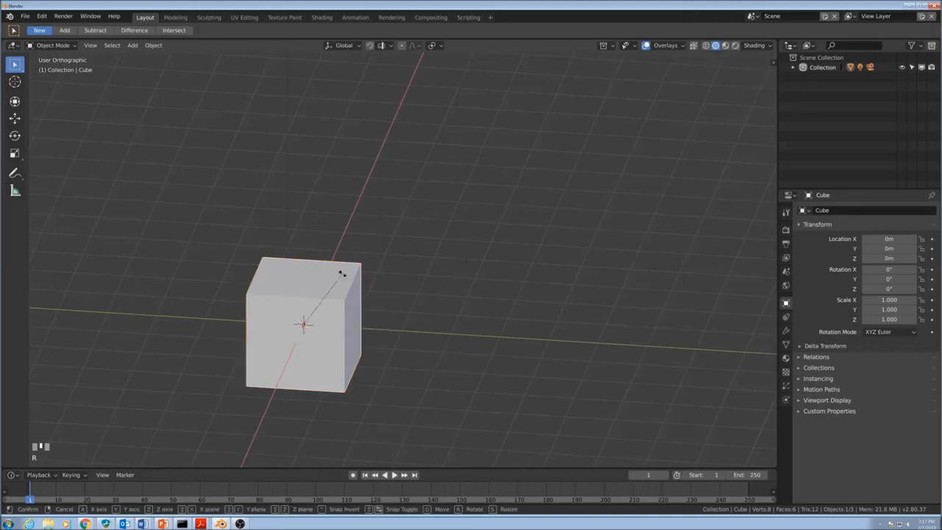
{"action": "mouse_move", "coordinate": [333, 292]}
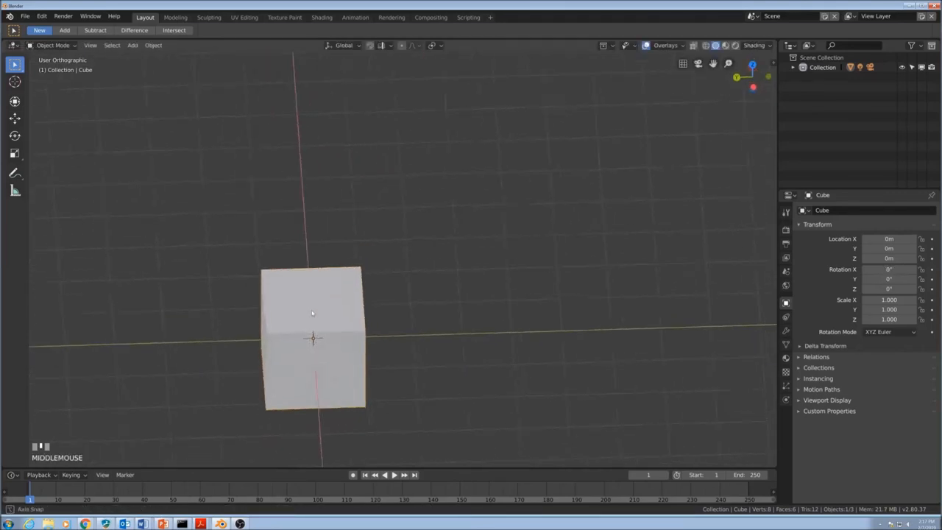
{"action": "left_click_drag", "start_coordinate": [312, 313], "coordinate": [342, 321]}
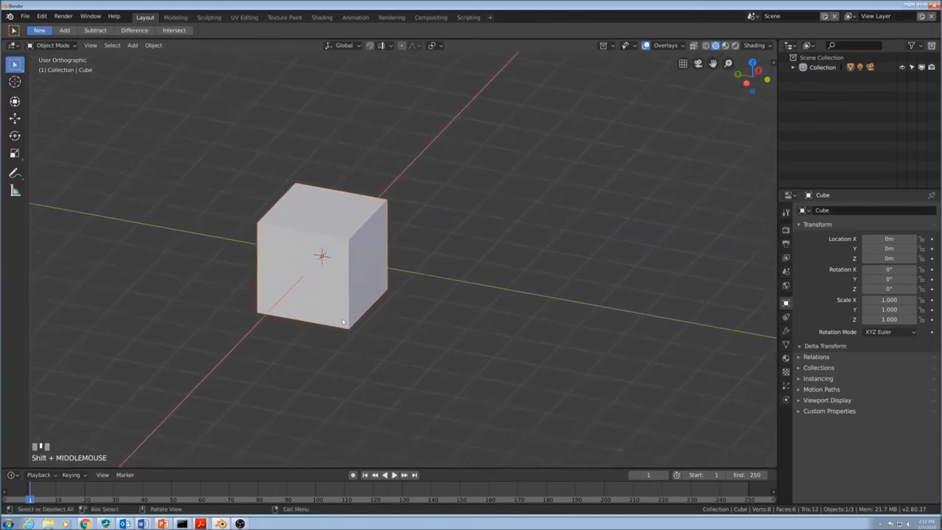
{"action": "key", "text": "r"}
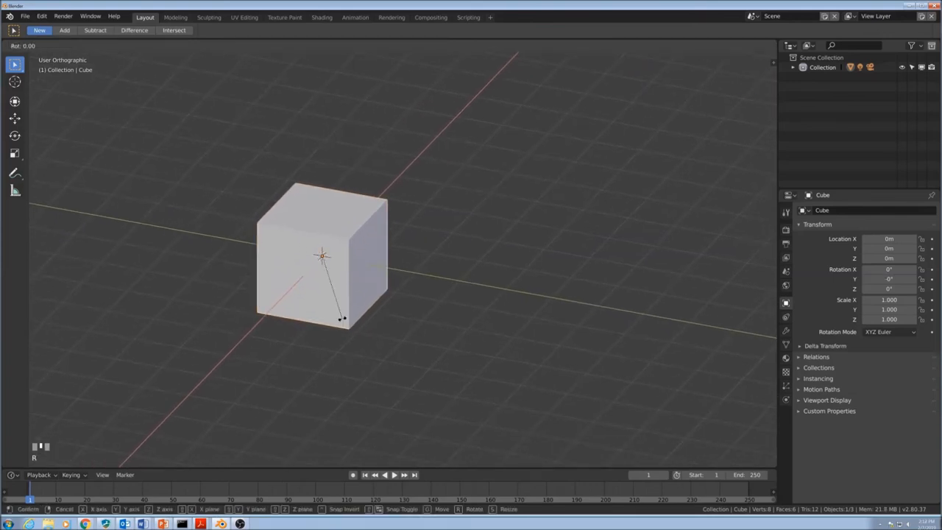
{"action": "key", "text": "z"}
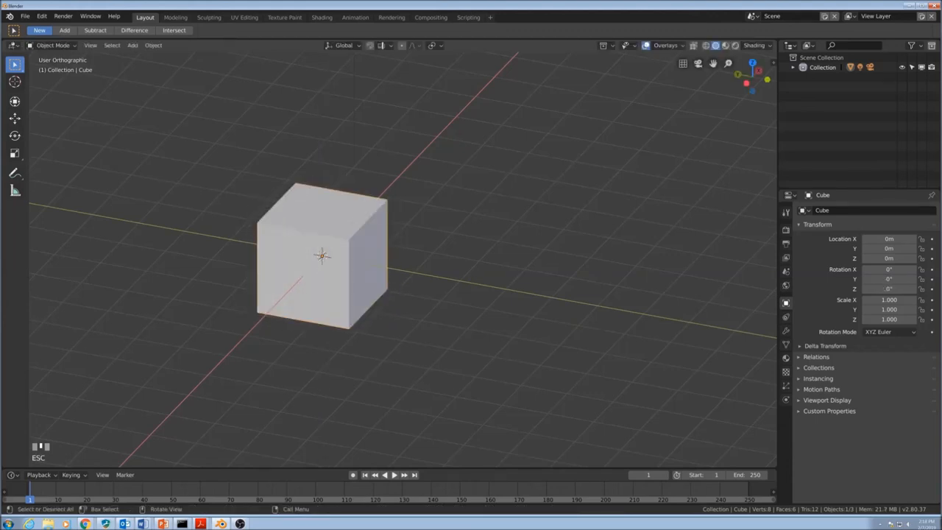
{"action": "key", "text": "r"}
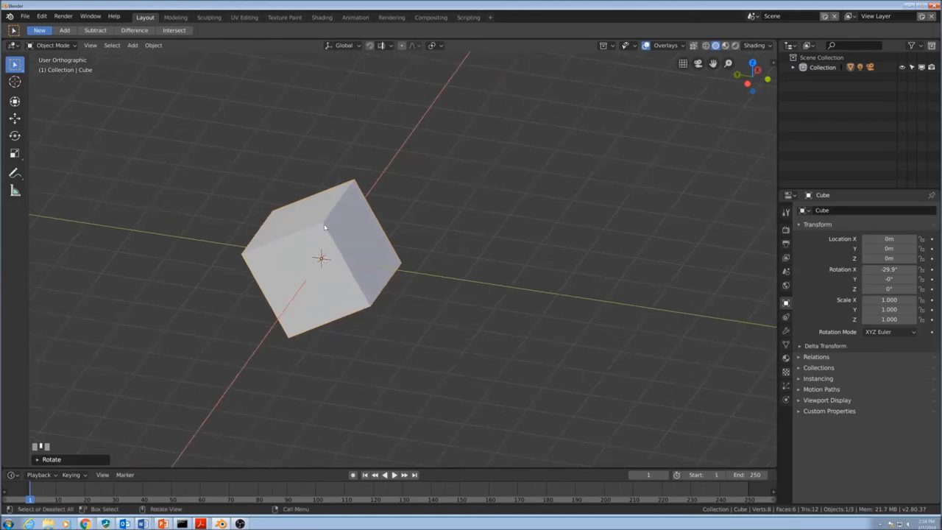
{"action": "key", "text": "g"}
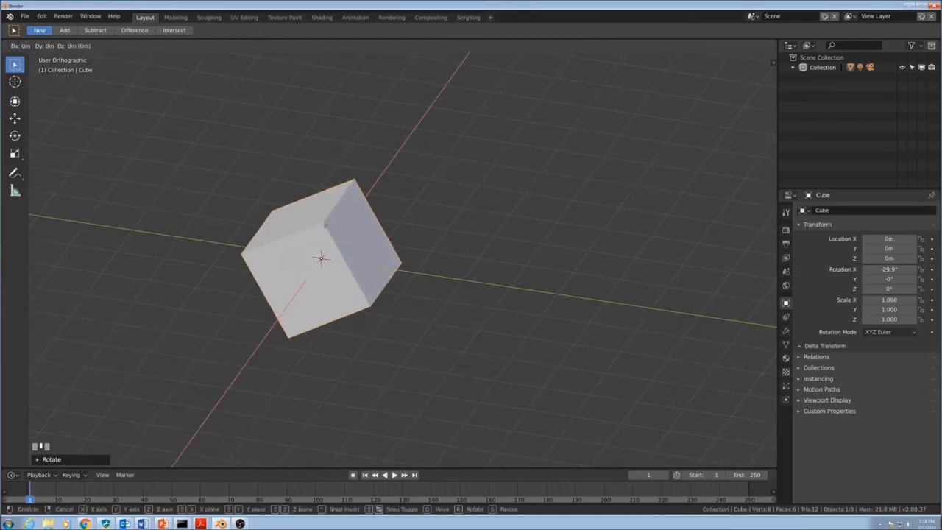
{"action": "mouse_move", "coordinate": [322, 208]}
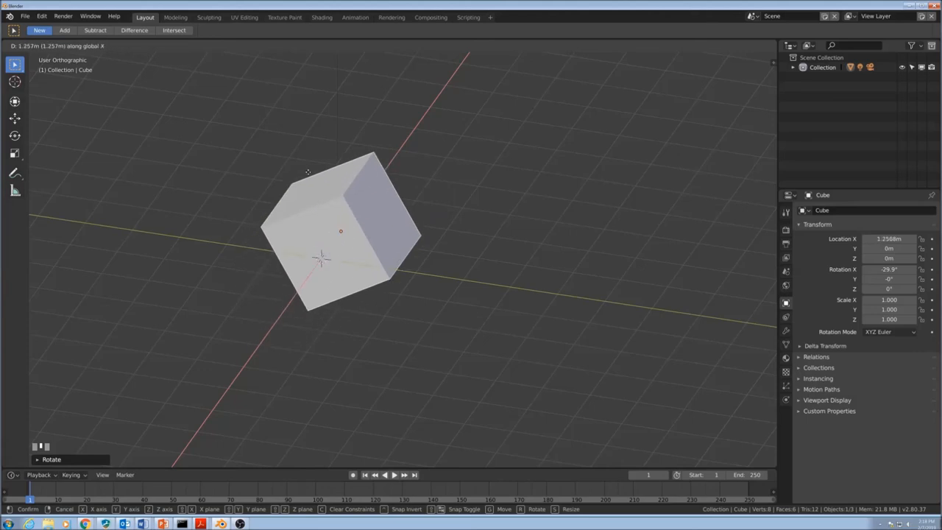
{"action": "mouse_move", "coordinate": [322, 240]}
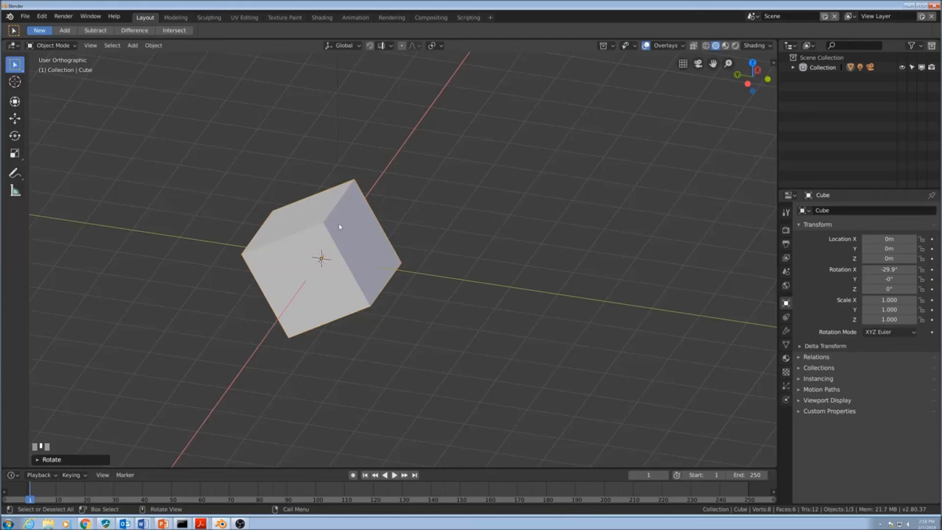
{"action": "mouse_move", "coordinate": [339, 226]}
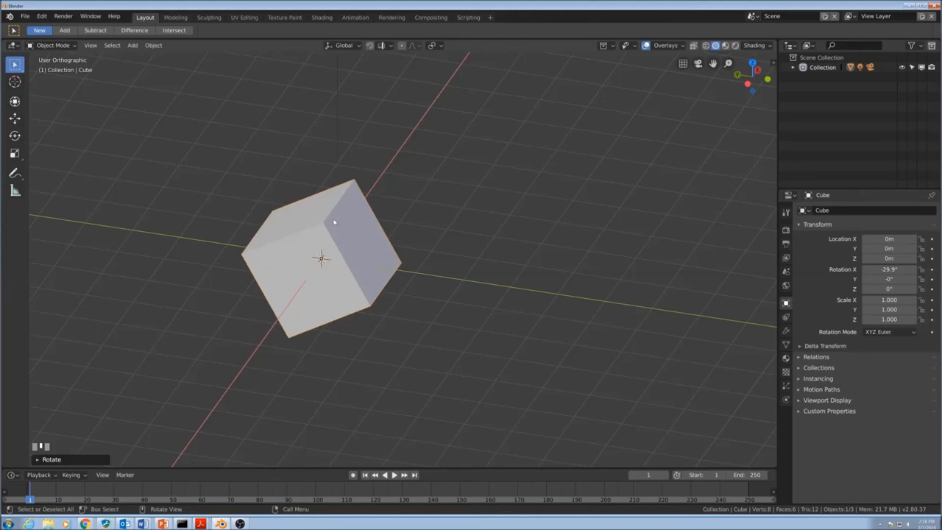
{"action": "key", "text": "r"}
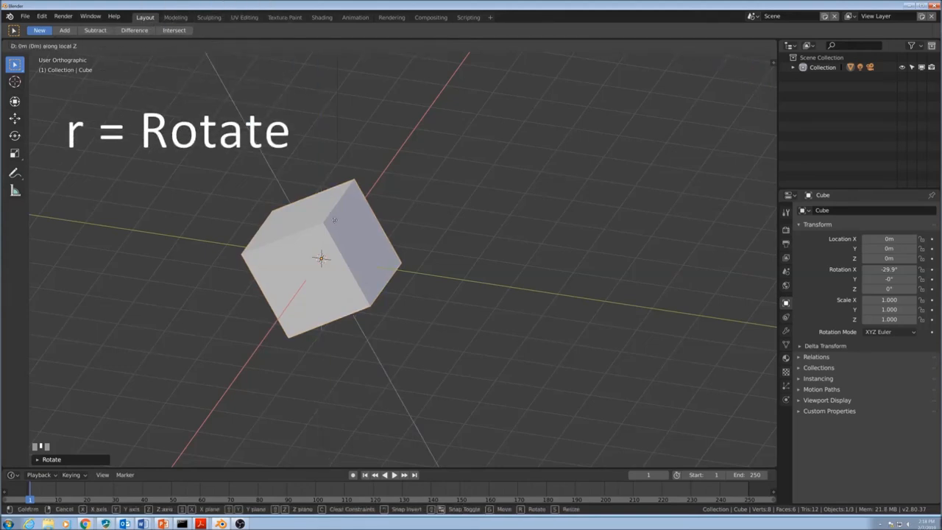